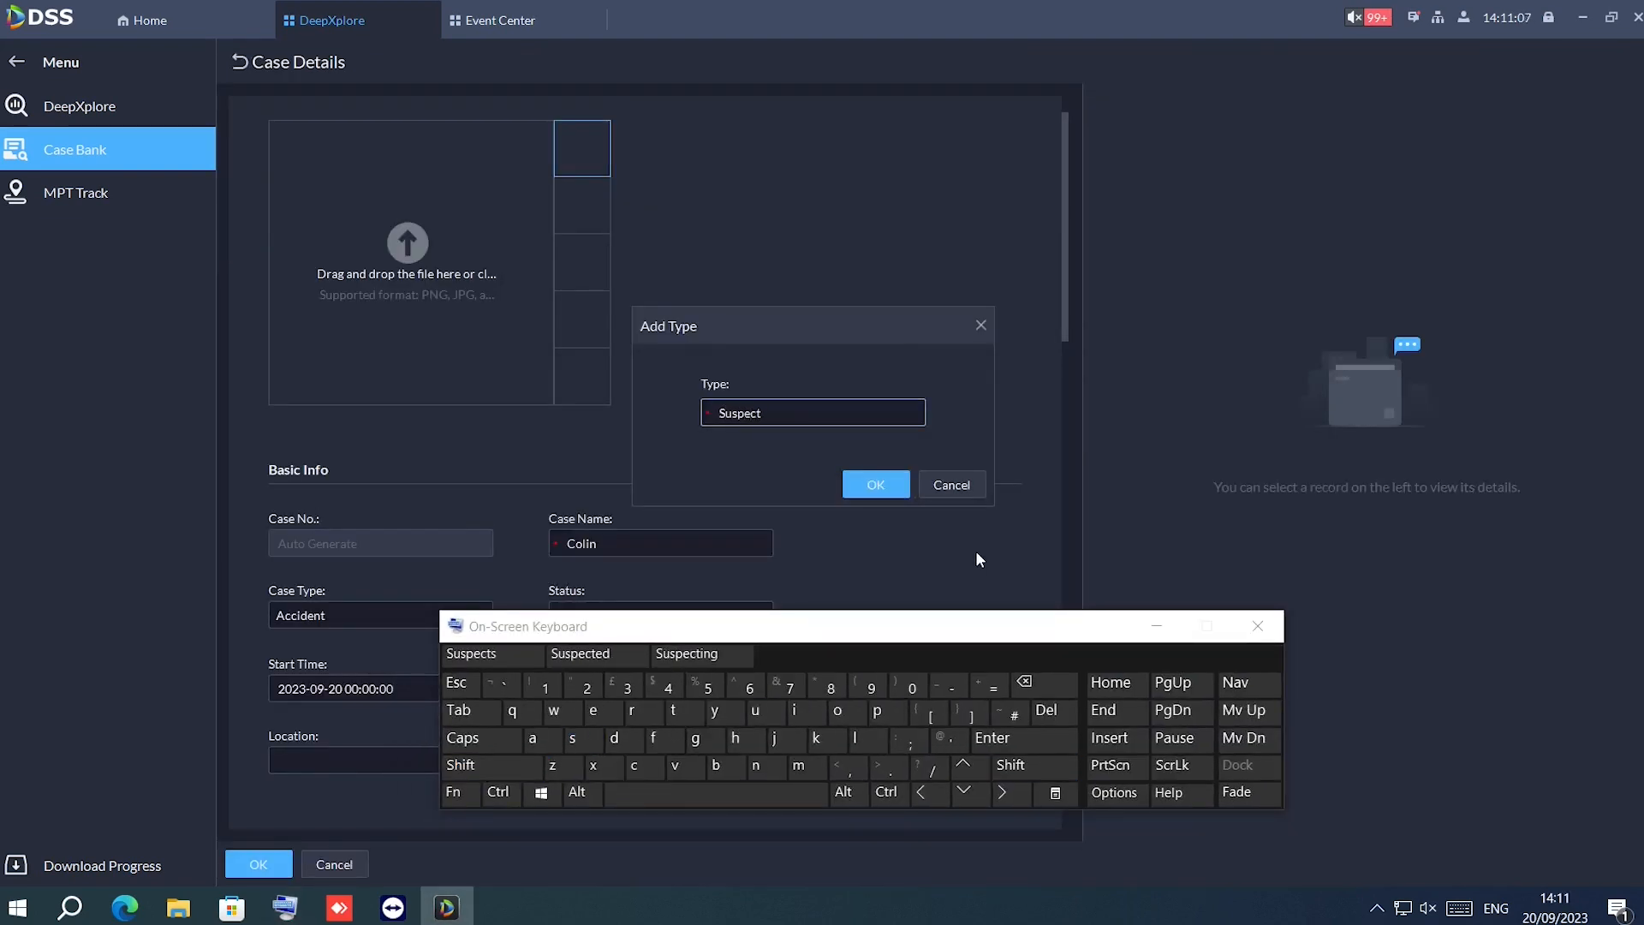
# - Confirm adding Suspect as a case type
pyautogui.click(874, 482)
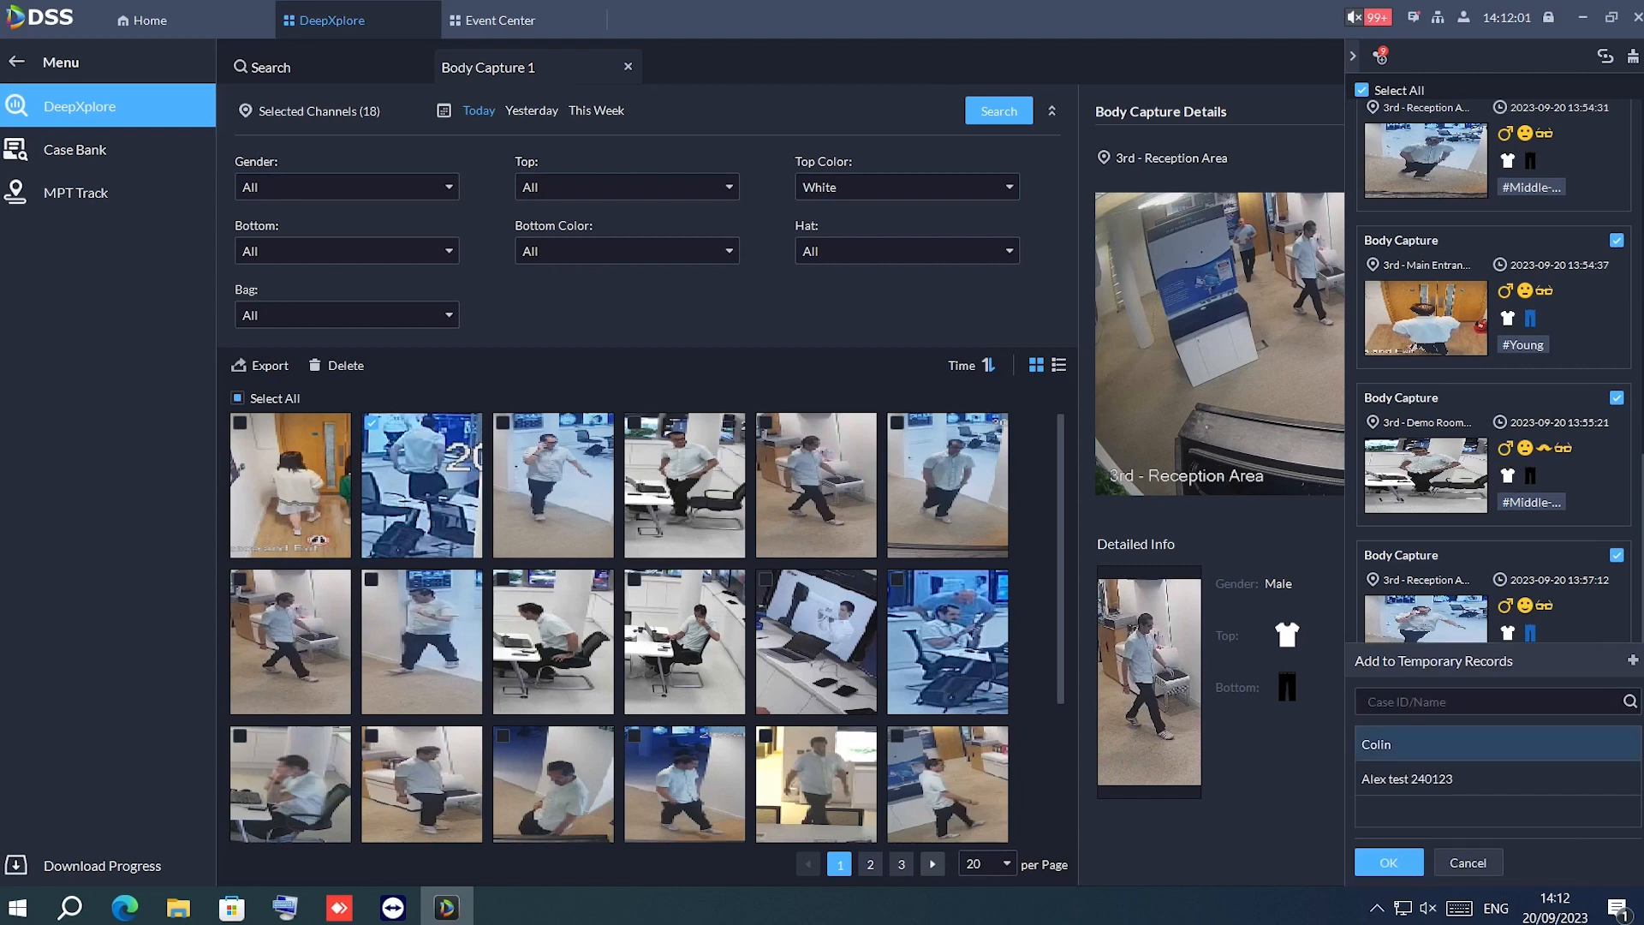
# - Add the checked body captures to case Colin, then download Colin's case report from Case Bank
pyautogui.click(1387, 862)
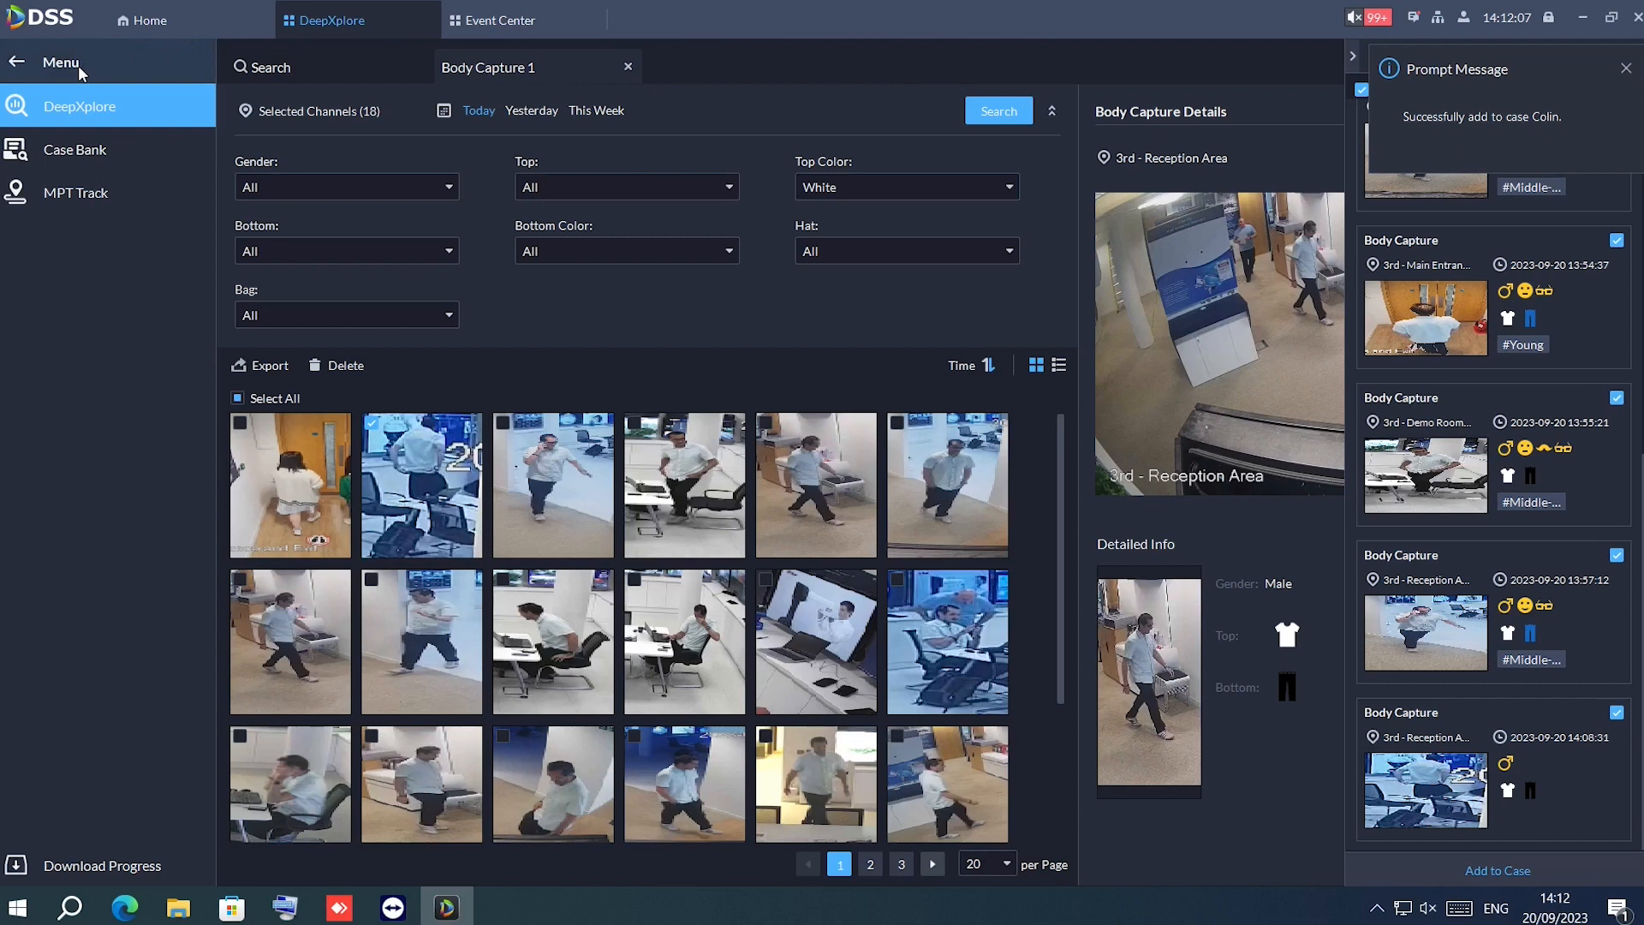
pyautogui.click(75, 149)
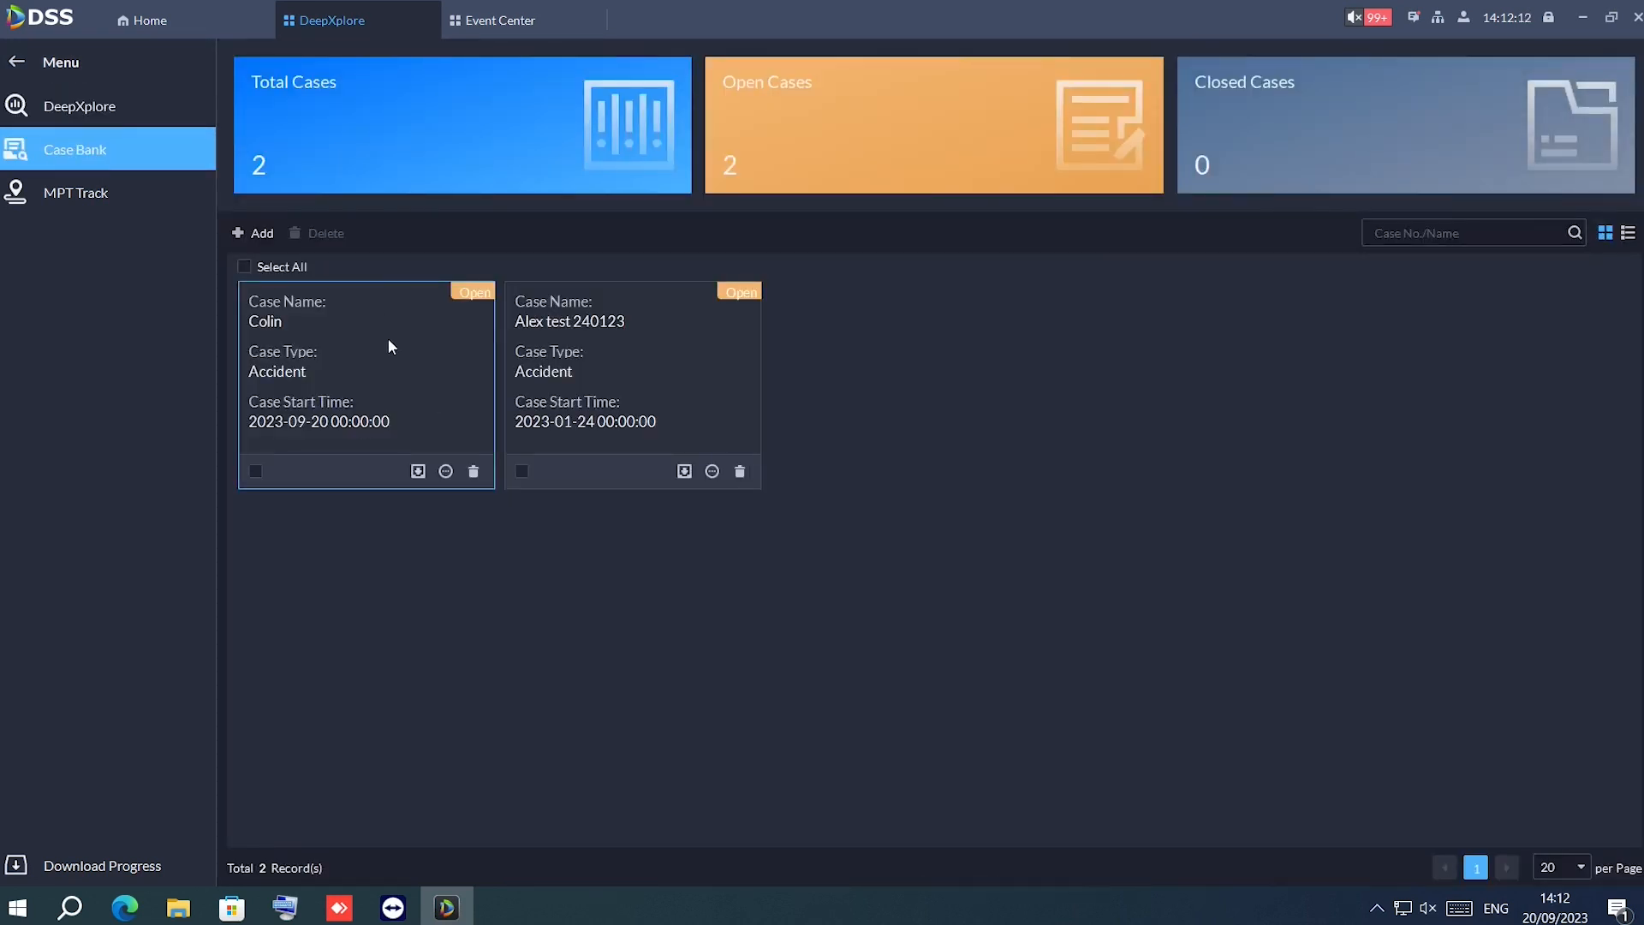
pyautogui.click(367, 387)
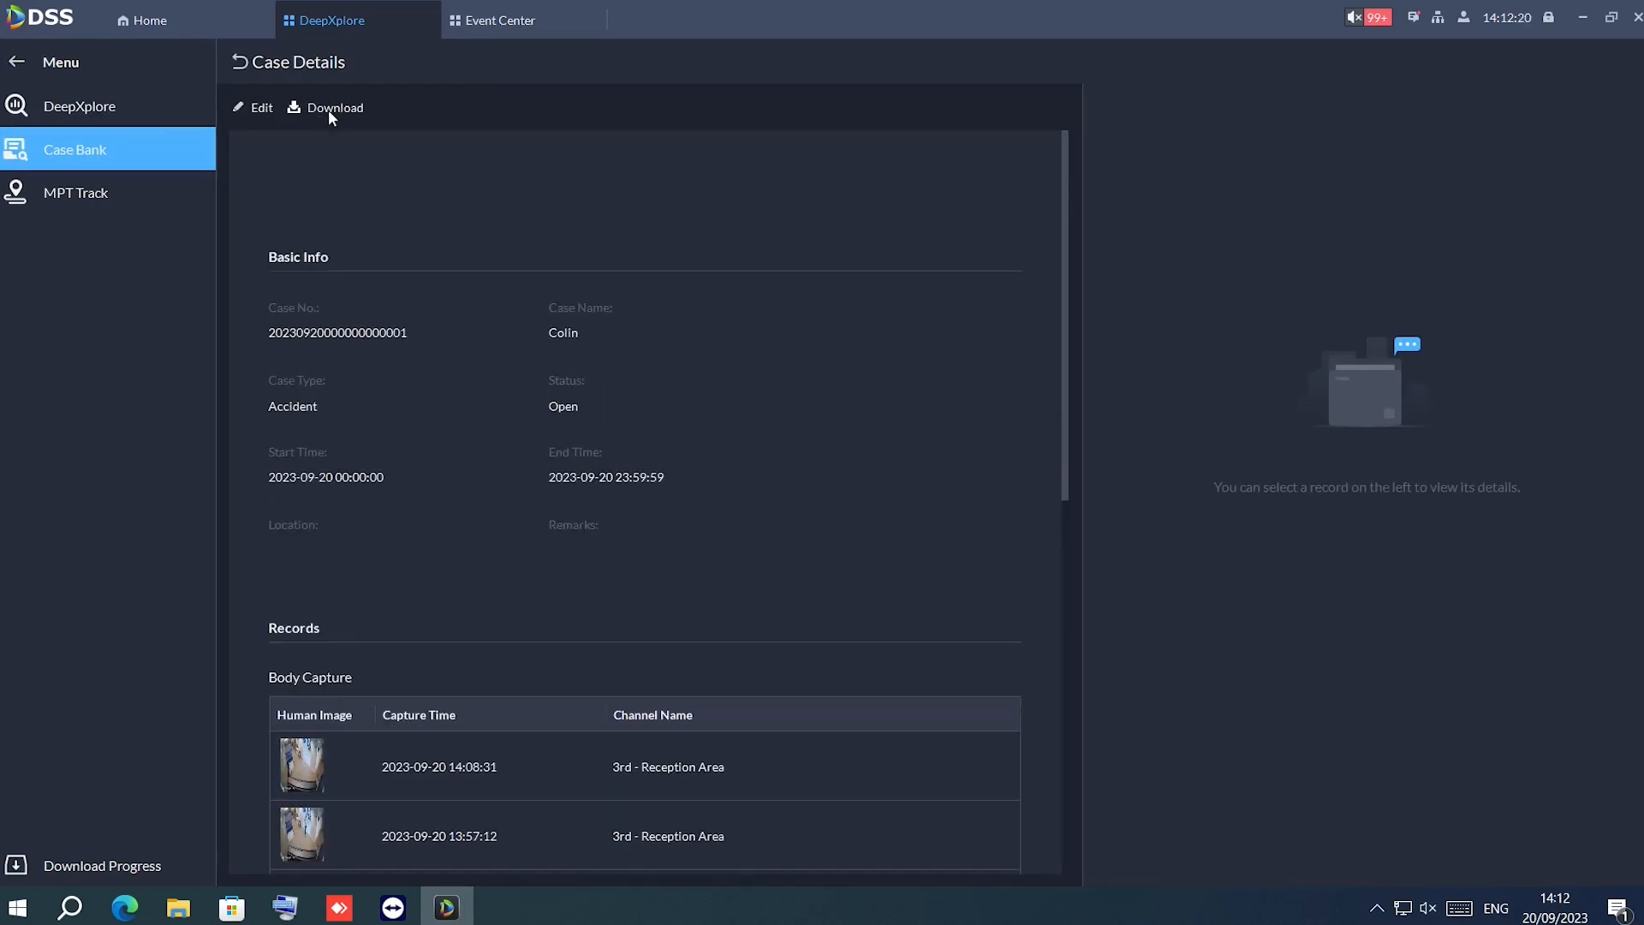
pyautogui.click(333, 107)
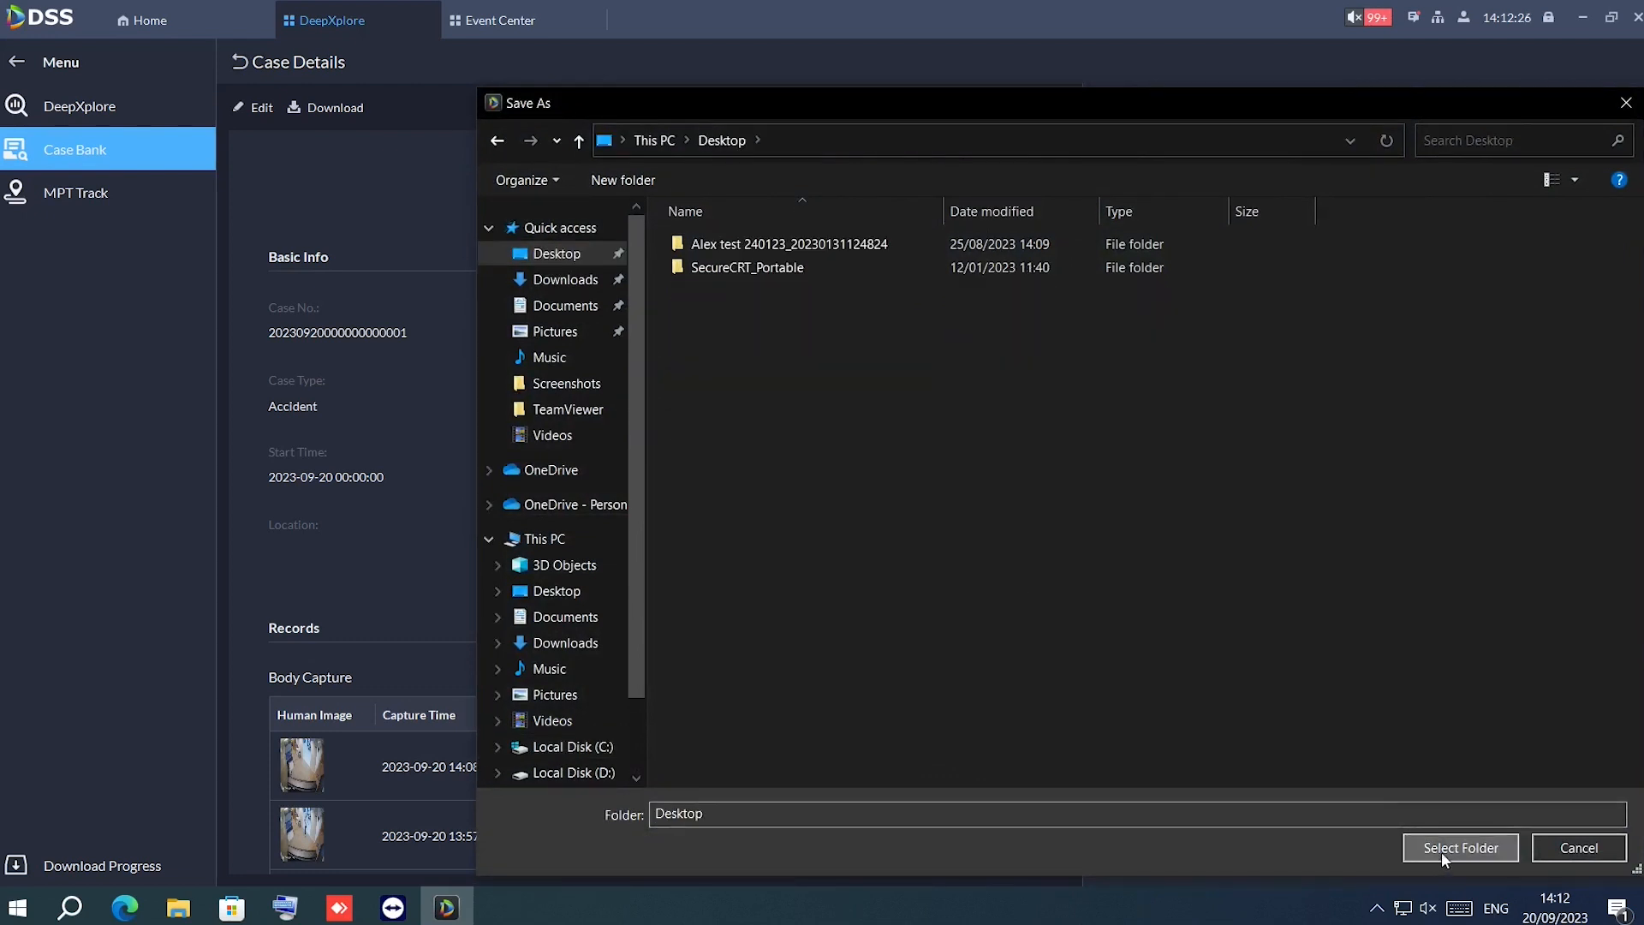
# - Save the Colin case report to the Desktop and scroll through the Case Report PDF
pyautogui.click(1458, 847)
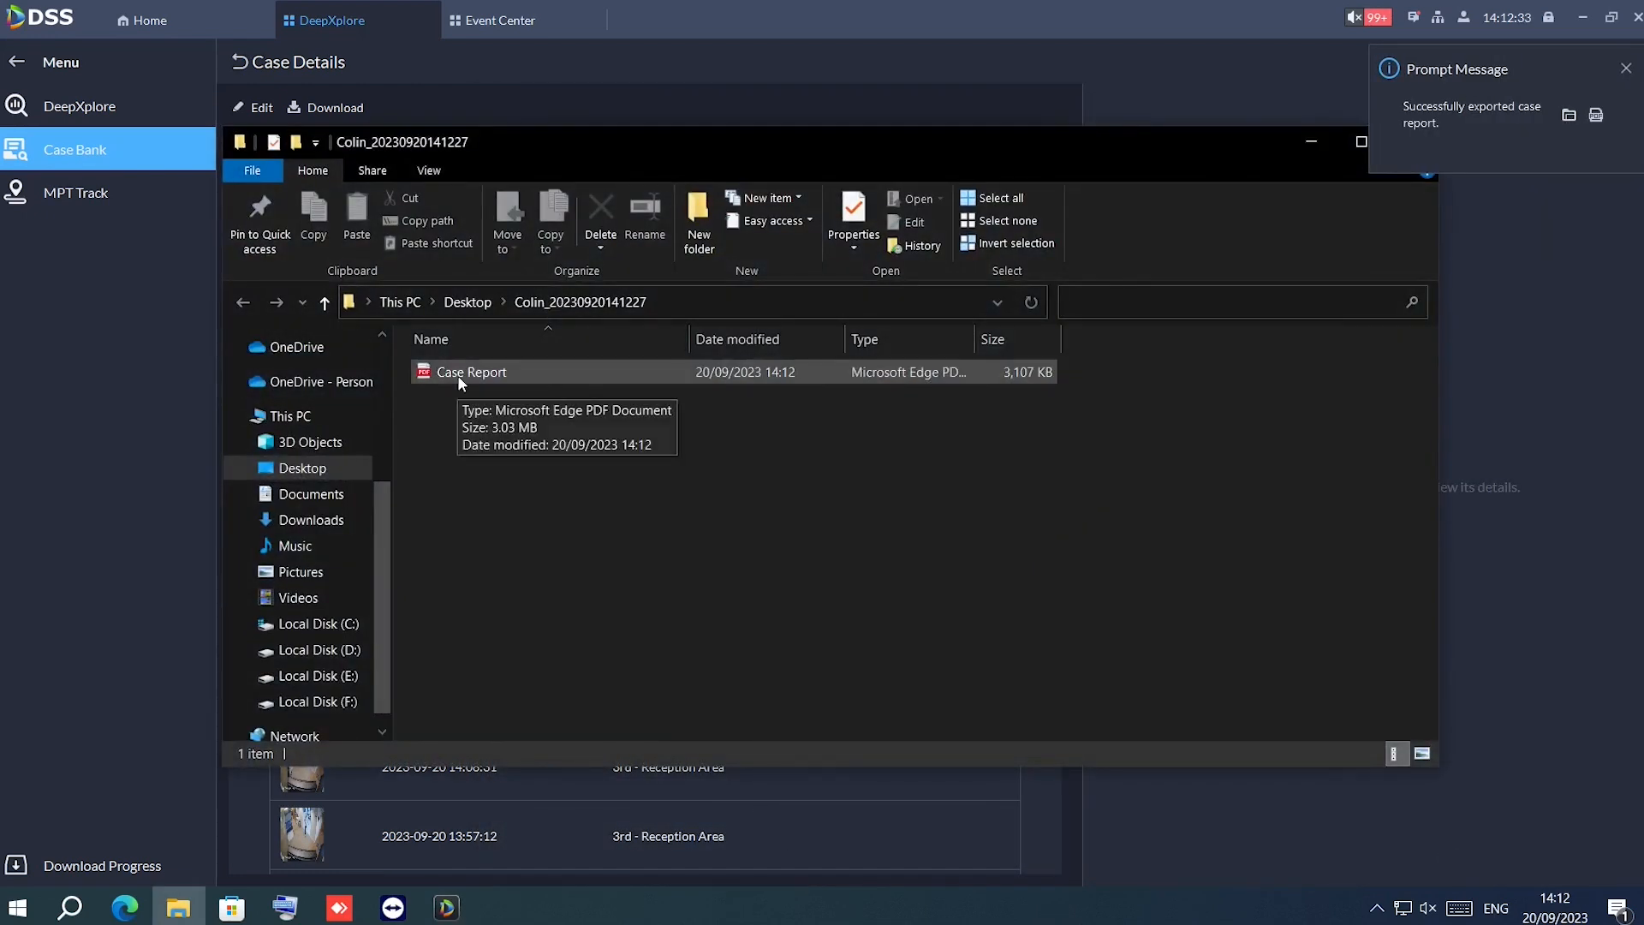
pyautogui.doubleClick(471, 371)
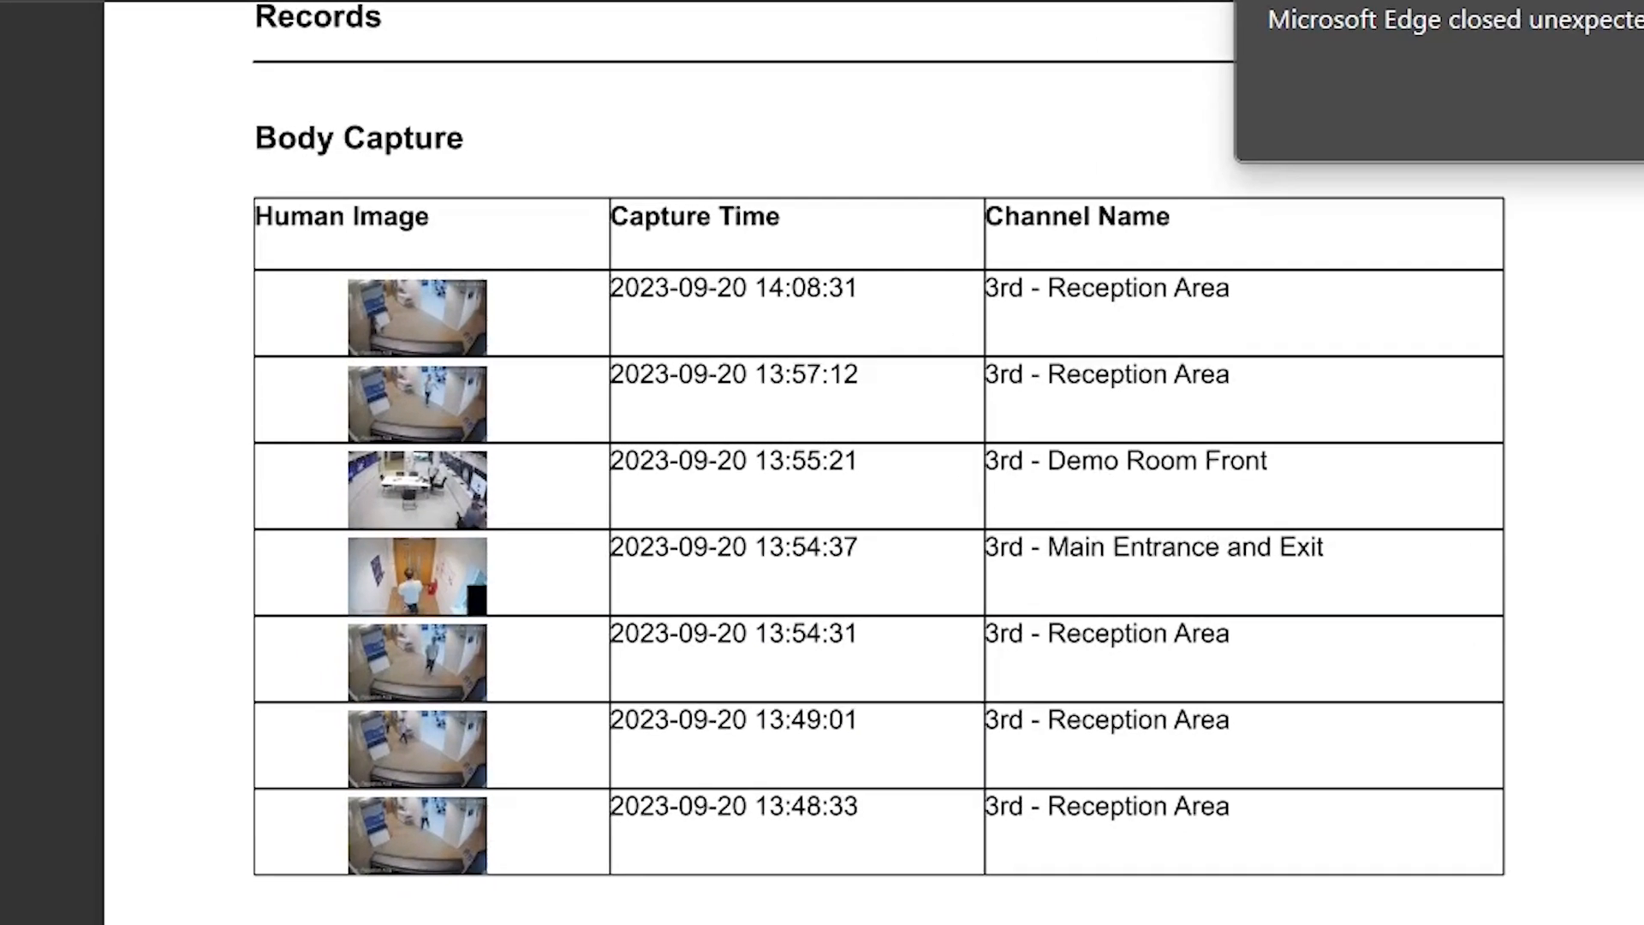
pyautogui.scroll(-3)
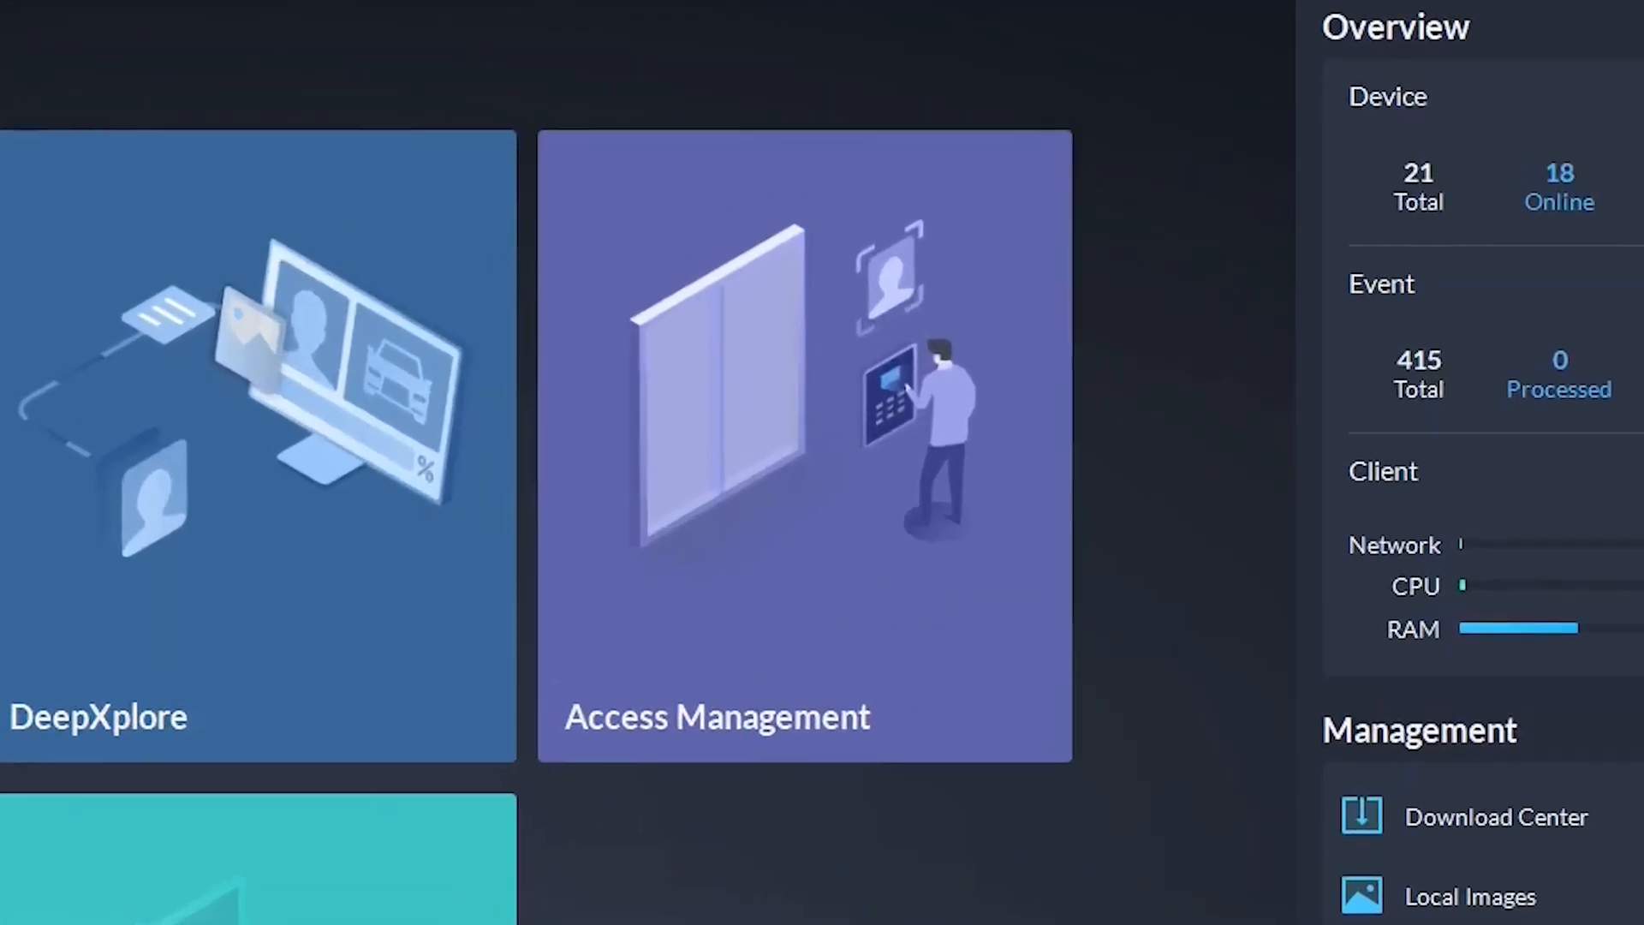
# - Review the Door1 event's snapshot, recording and live view, then call door station 192.168.5.203
pyautogui.click(804, 440)
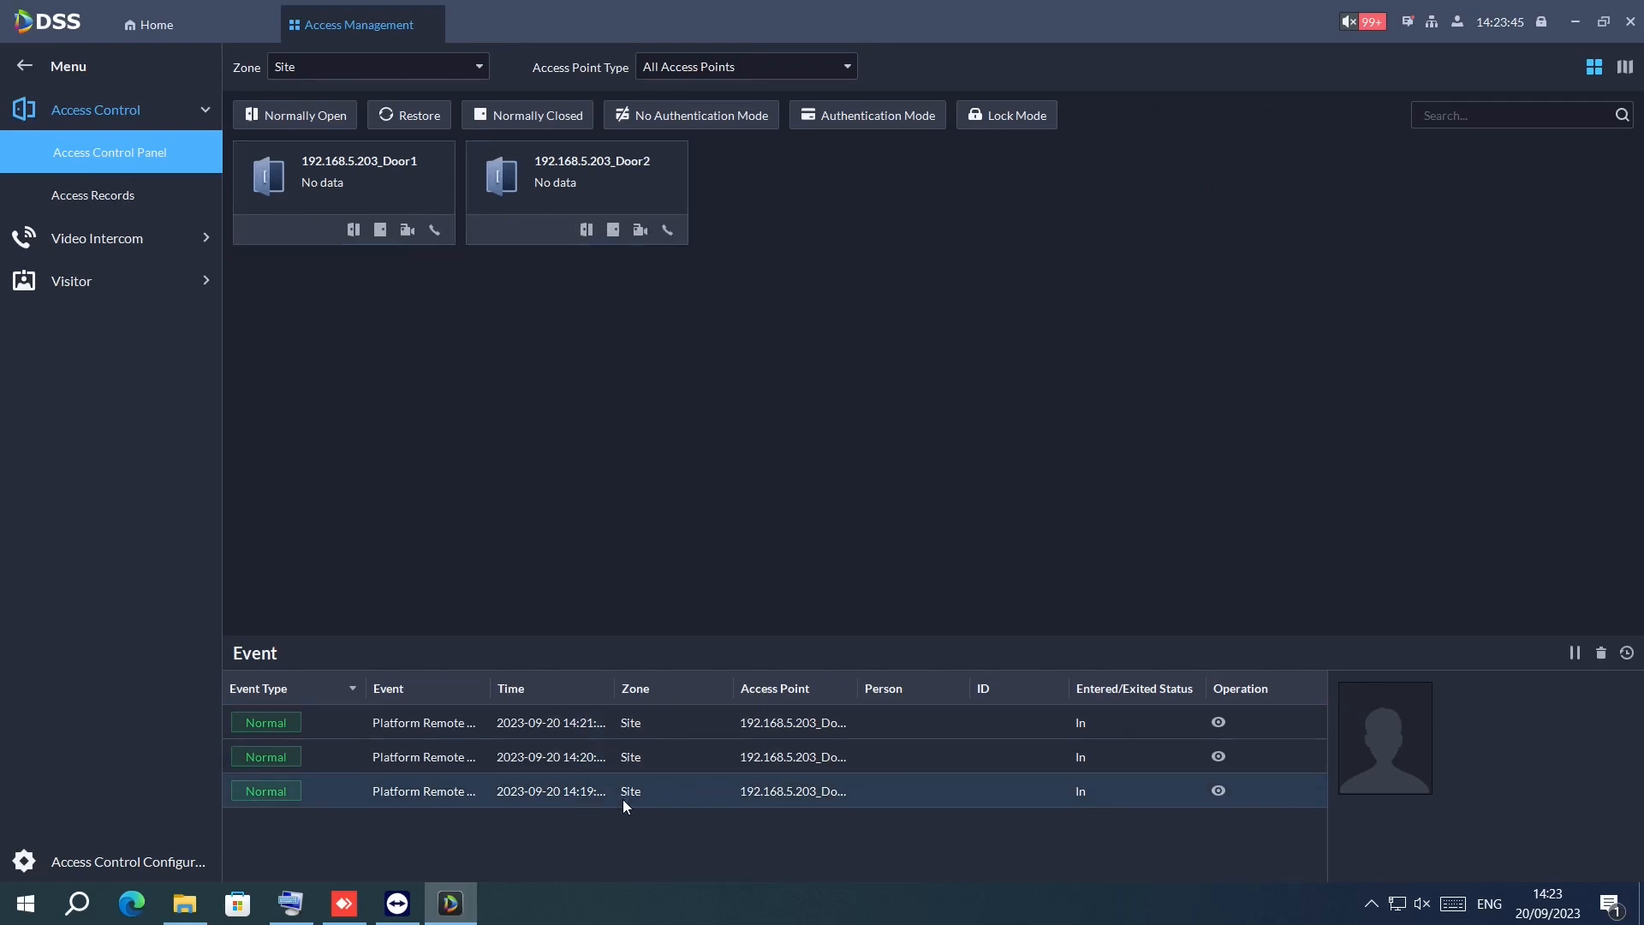
pyautogui.click(1217, 721)
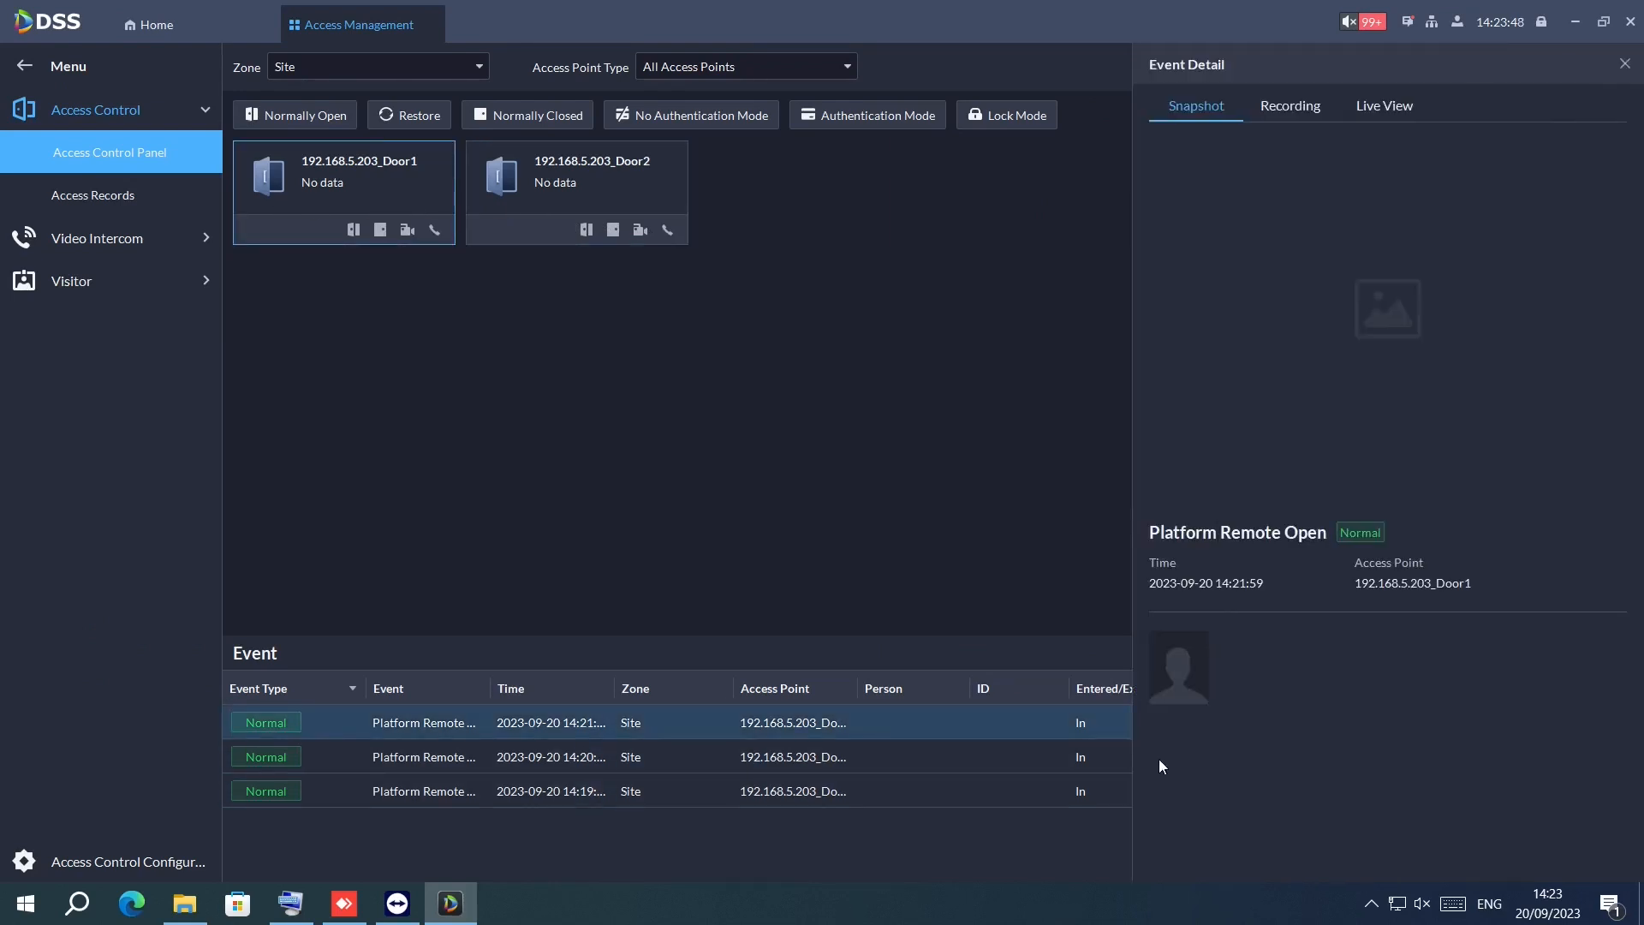
pyautogui.click(1288, 104)
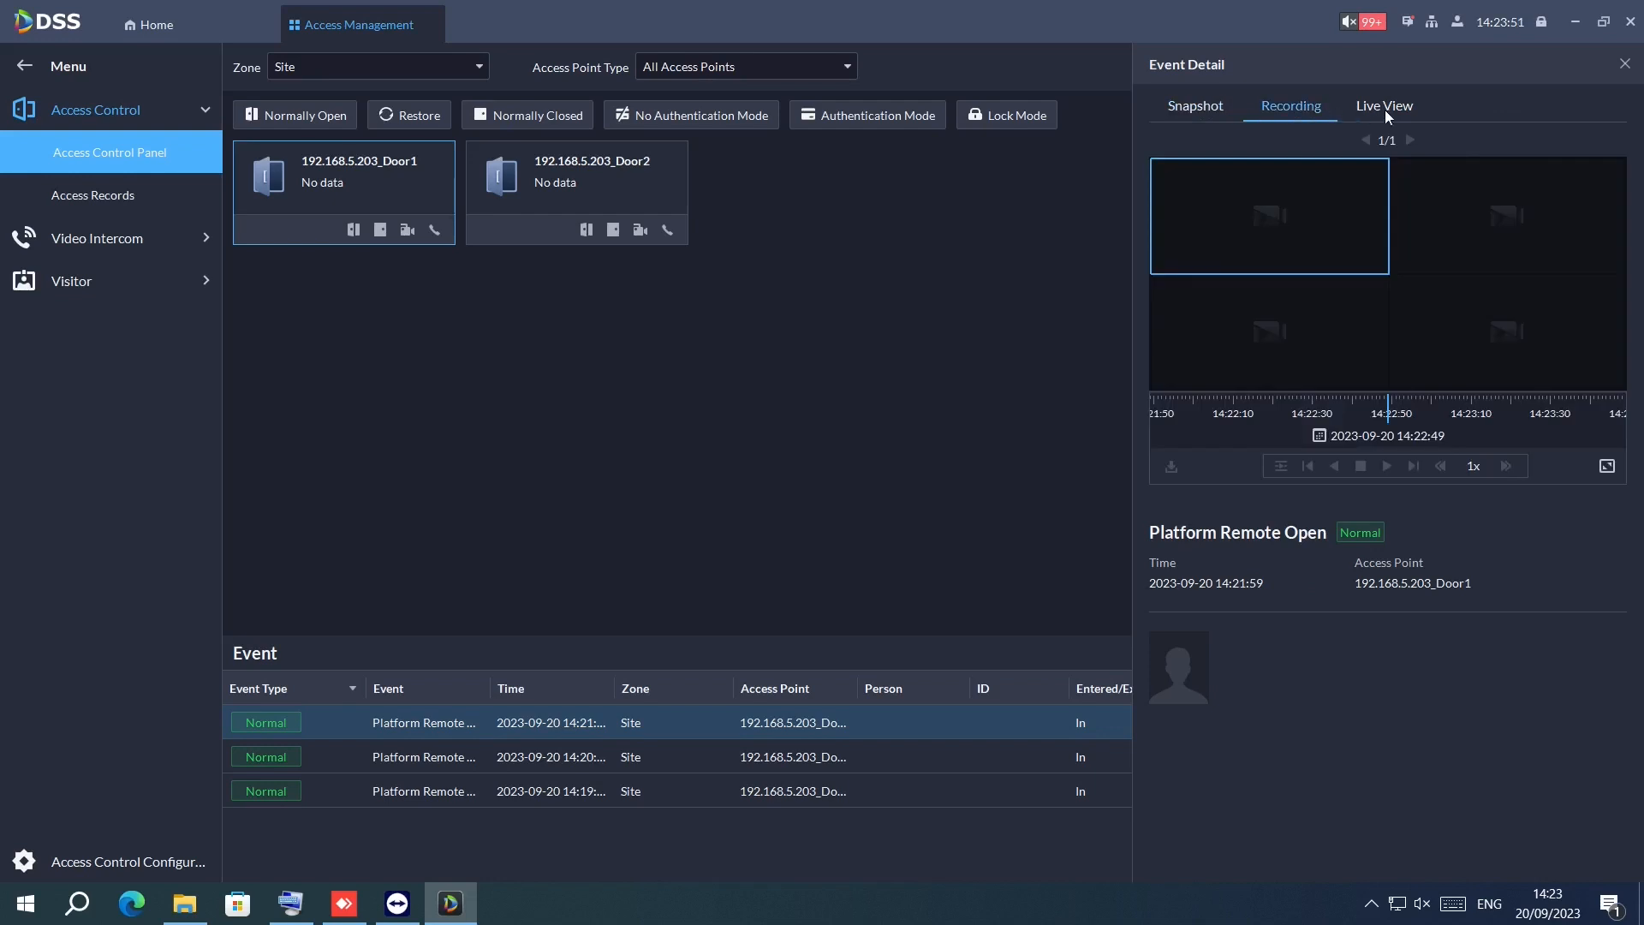
pyautogui.click(1624, 64)
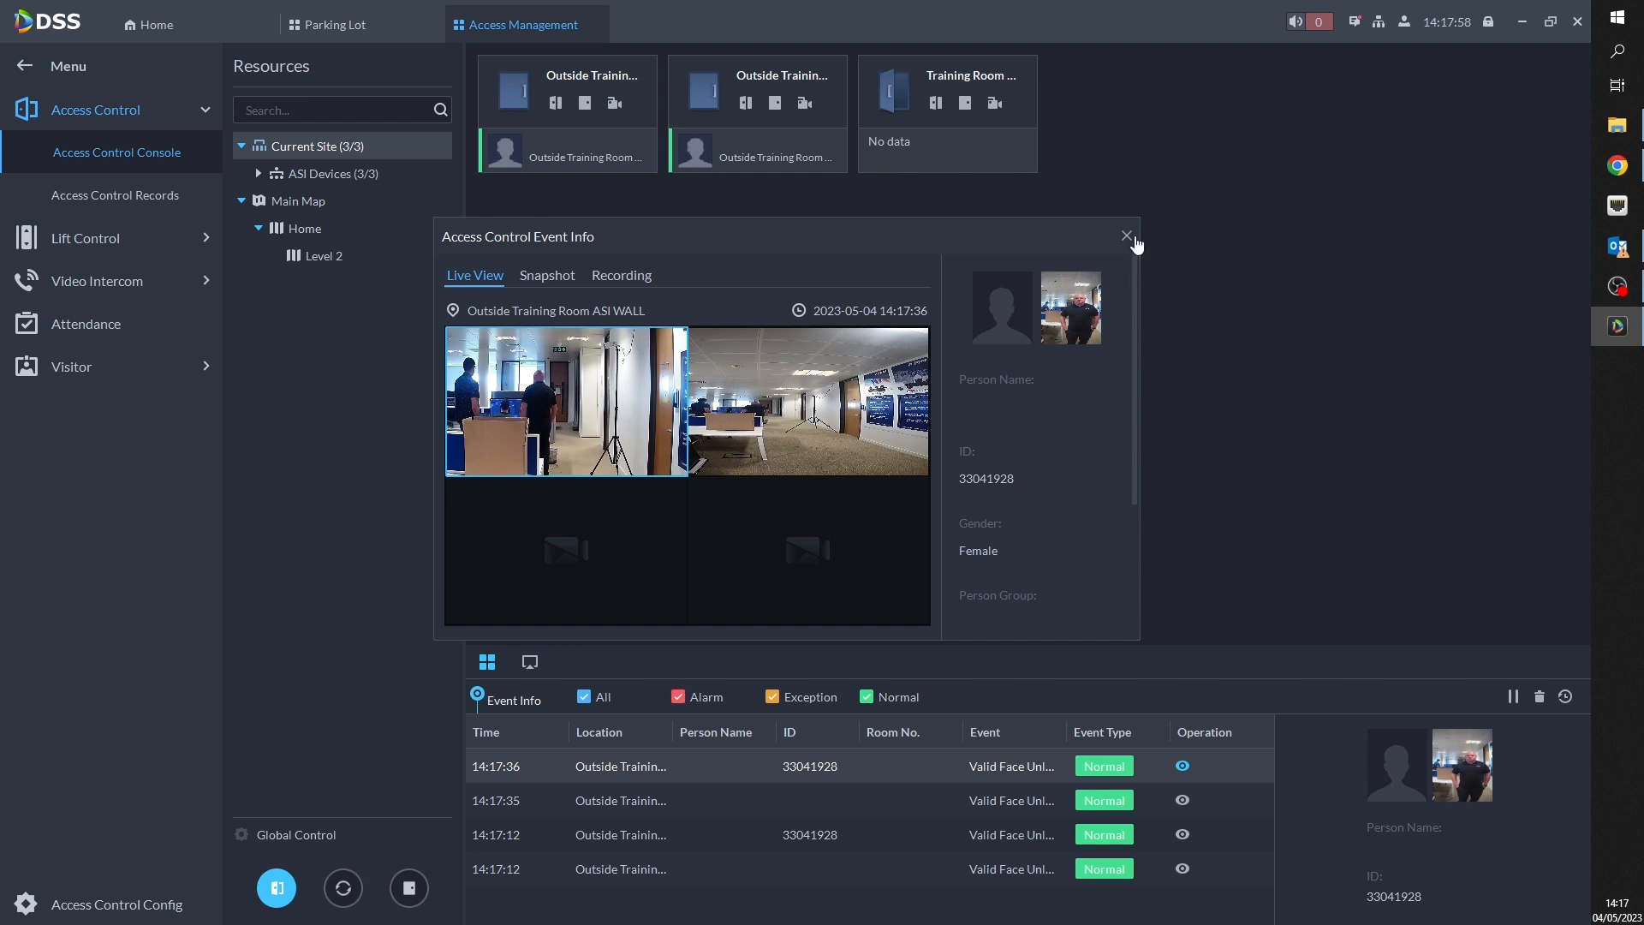
pyautogui.click(546, 275)
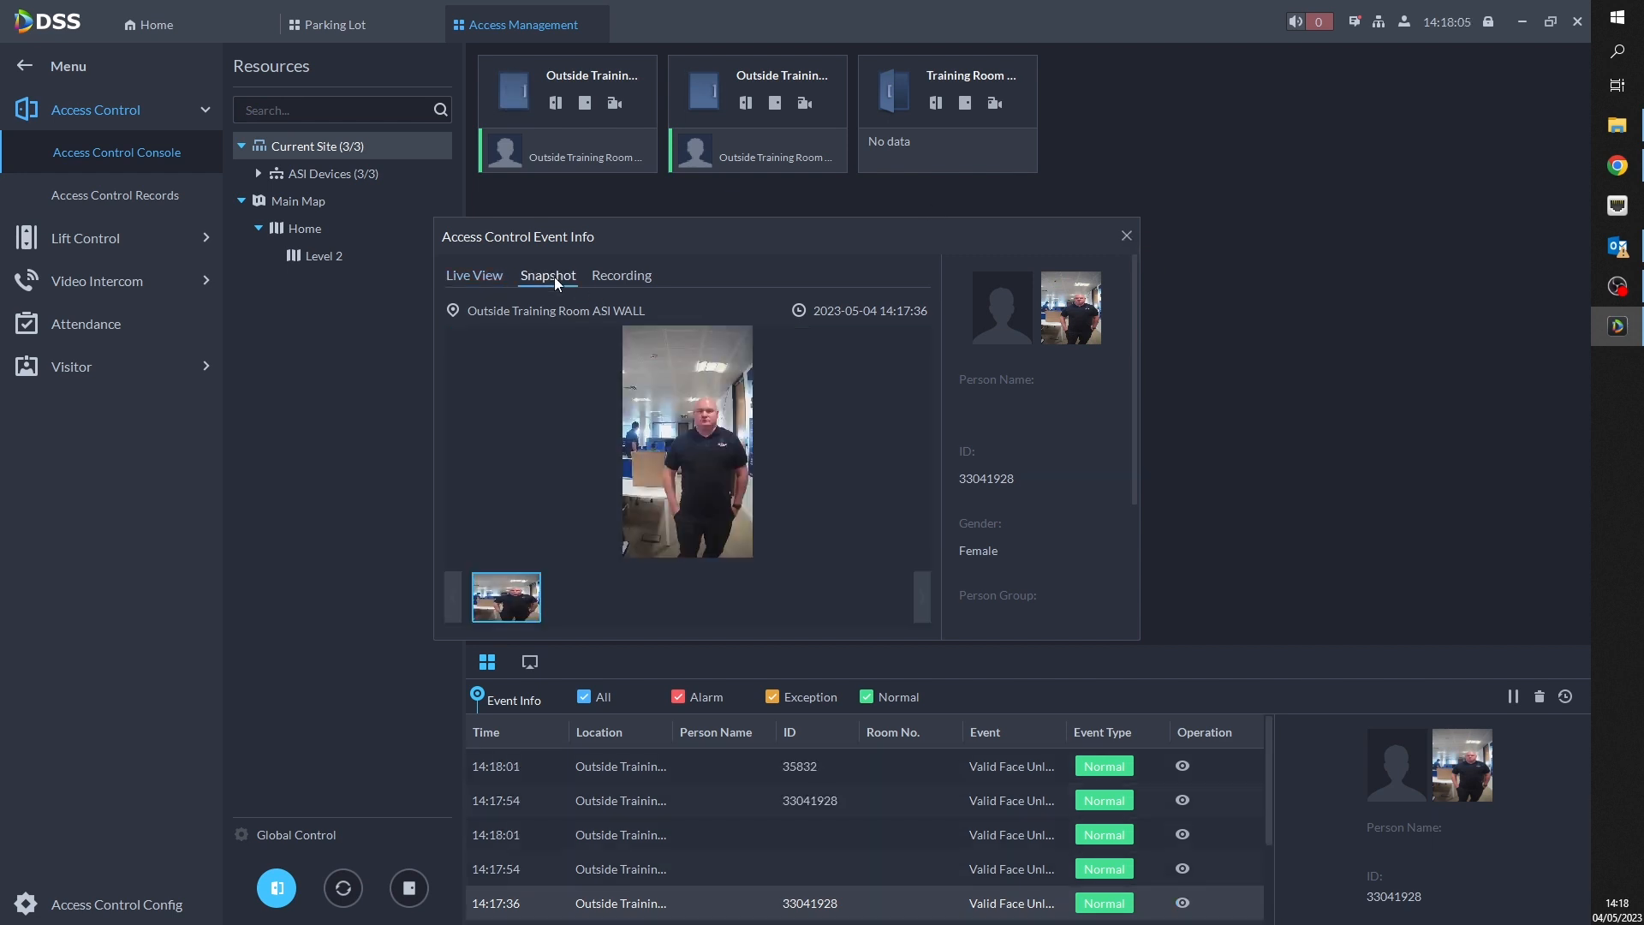
pyautogui.click(621, 275)
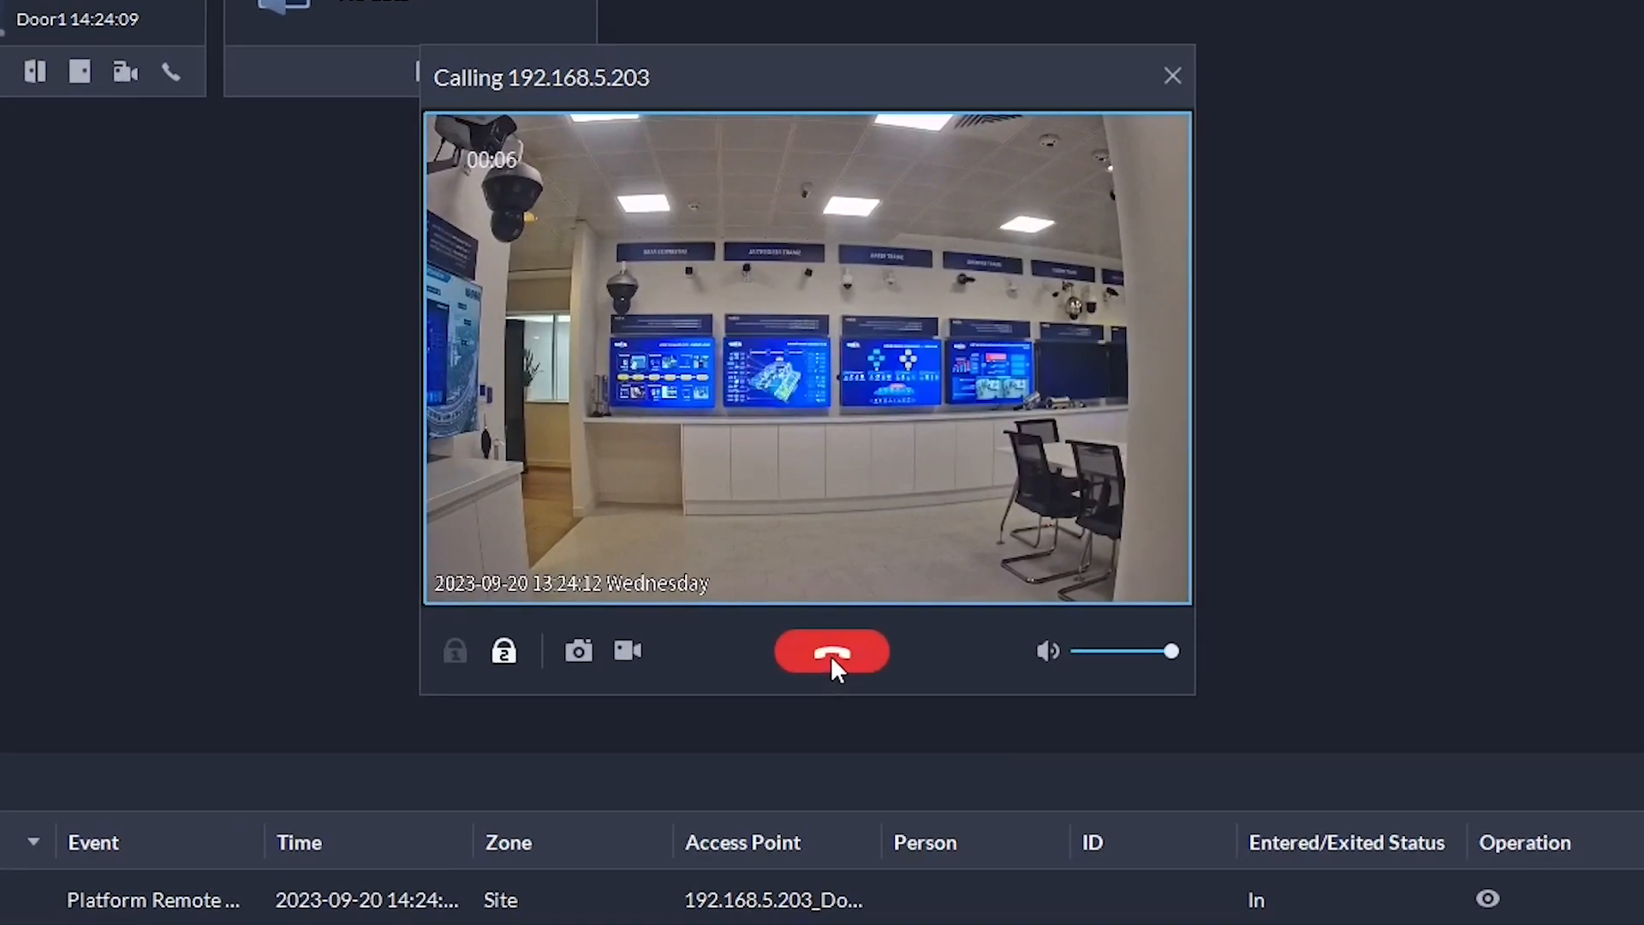
# - Hang up the door call, then call house 1#1#10 from Call Center and end it
pyautogui.click(831, 650)
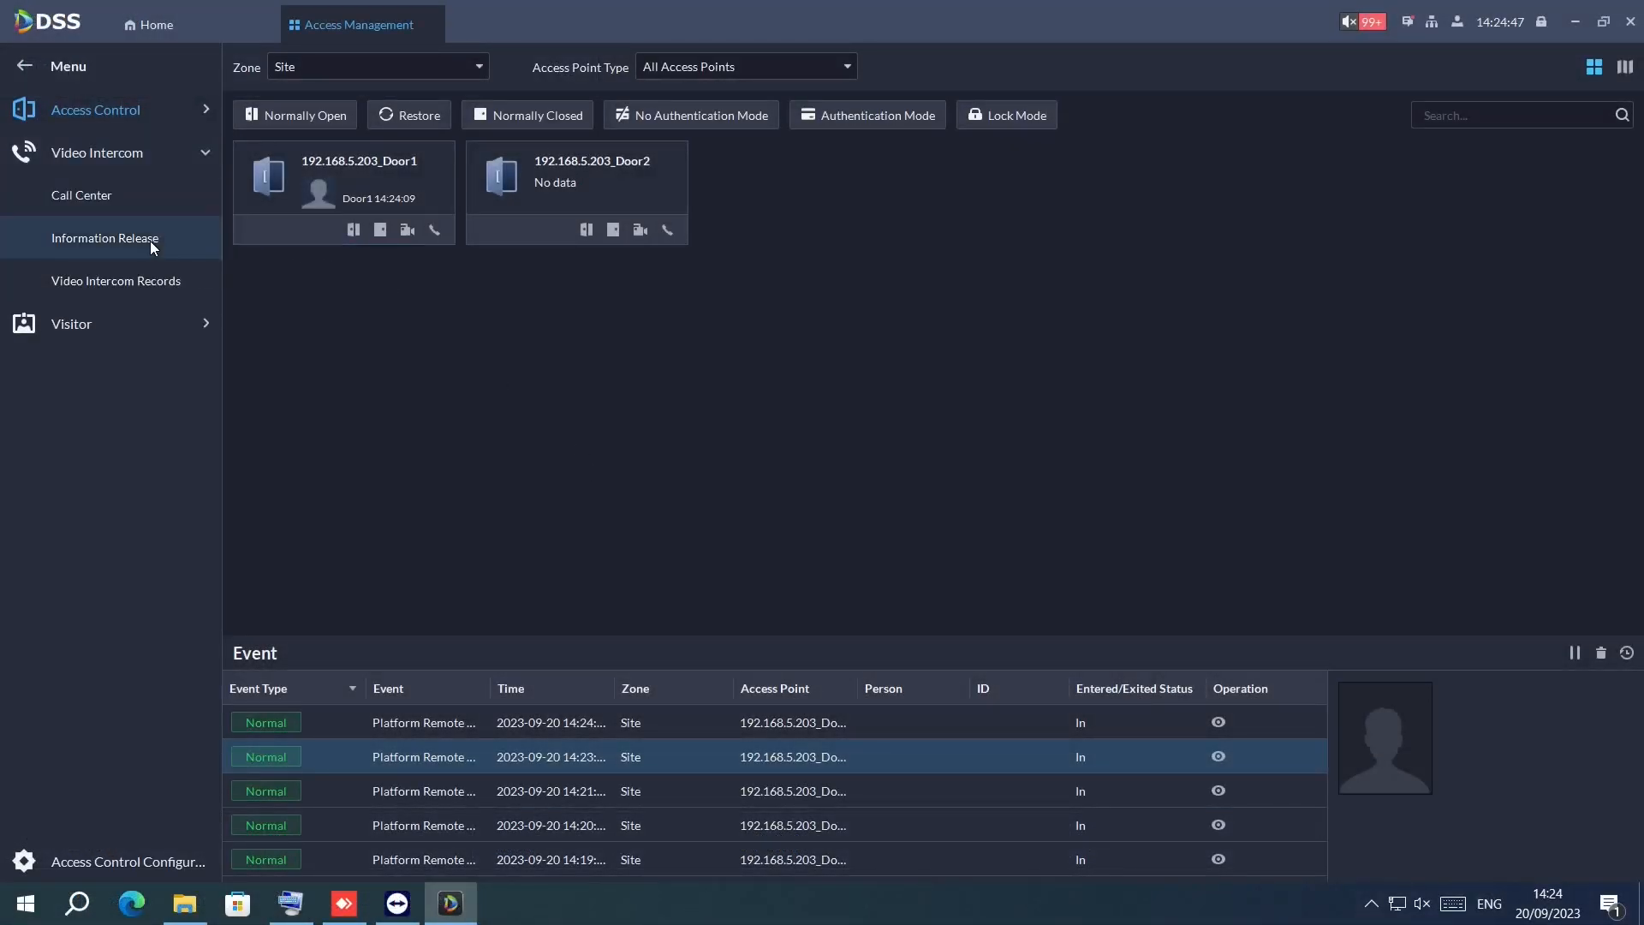
pyautogui.click(80, 195)
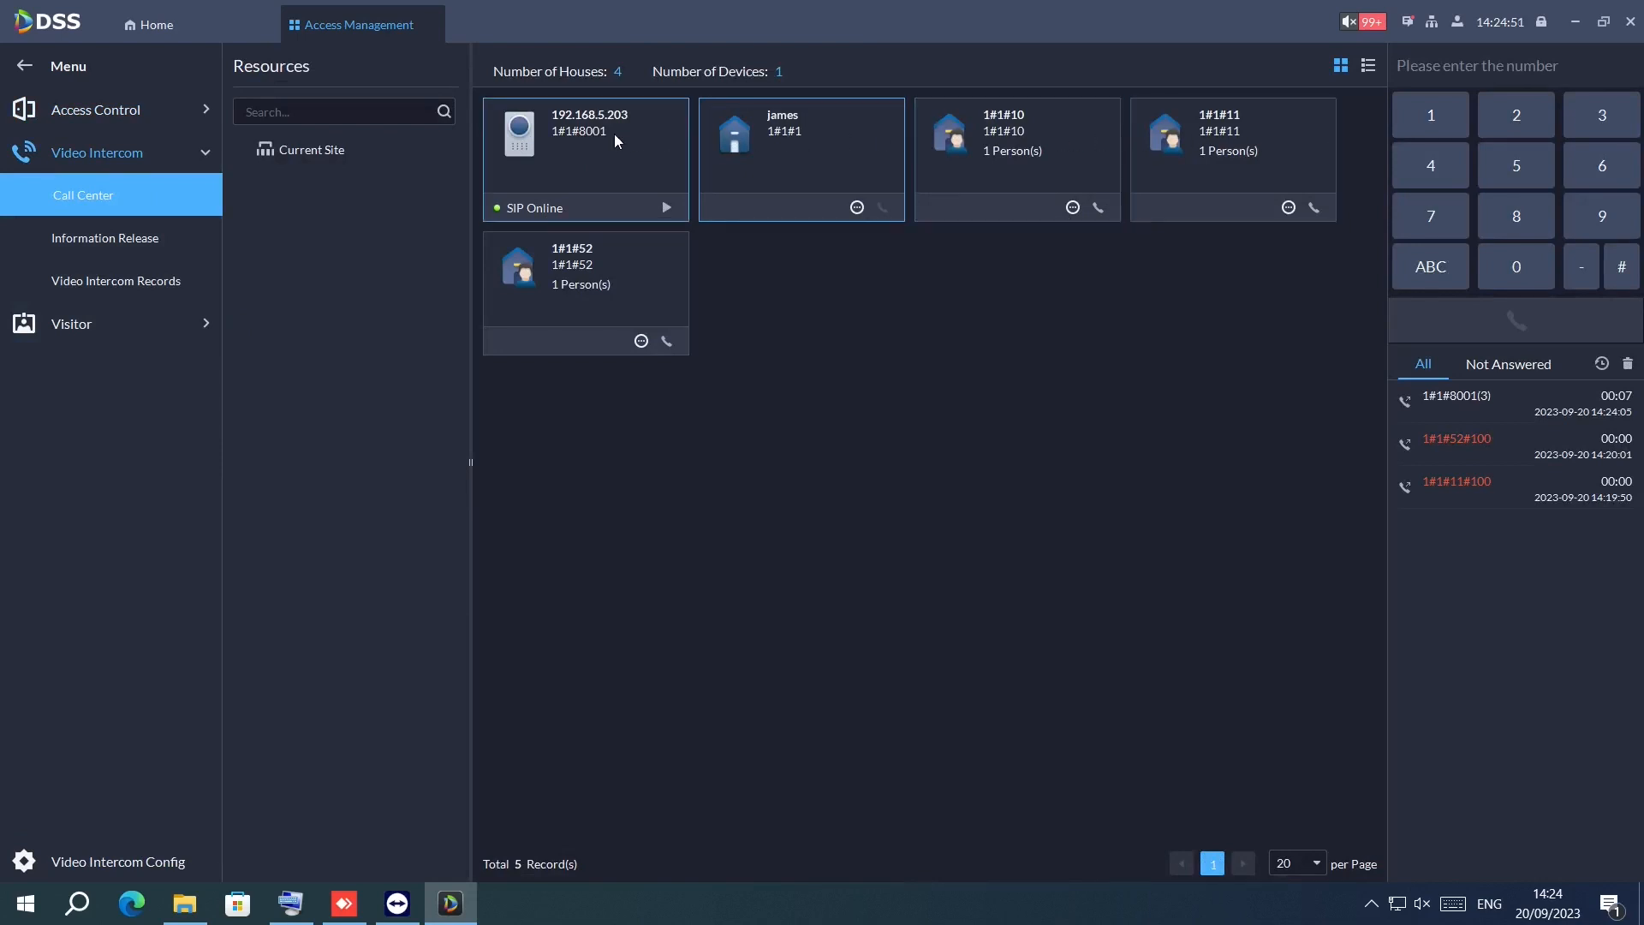
pyautogui.moveTo(790, 163)
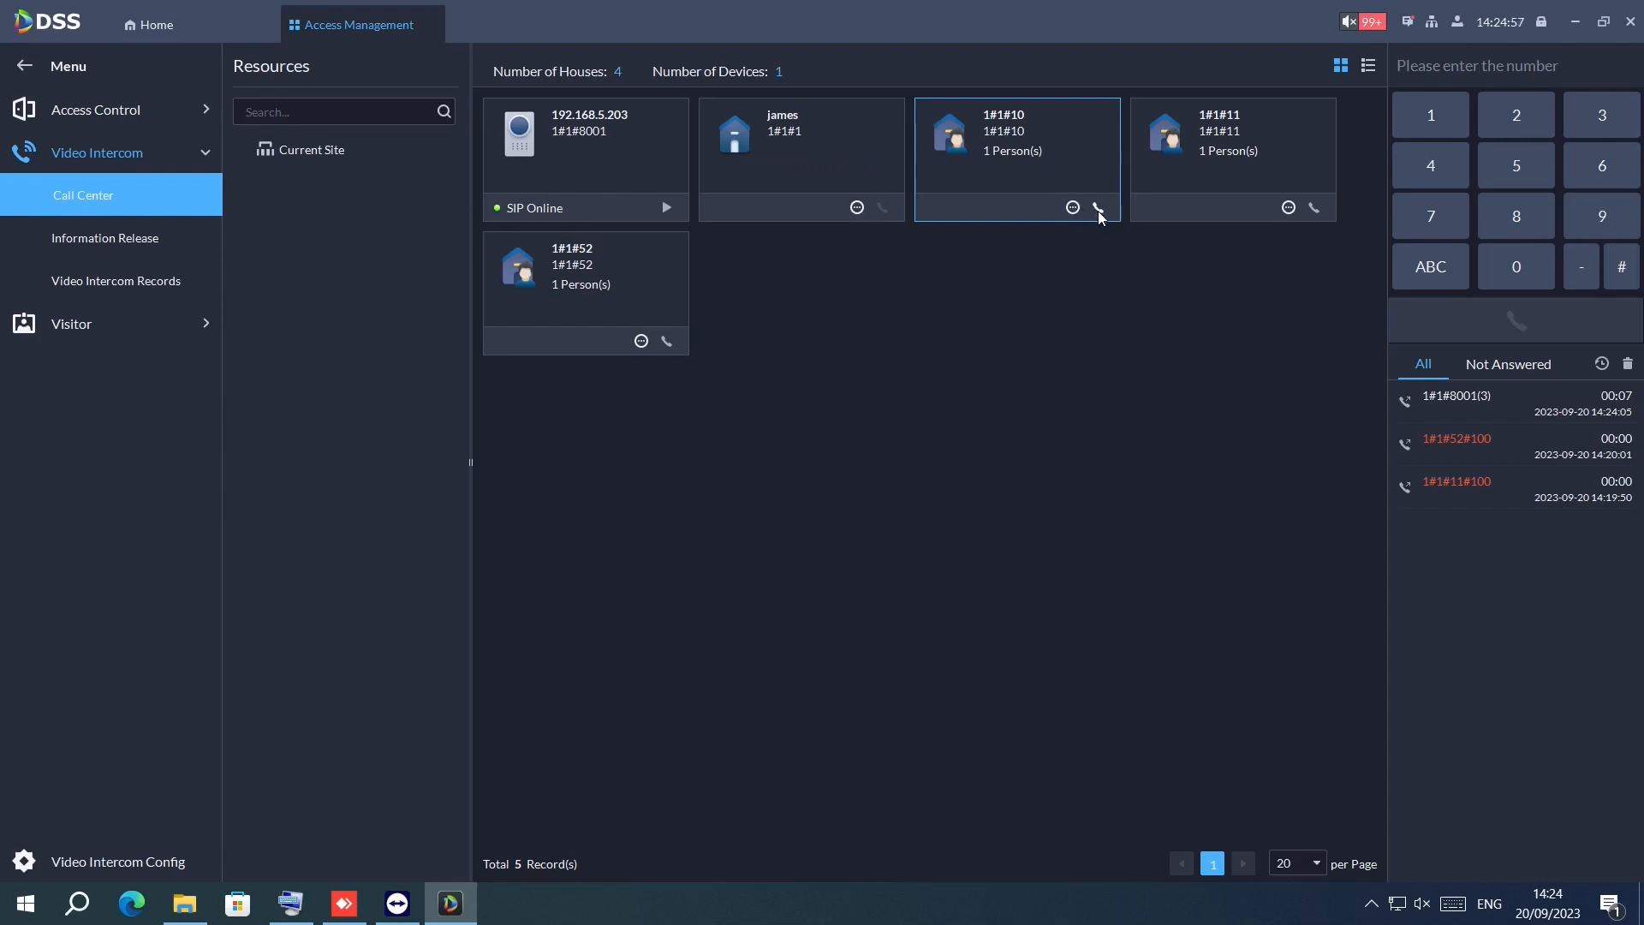
pyautogui.click(1099, 207)
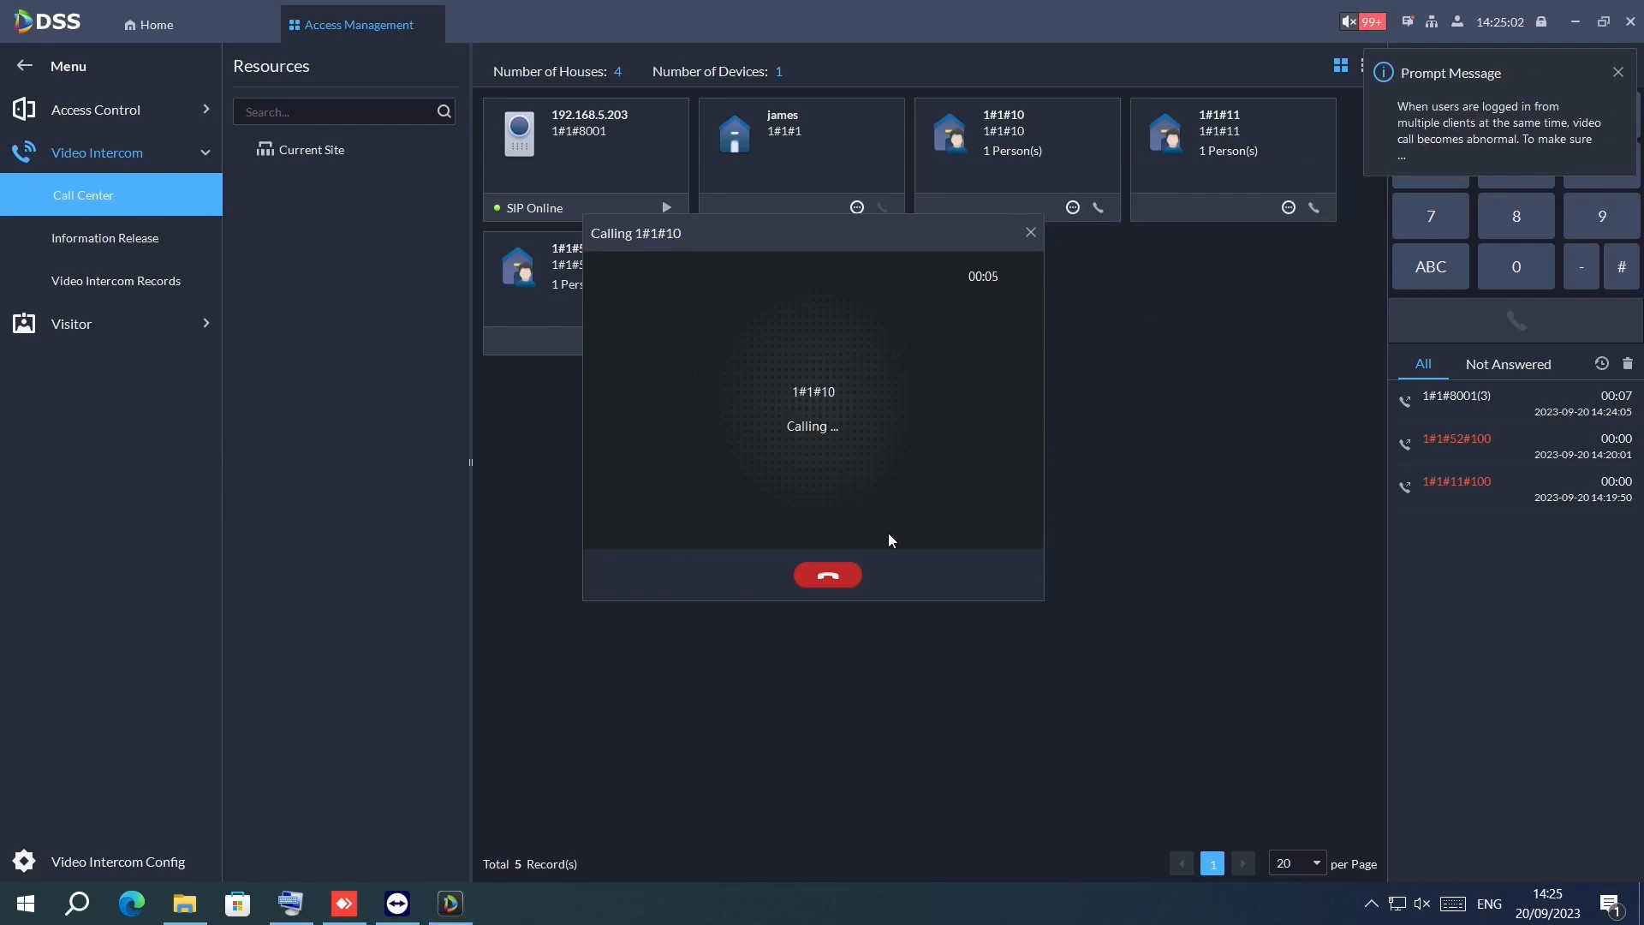
pyautogui.click(1618, 72)
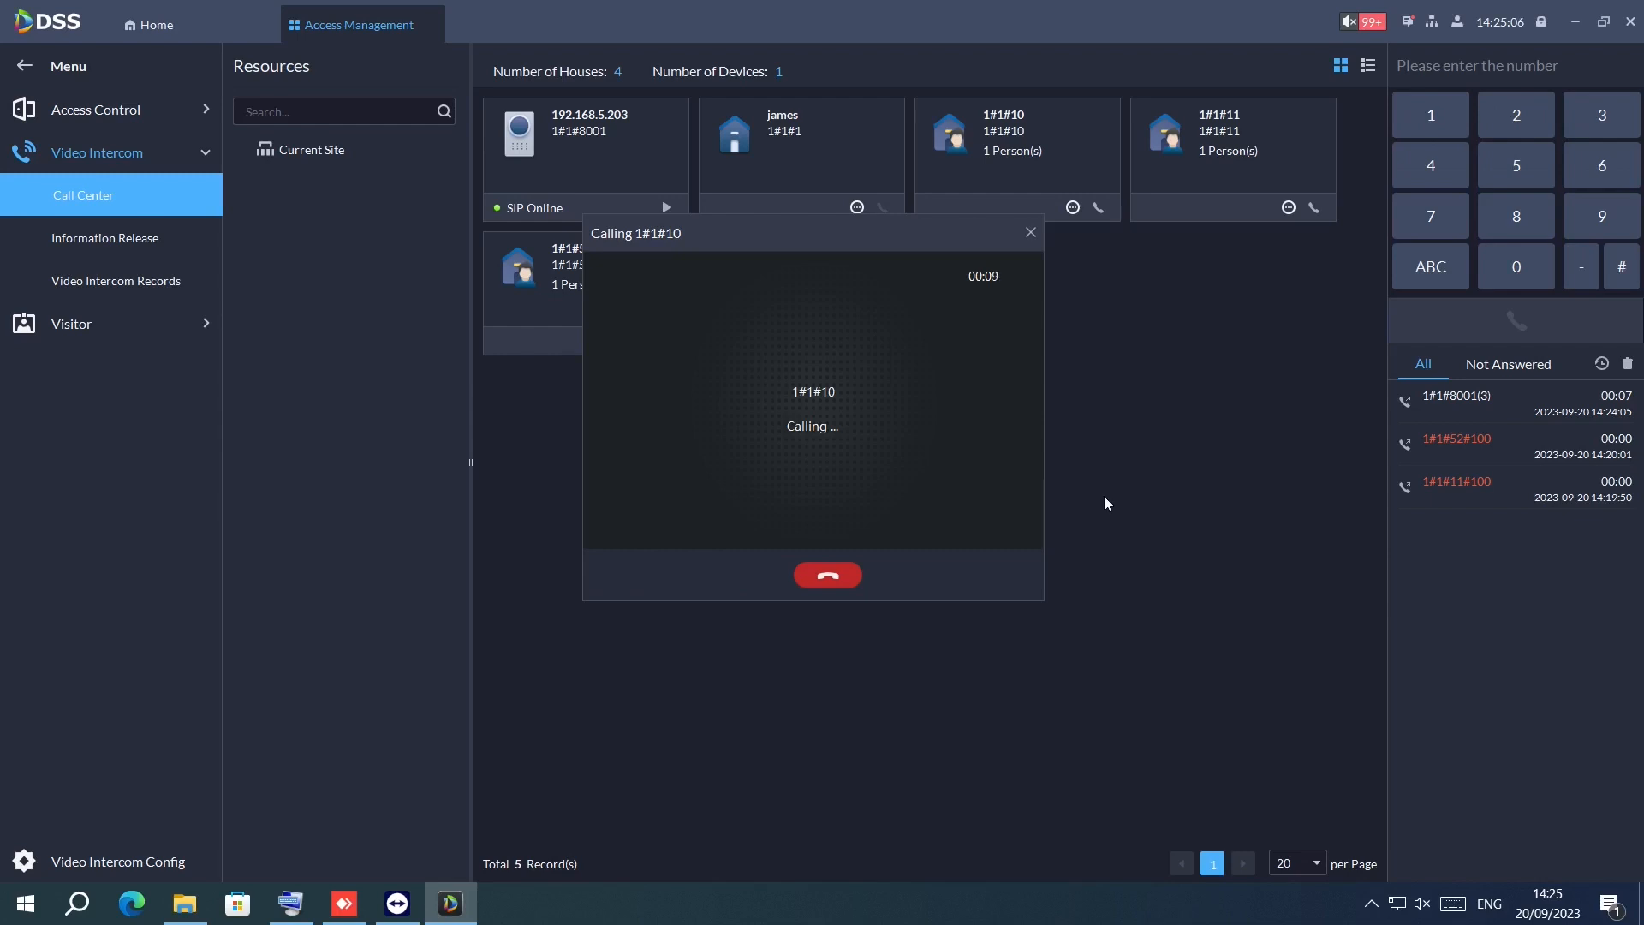
pyautogui.click(827, 575)
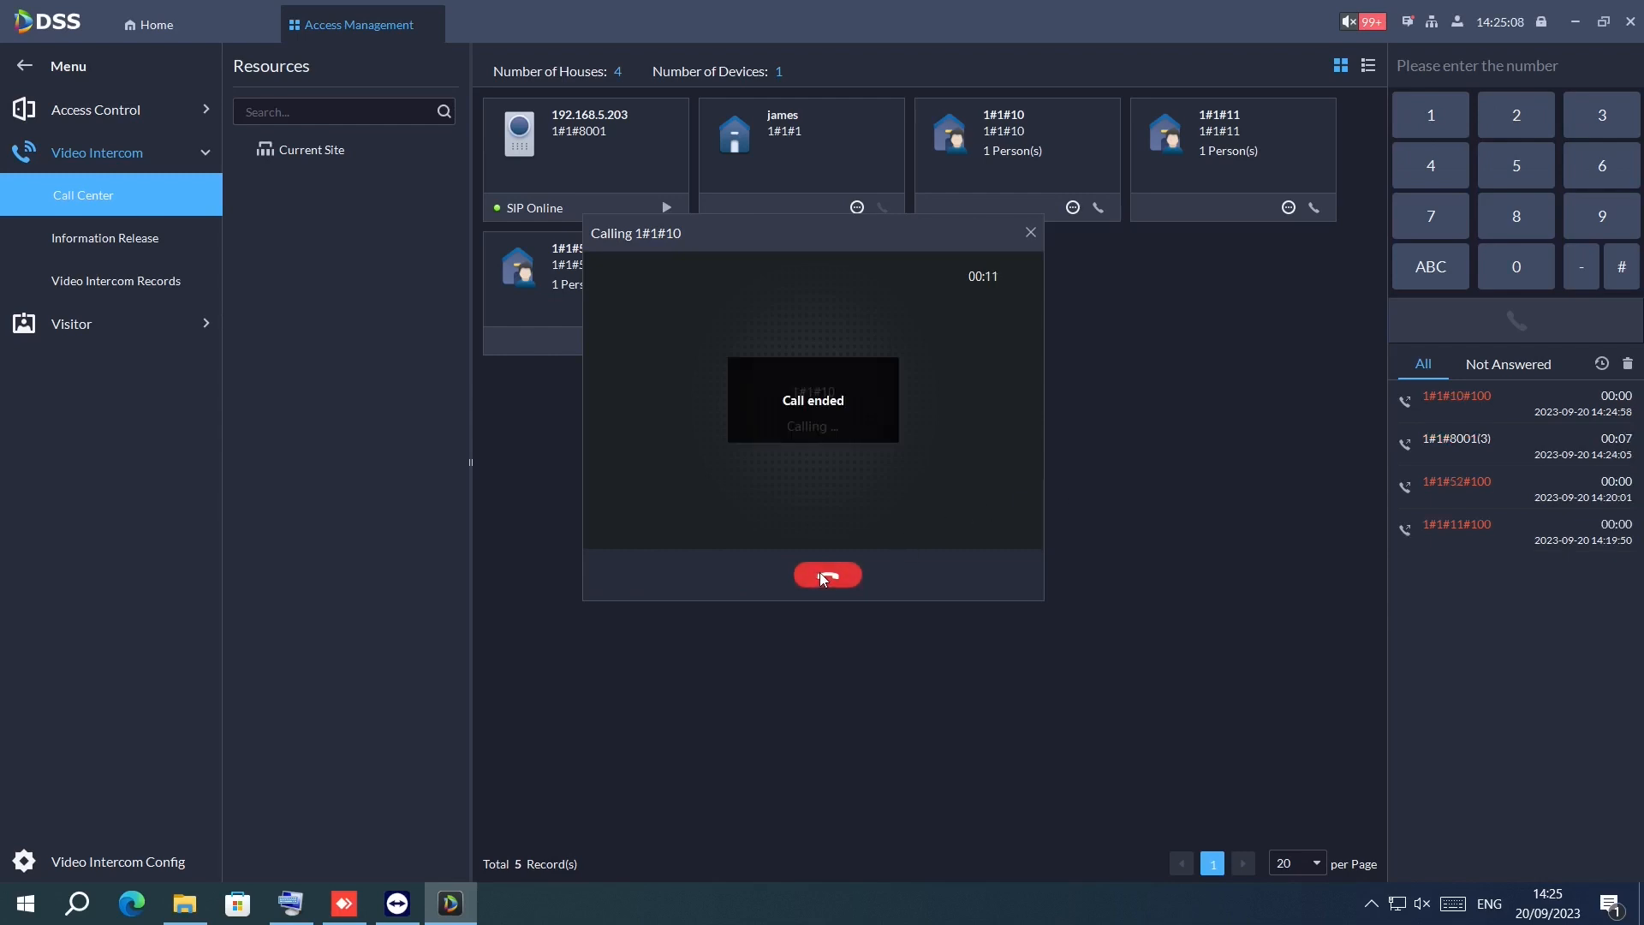
pyautogui.click(827, 575)
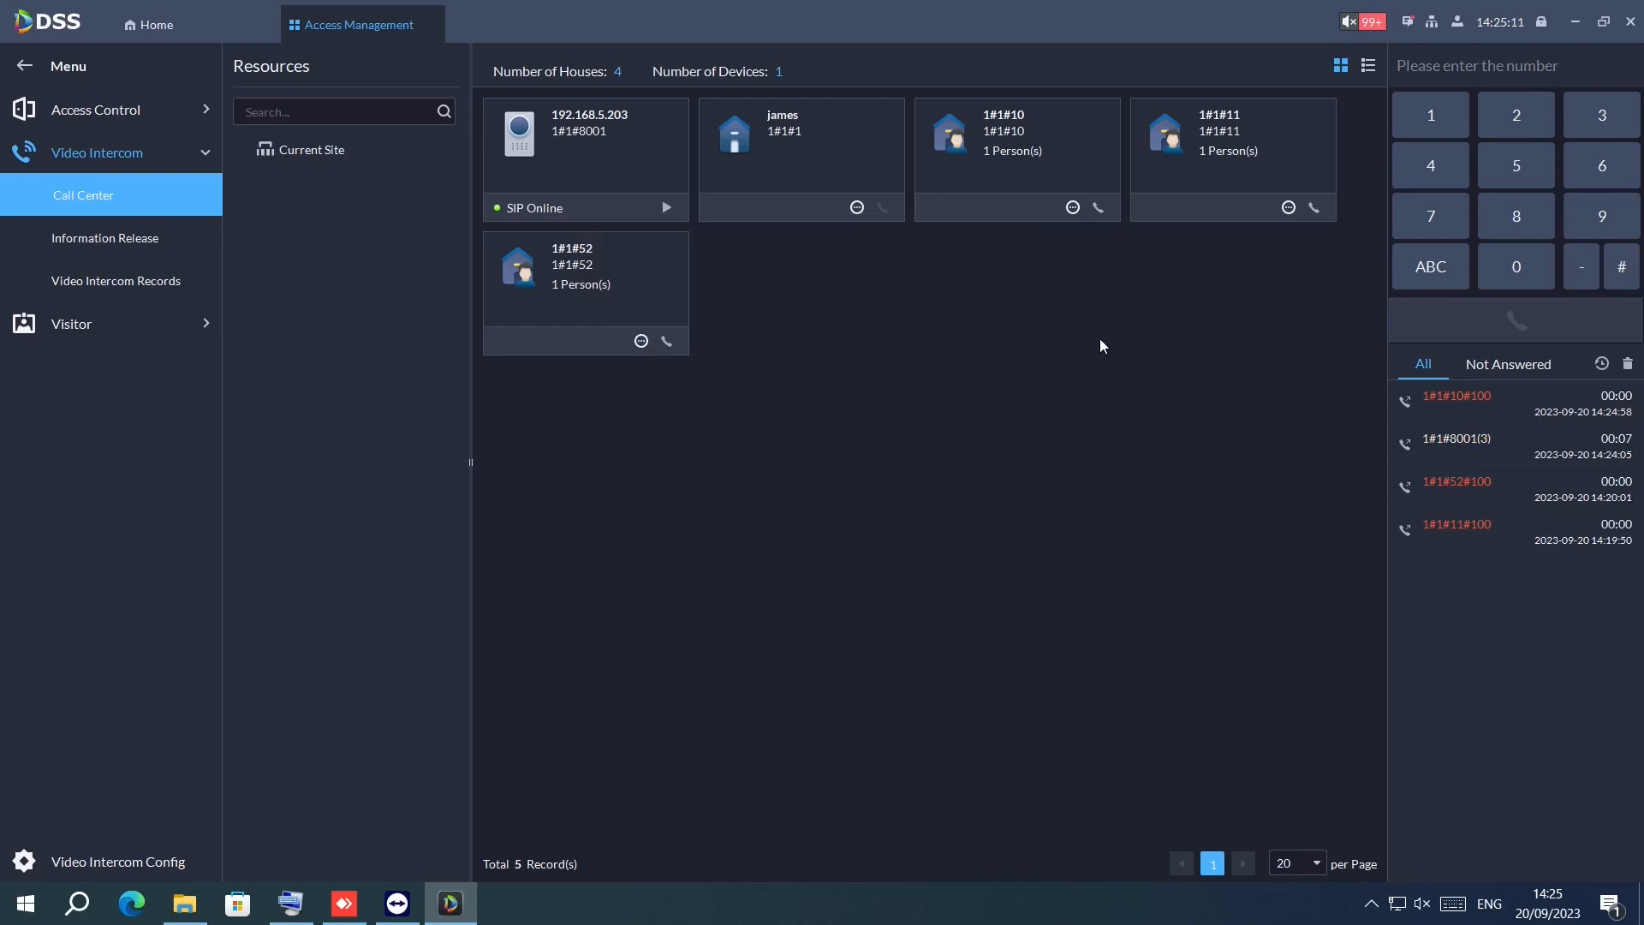
pyautogui.moveTo(104, 238)
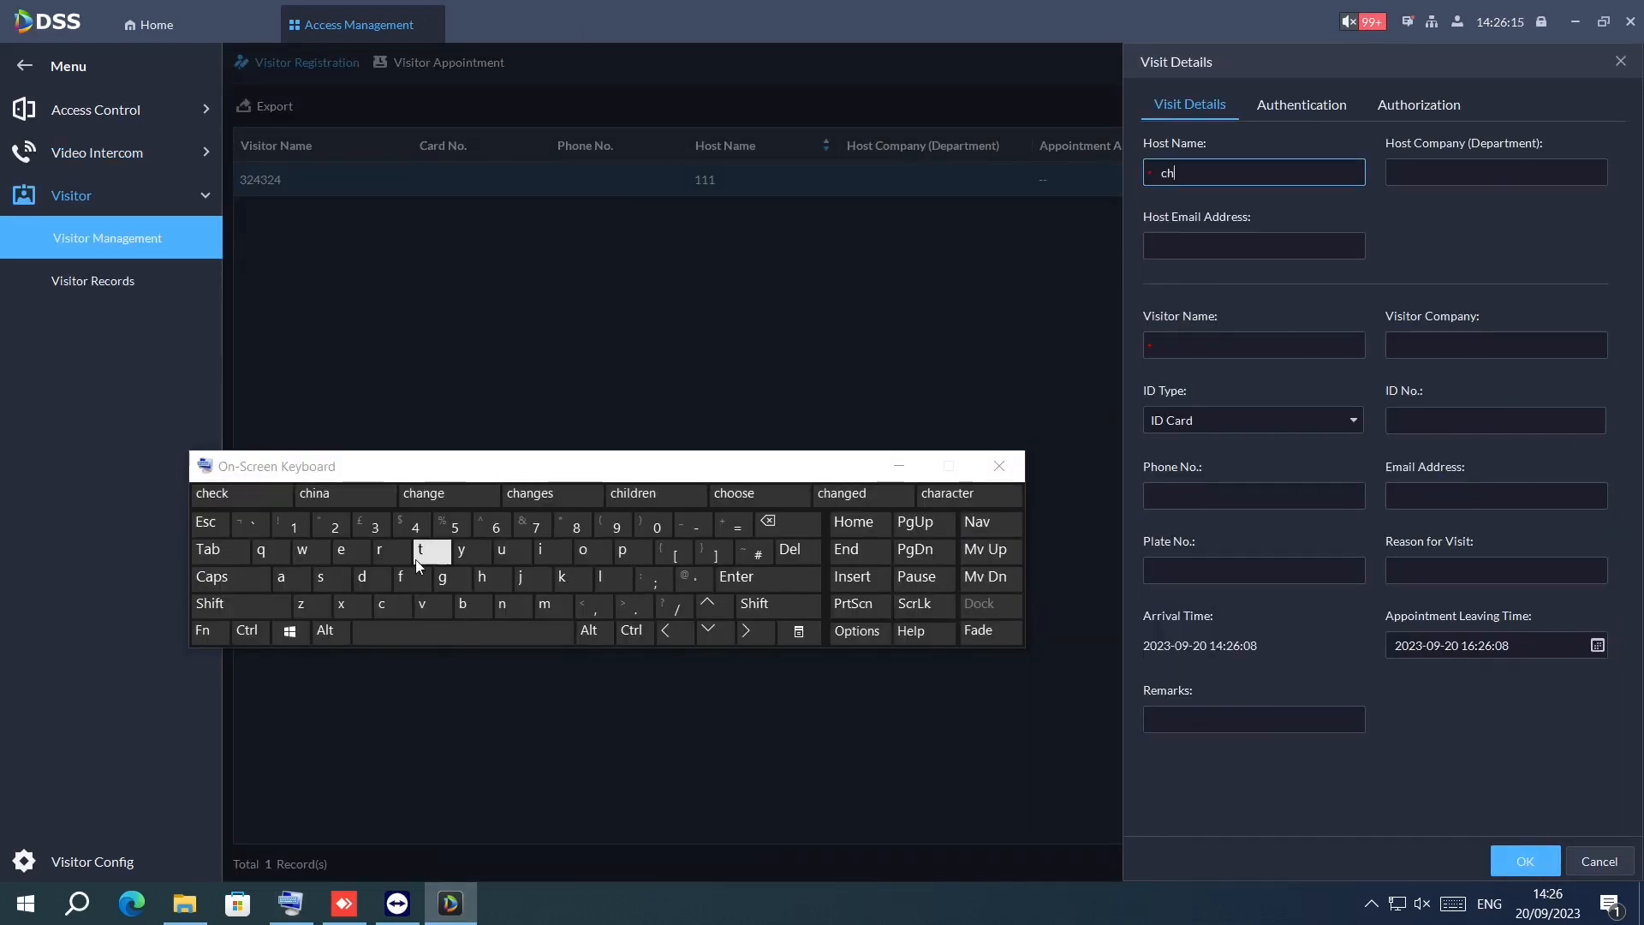
# - Enter a letter of the visitor's host name on the on-screen keyboard
pyautogui.click(1300, 103)
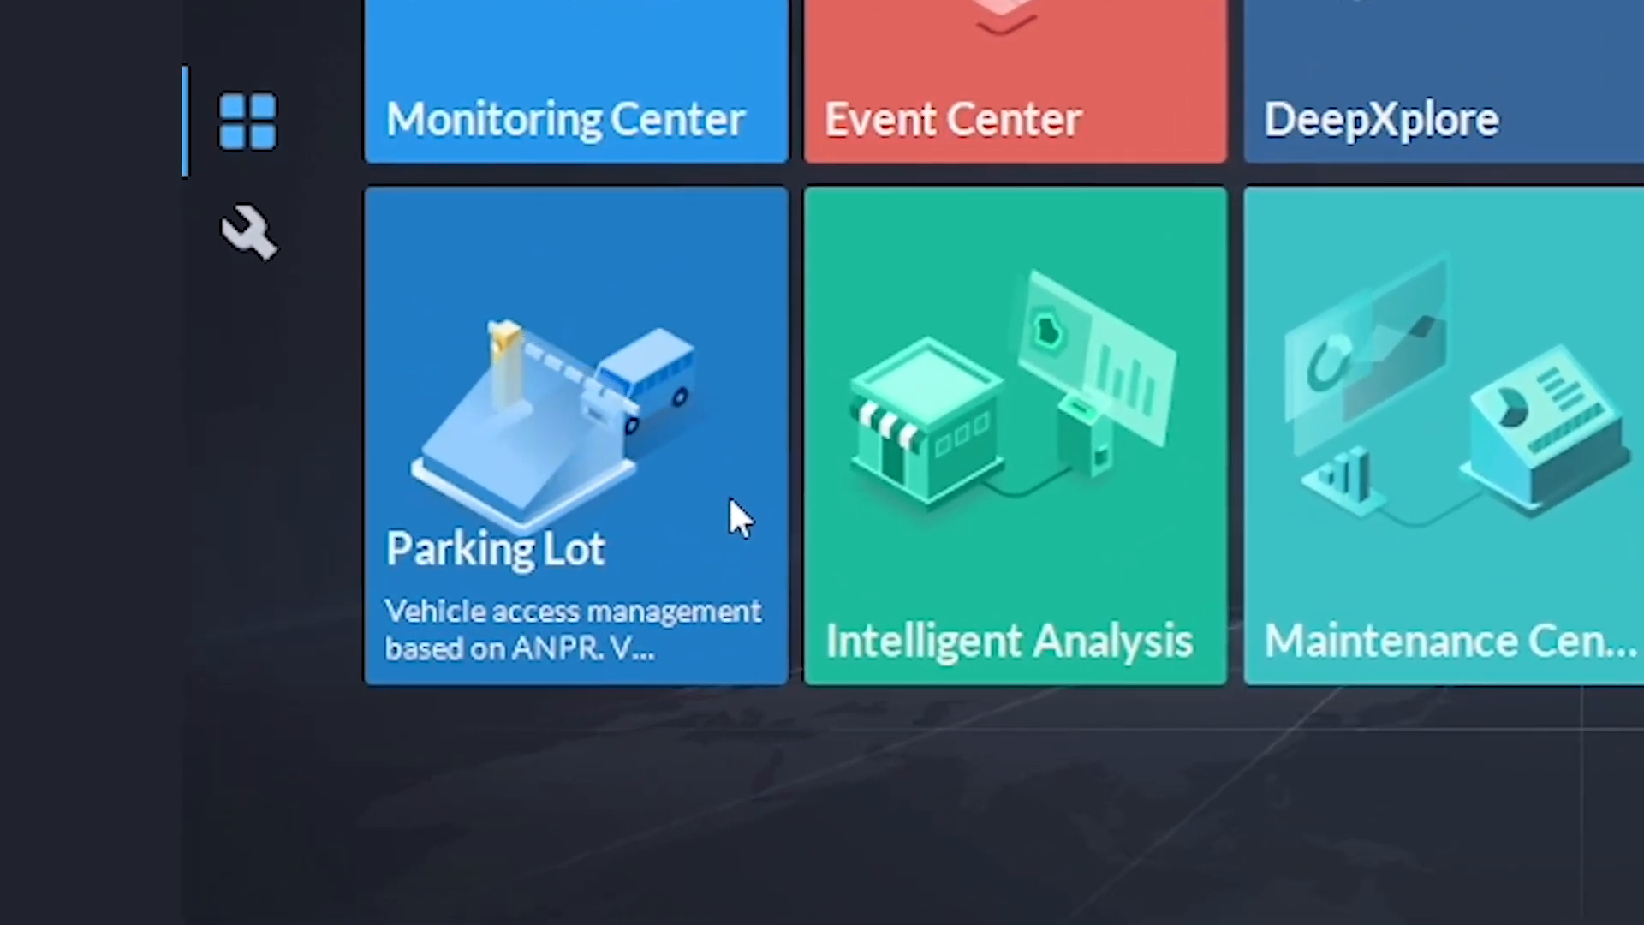
# - Open the Parking Lot module and raise the entrance barrier for the waiting vehicle
pyautogui.click(575, 435)
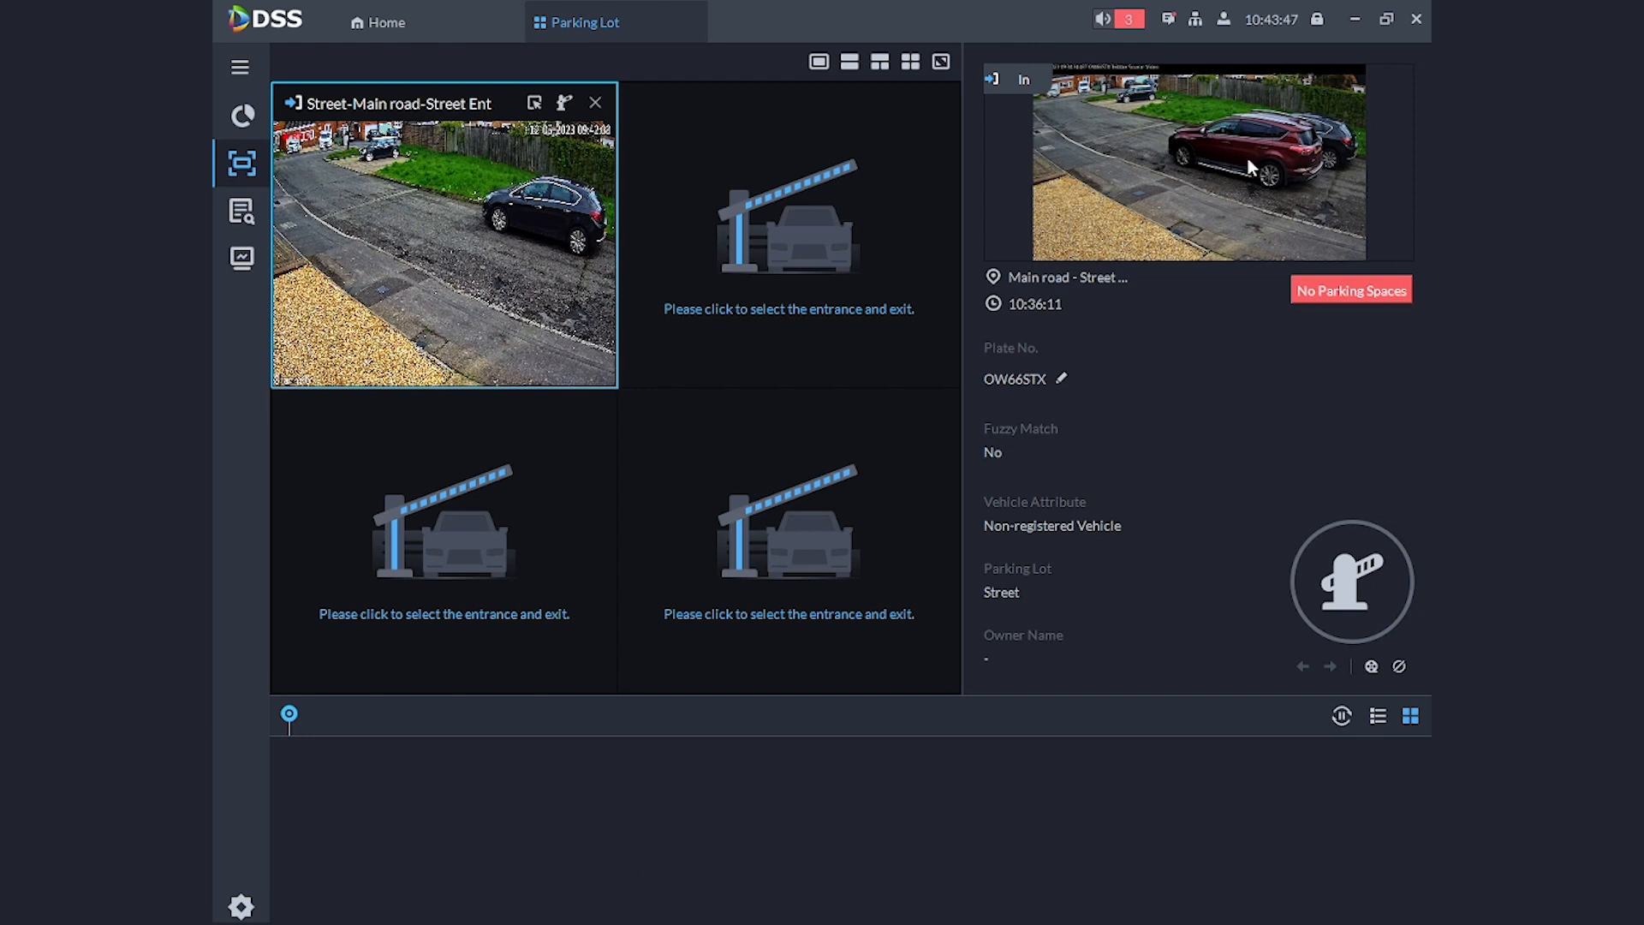
pyautogui.moveTo(1034, 397)
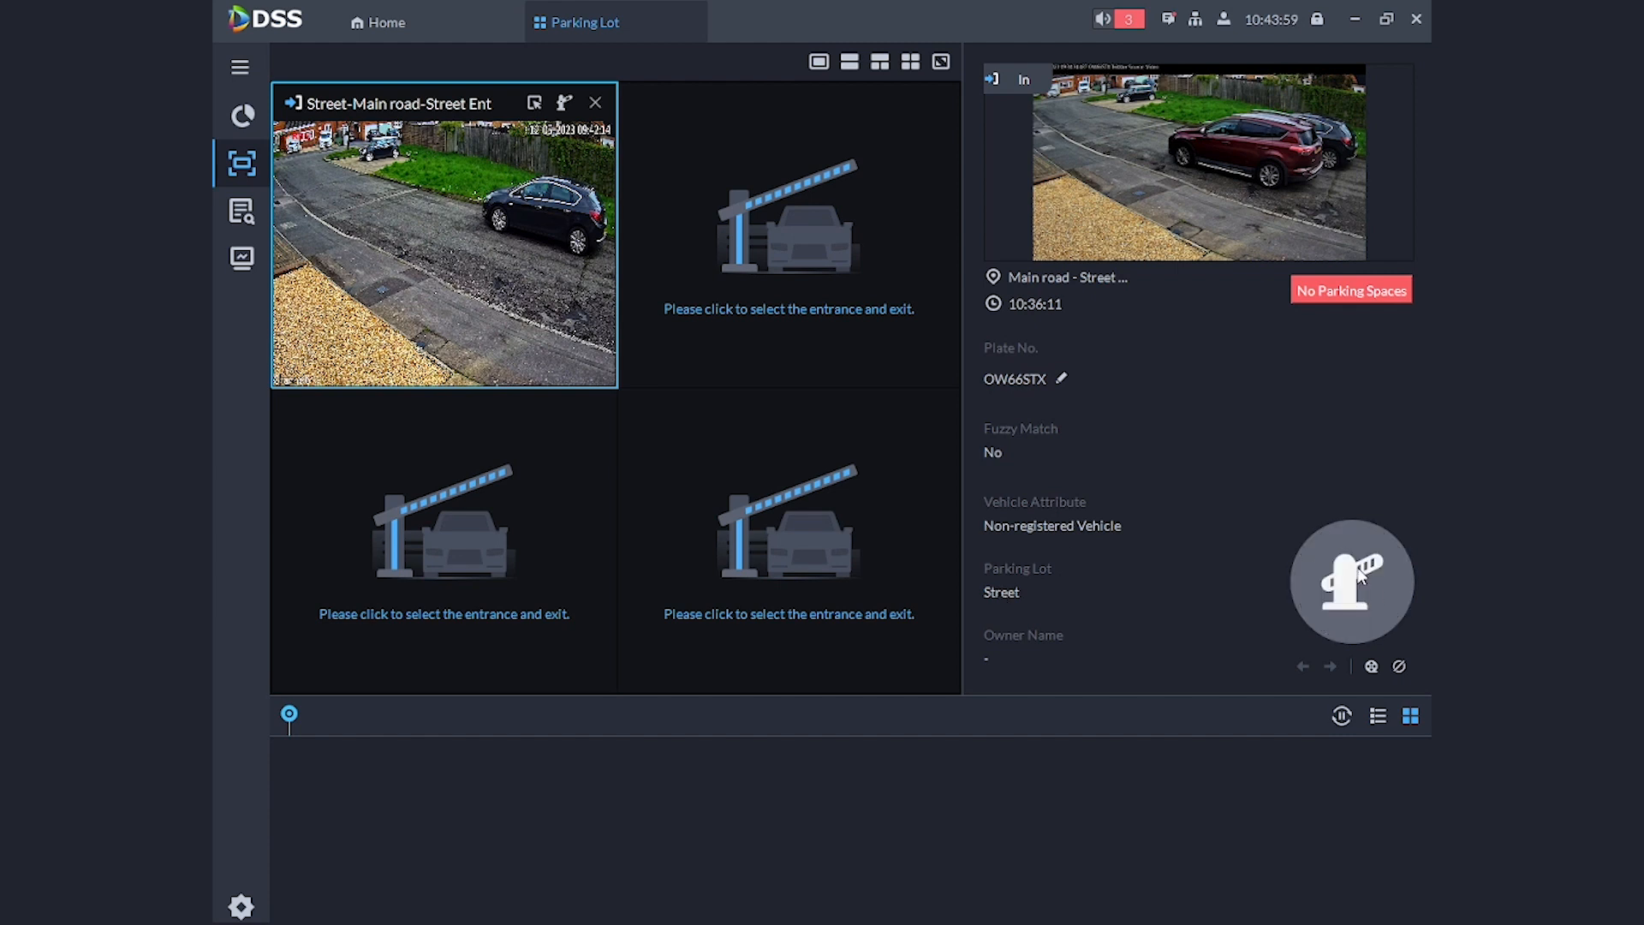
pyautogui.click(241, 210)
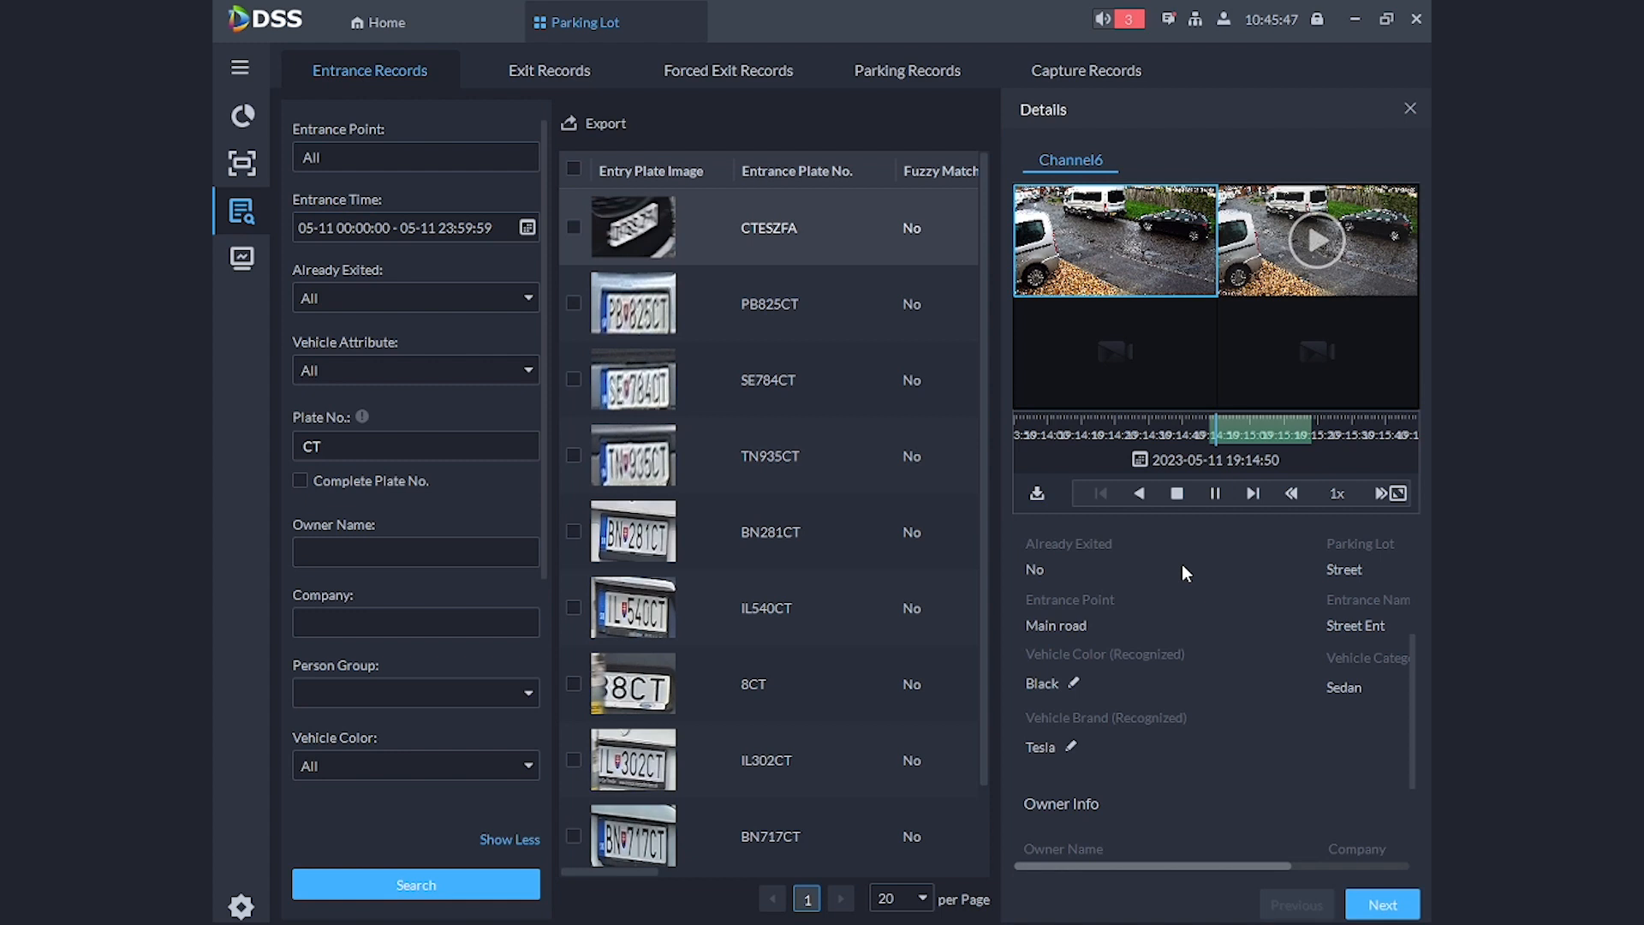
# - Switch to the parking lot site overview and move on toward Intelligent Analysis
pyautogui.click(242, 259)
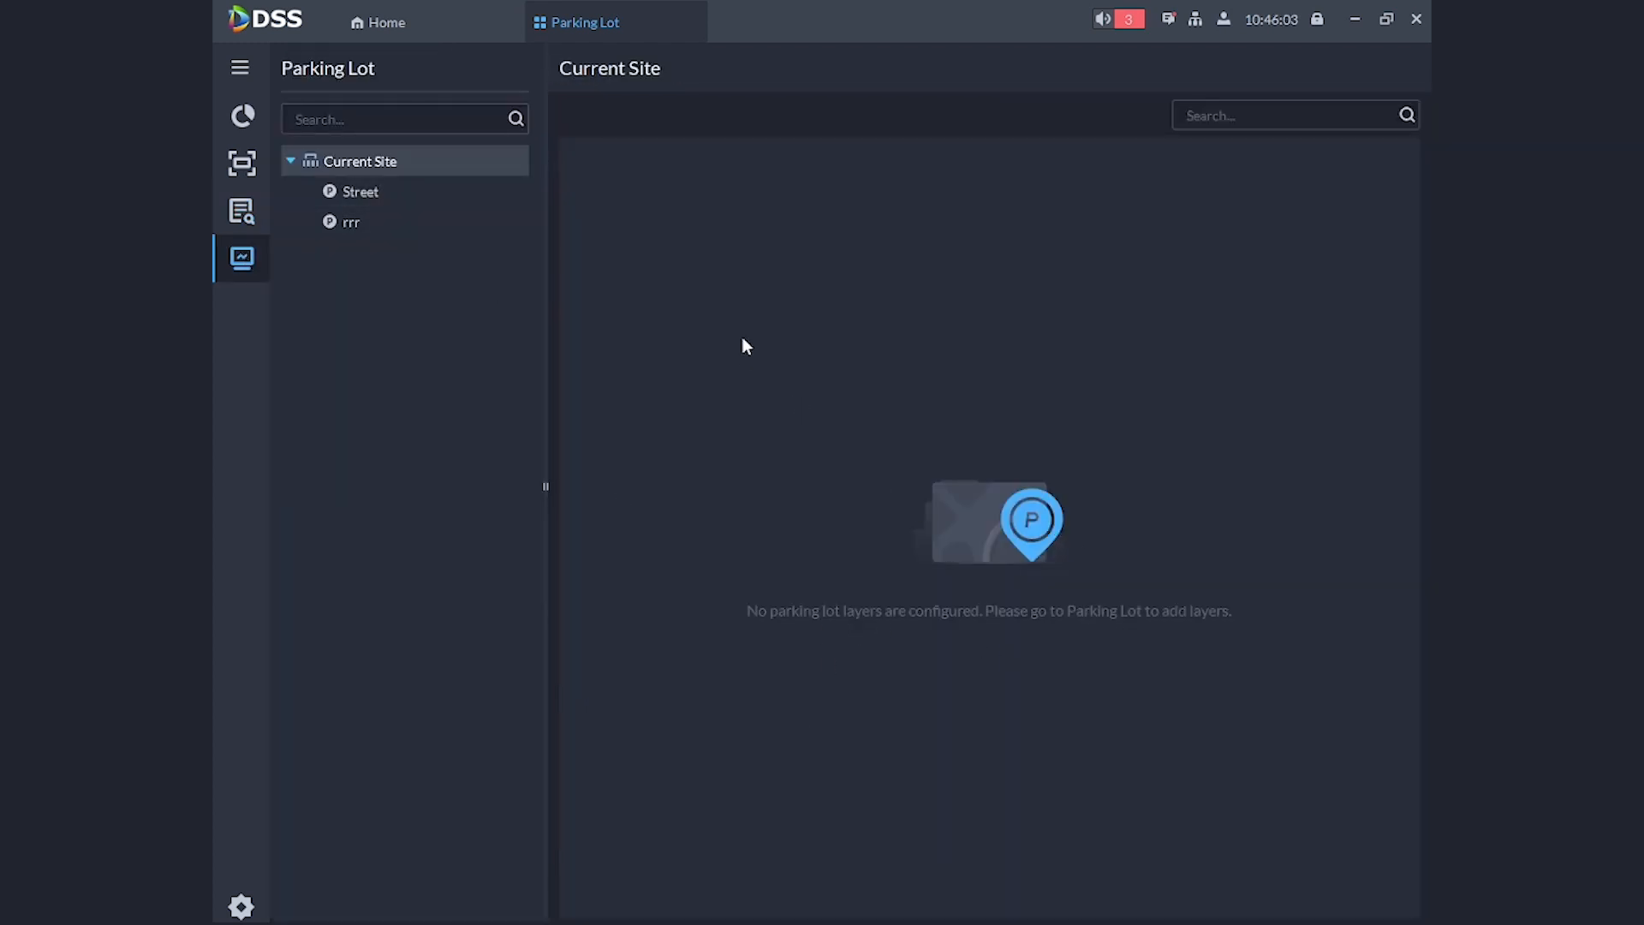
pyautogui.click(158, 23)
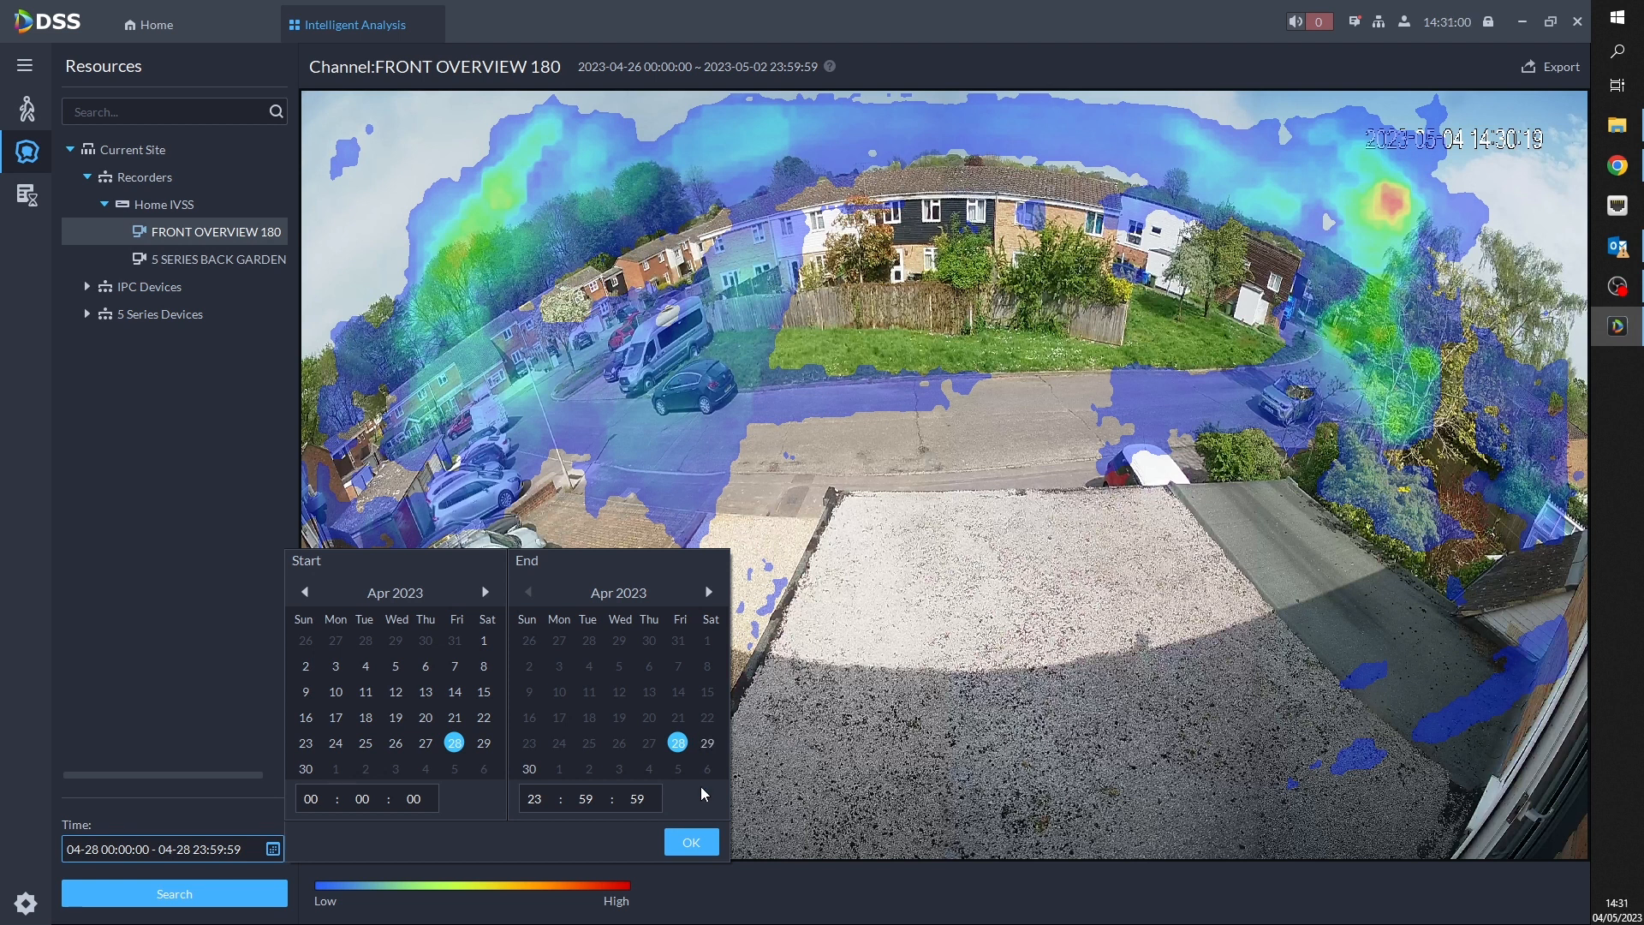
# - Set the heat map range to end on 4 May 2023 and search to recalculate
pyautogui.click(678, 742)
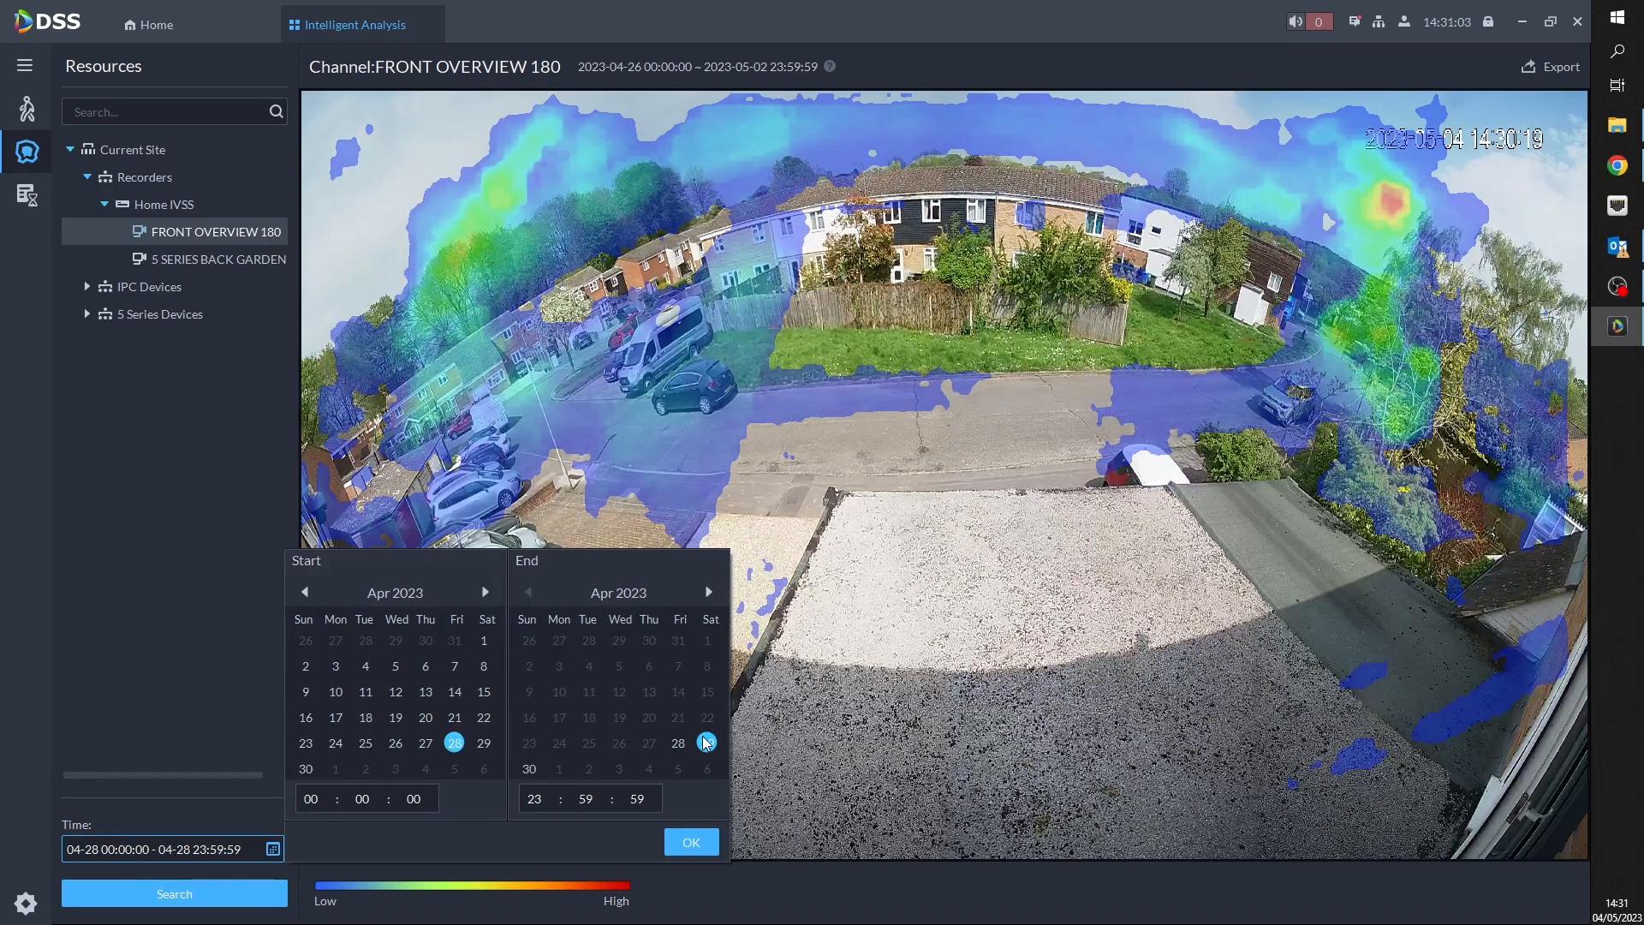
pyautogui.click(710, 592)
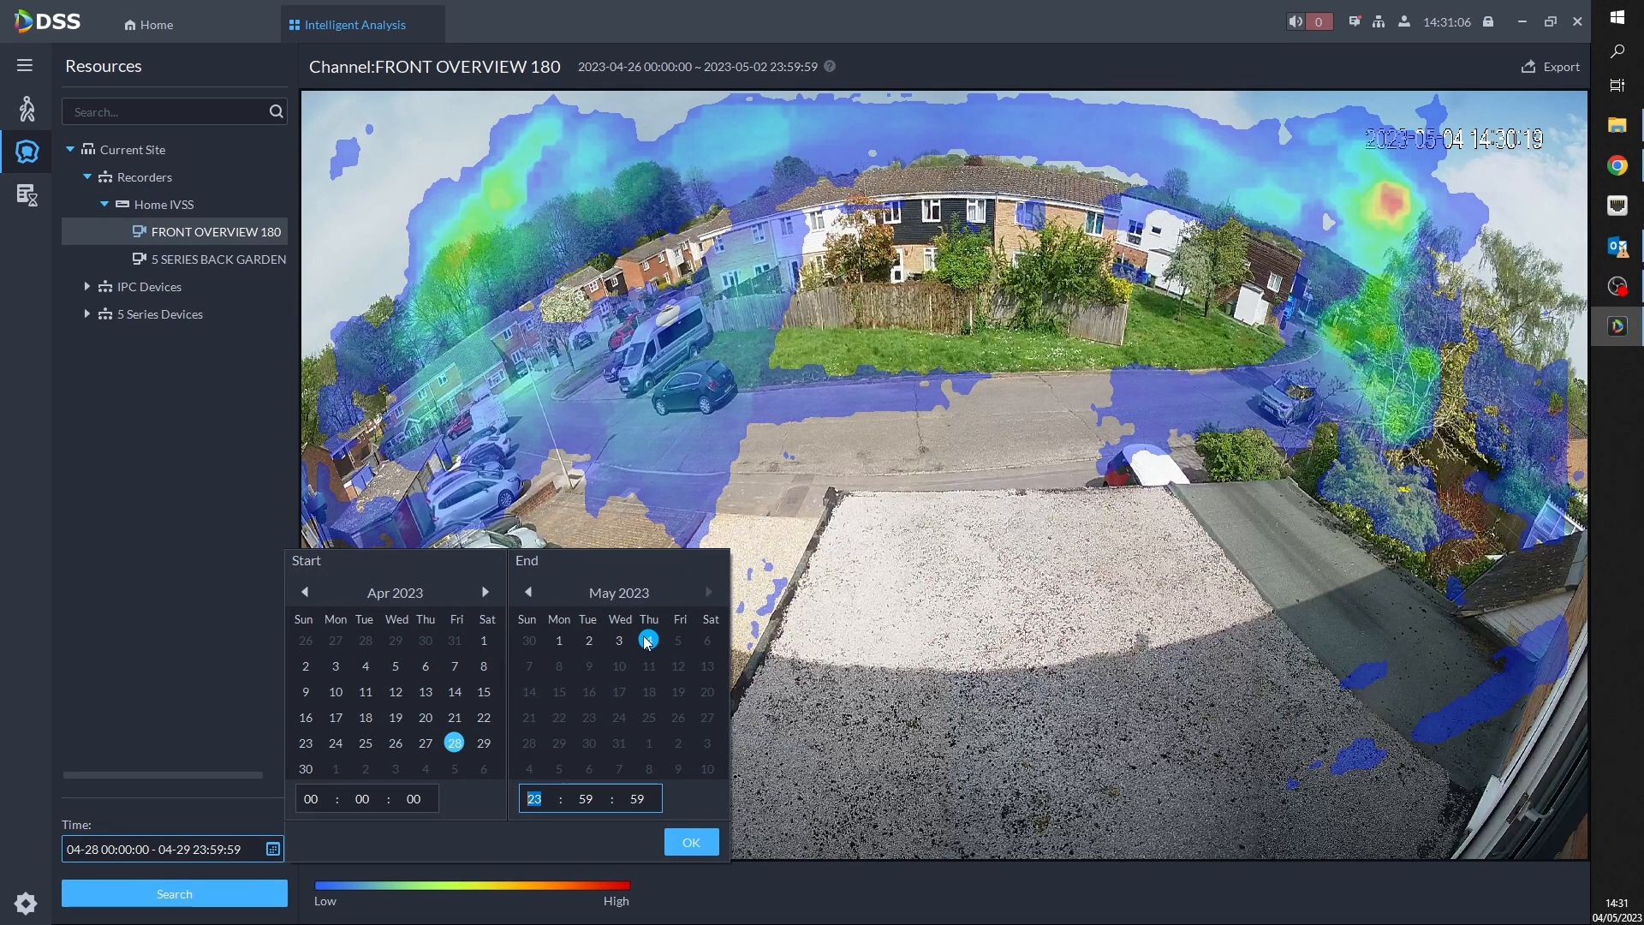
pyautogui.click(649, 638)
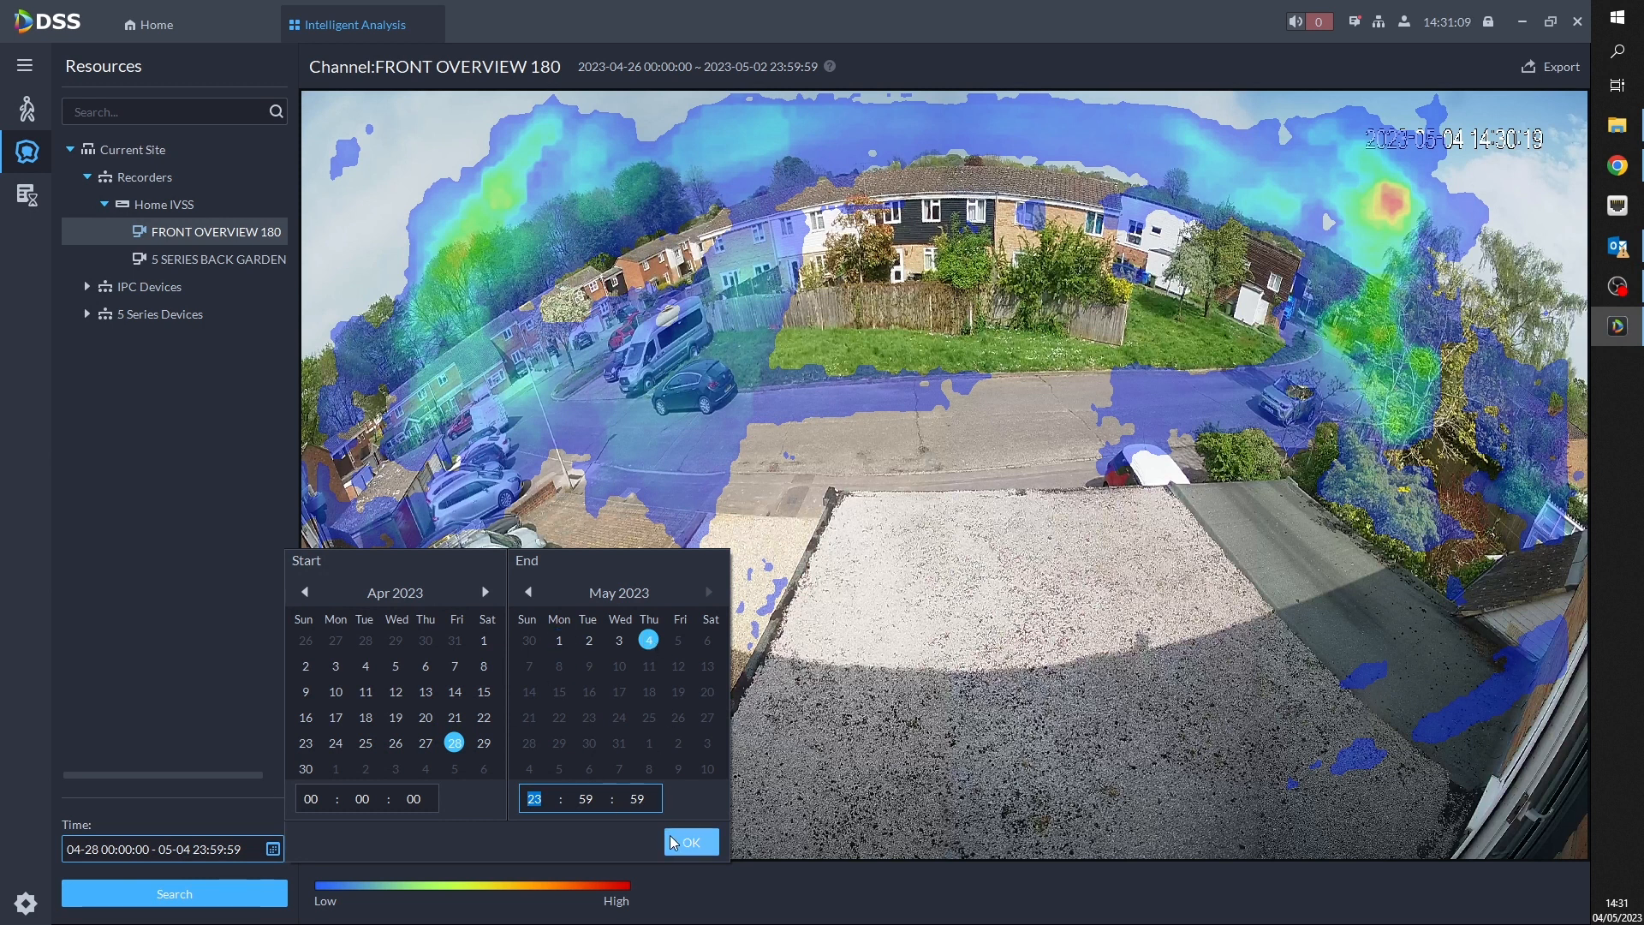
pyautogui.click(690, 841)
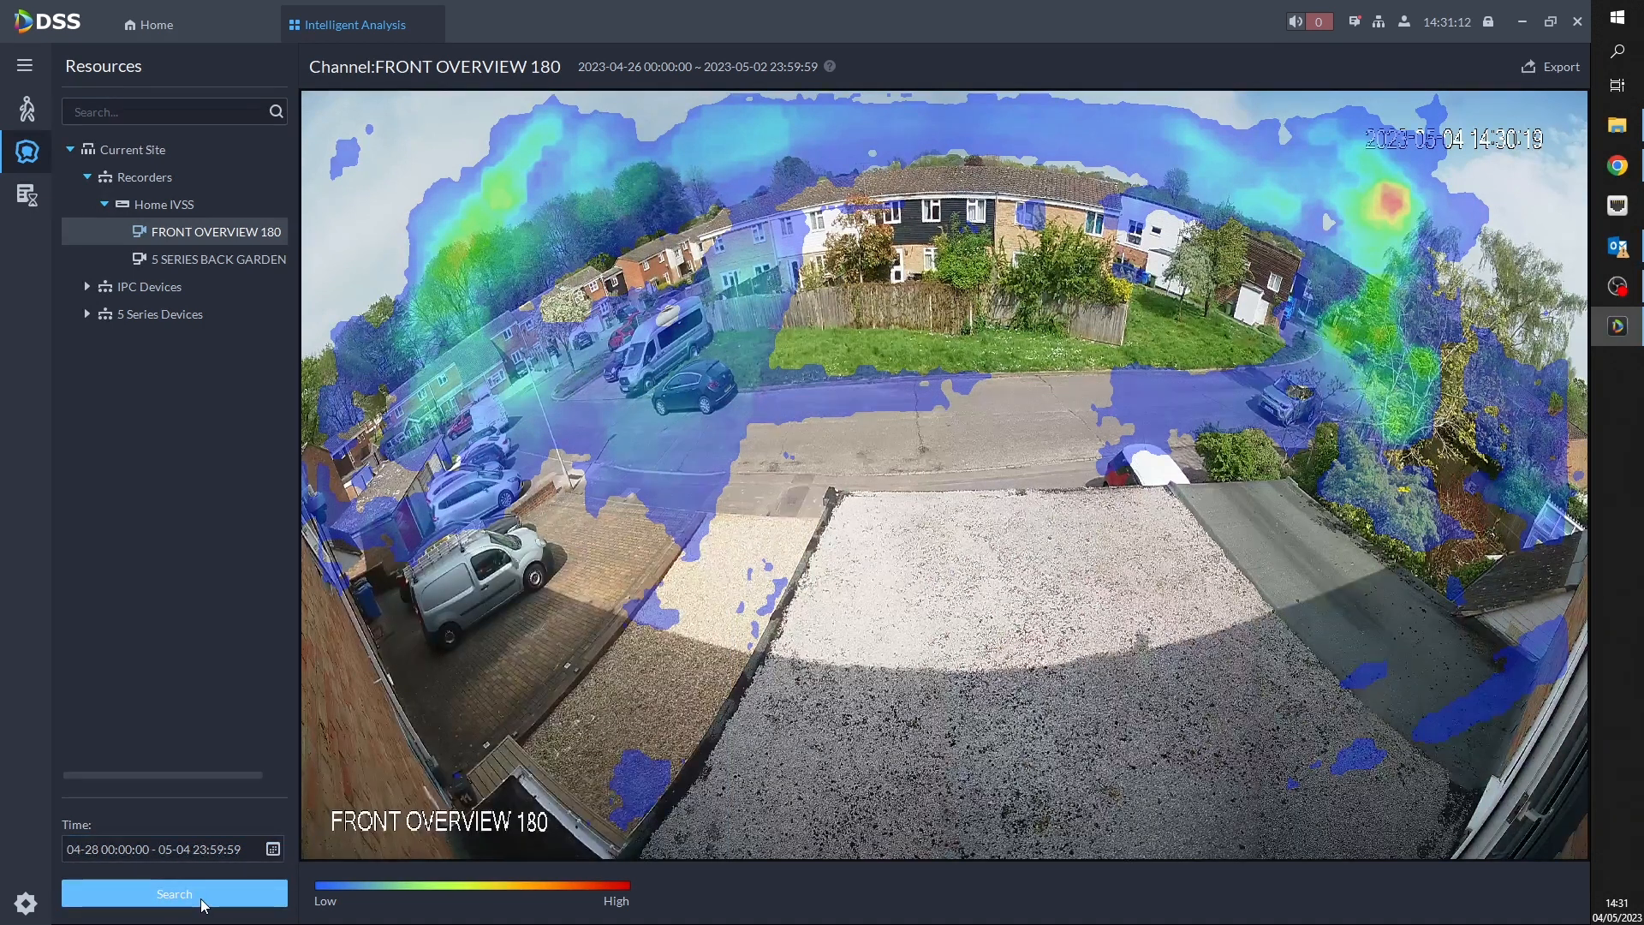
pyautogui.click(174, 893)
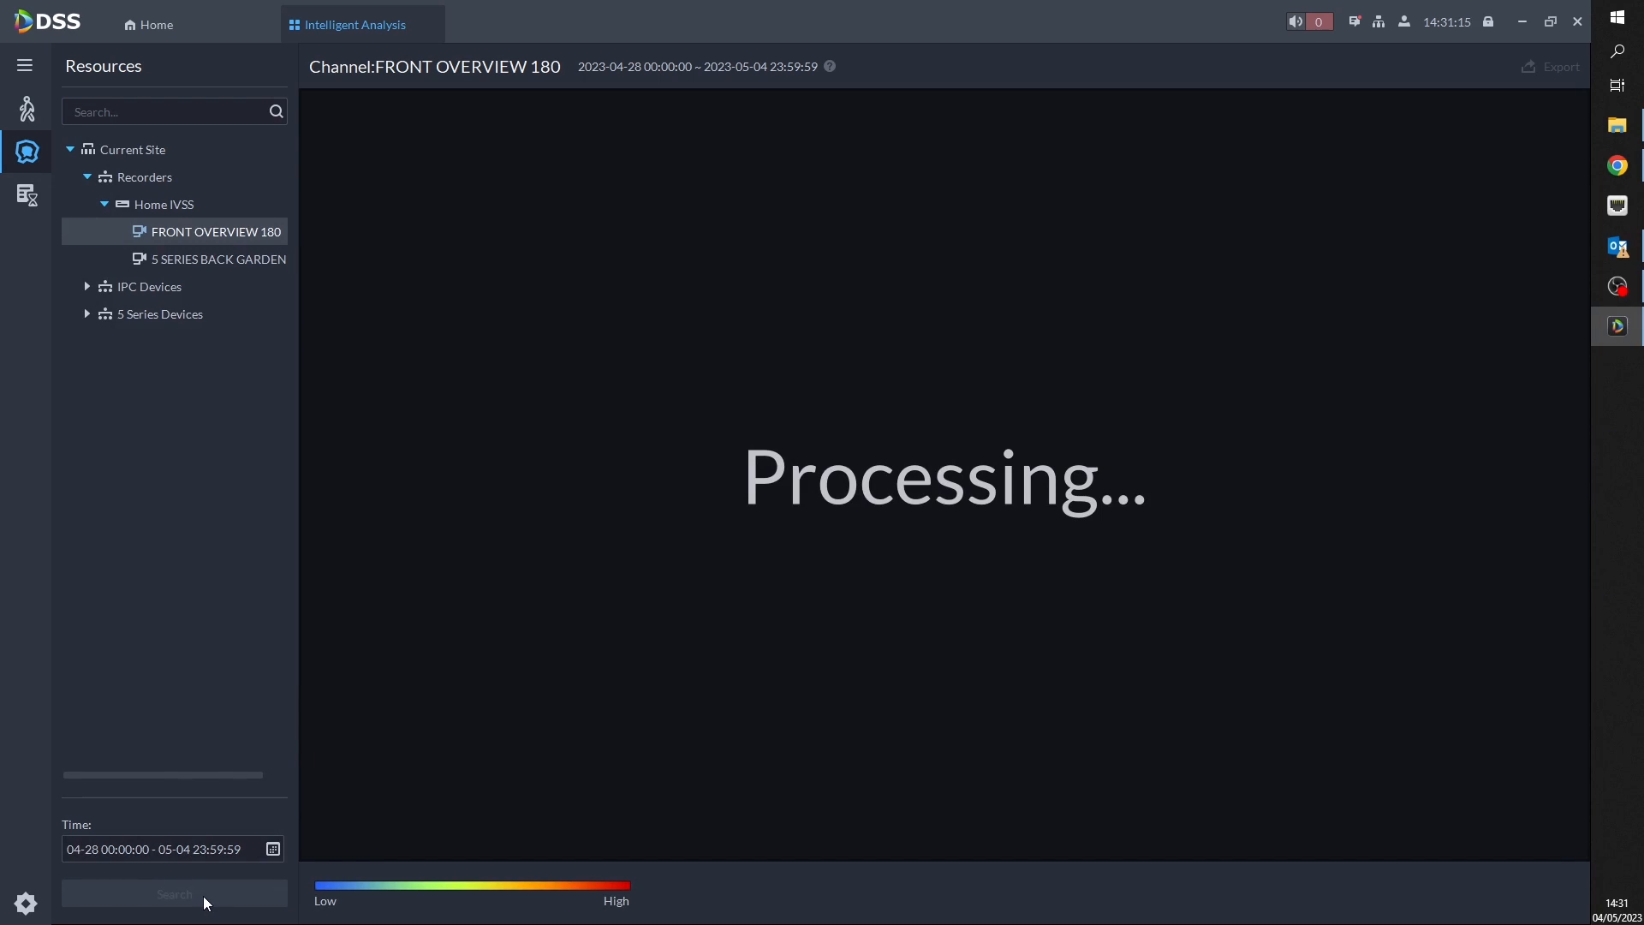
pyautogui.click(174, 893)
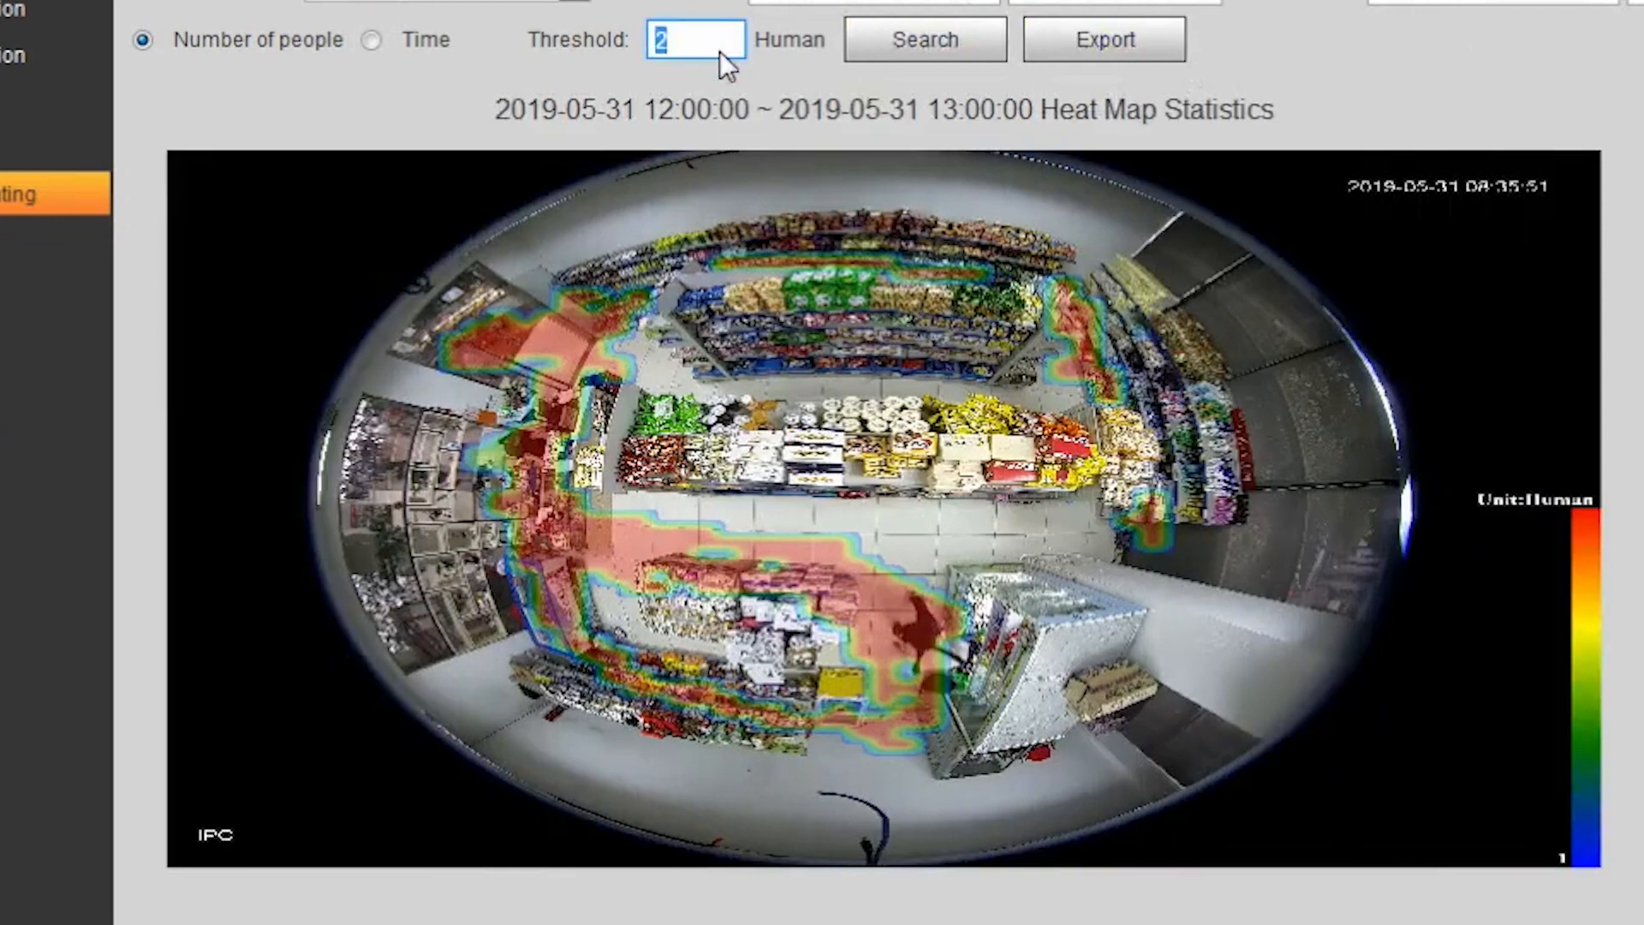
pyautogui.moveTo(1433, 353)
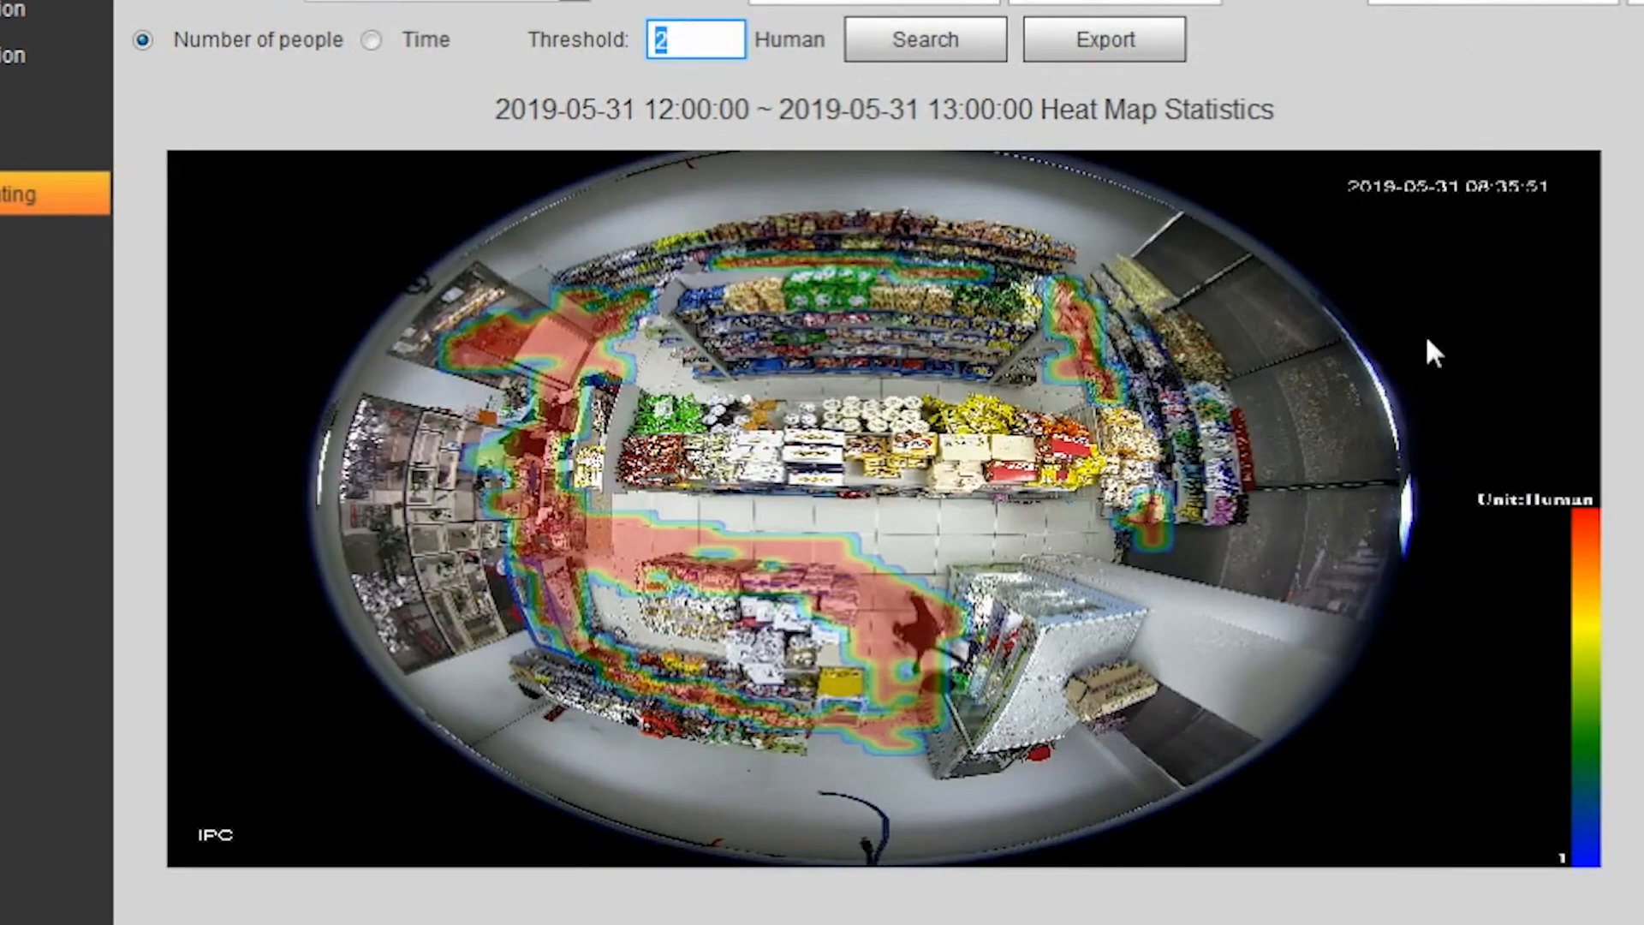
pyautogui.moveTo(1461, 248)
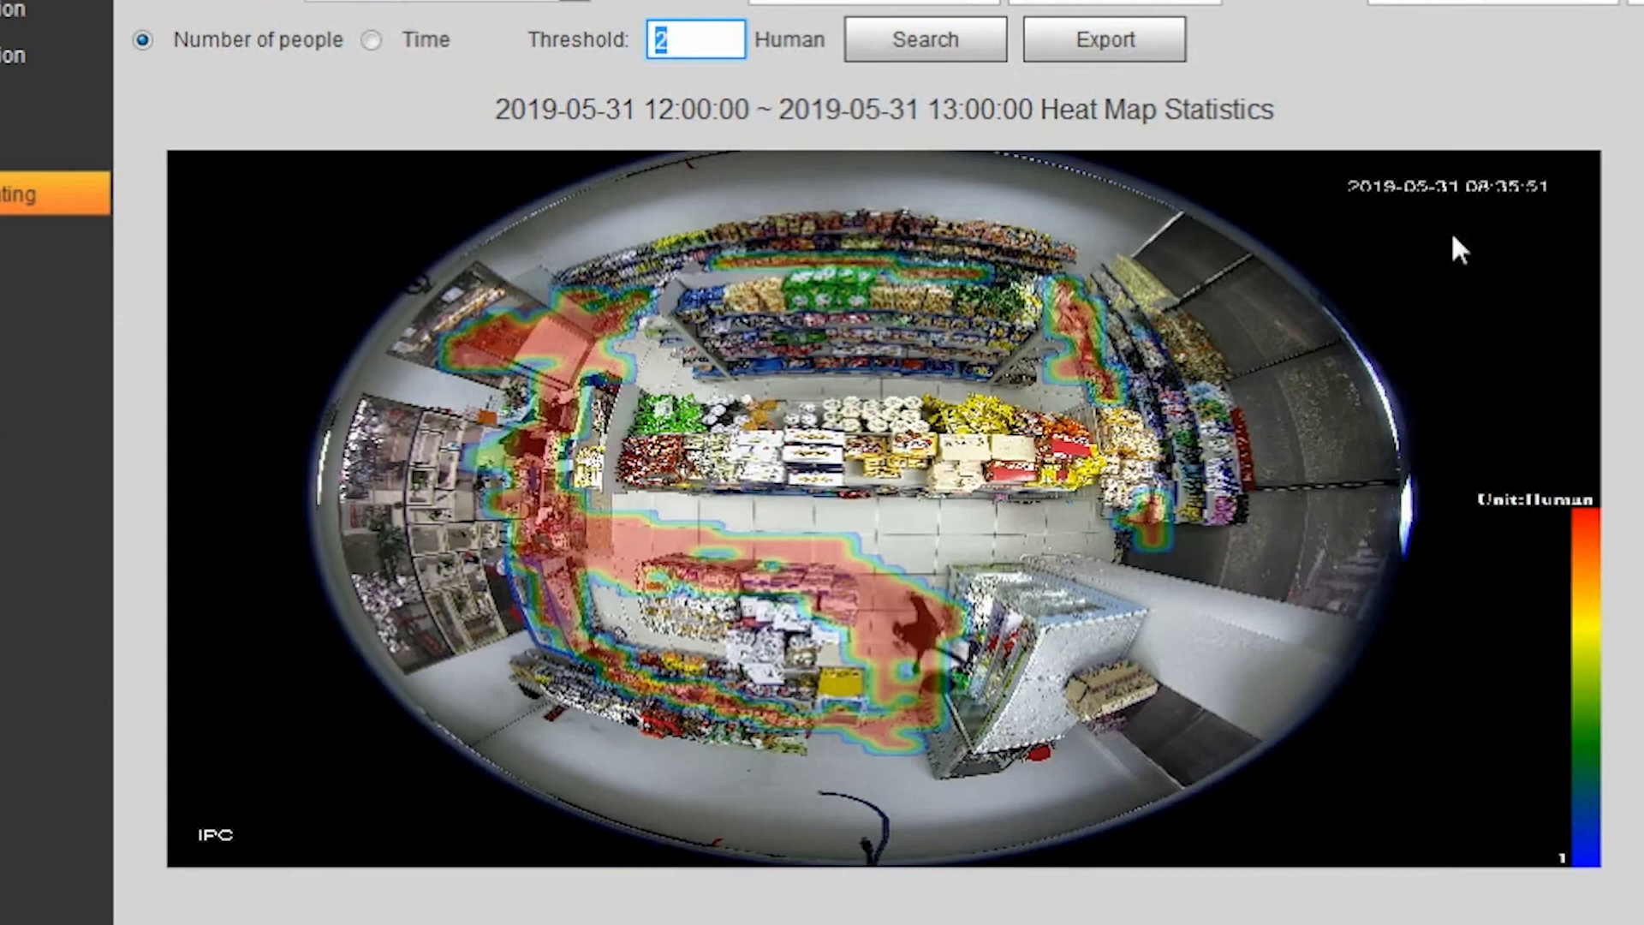
# - Enter 1 for the Number of people threshold, then open the My Store occupancy display
pyautogui.write('1')
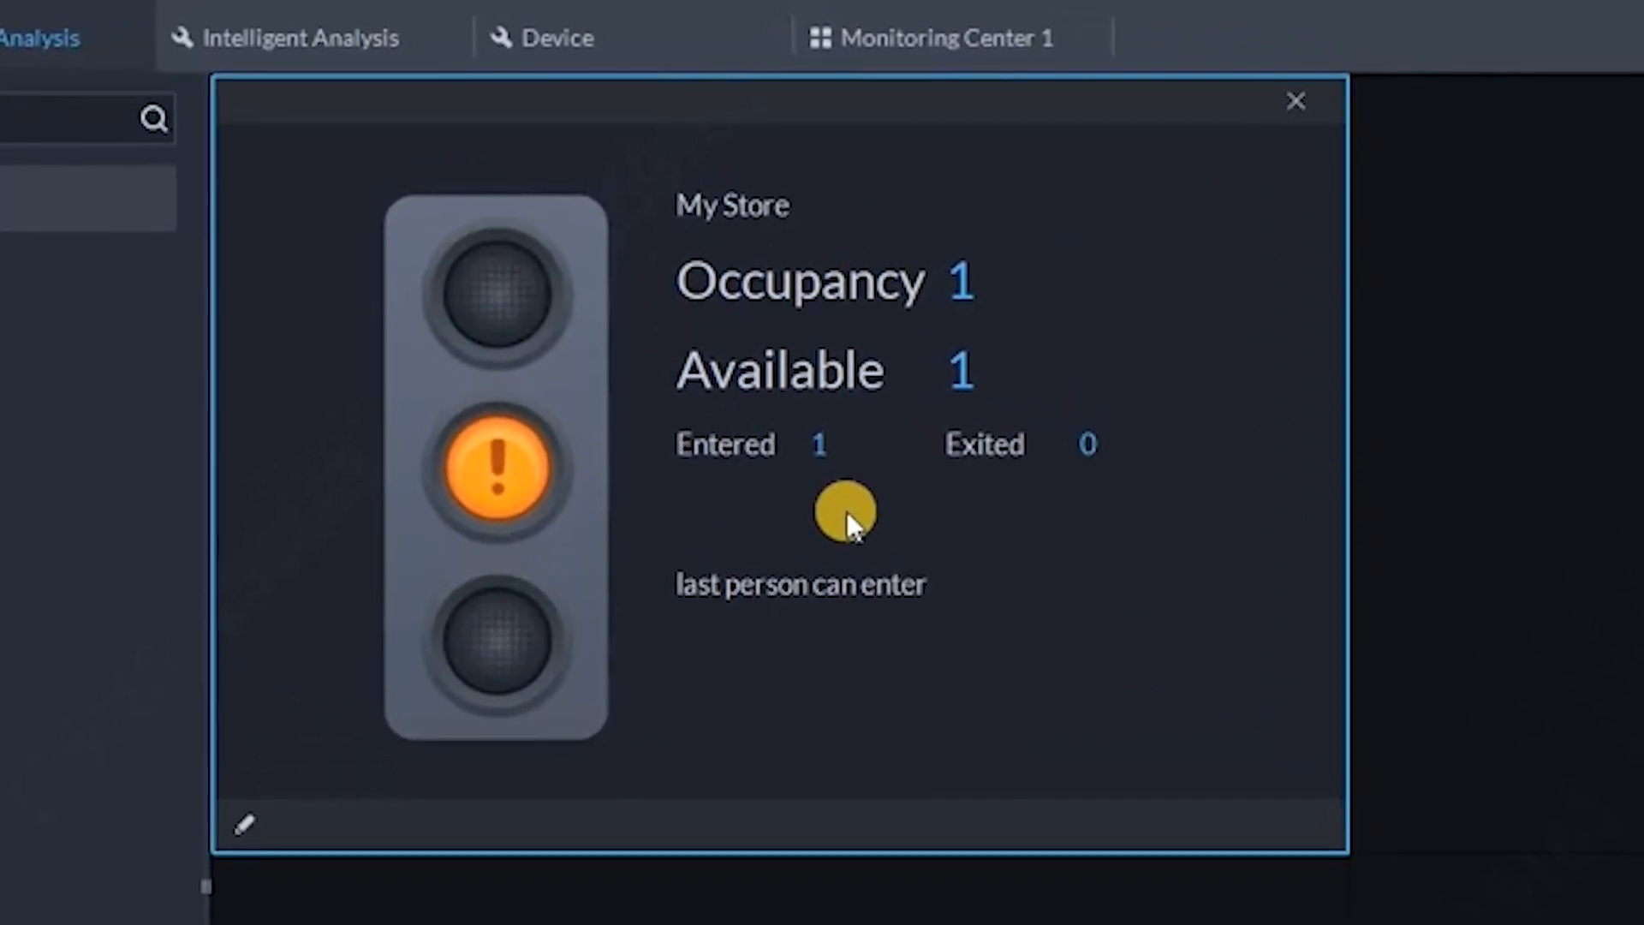
pyautogui.moveTo(451, 618)
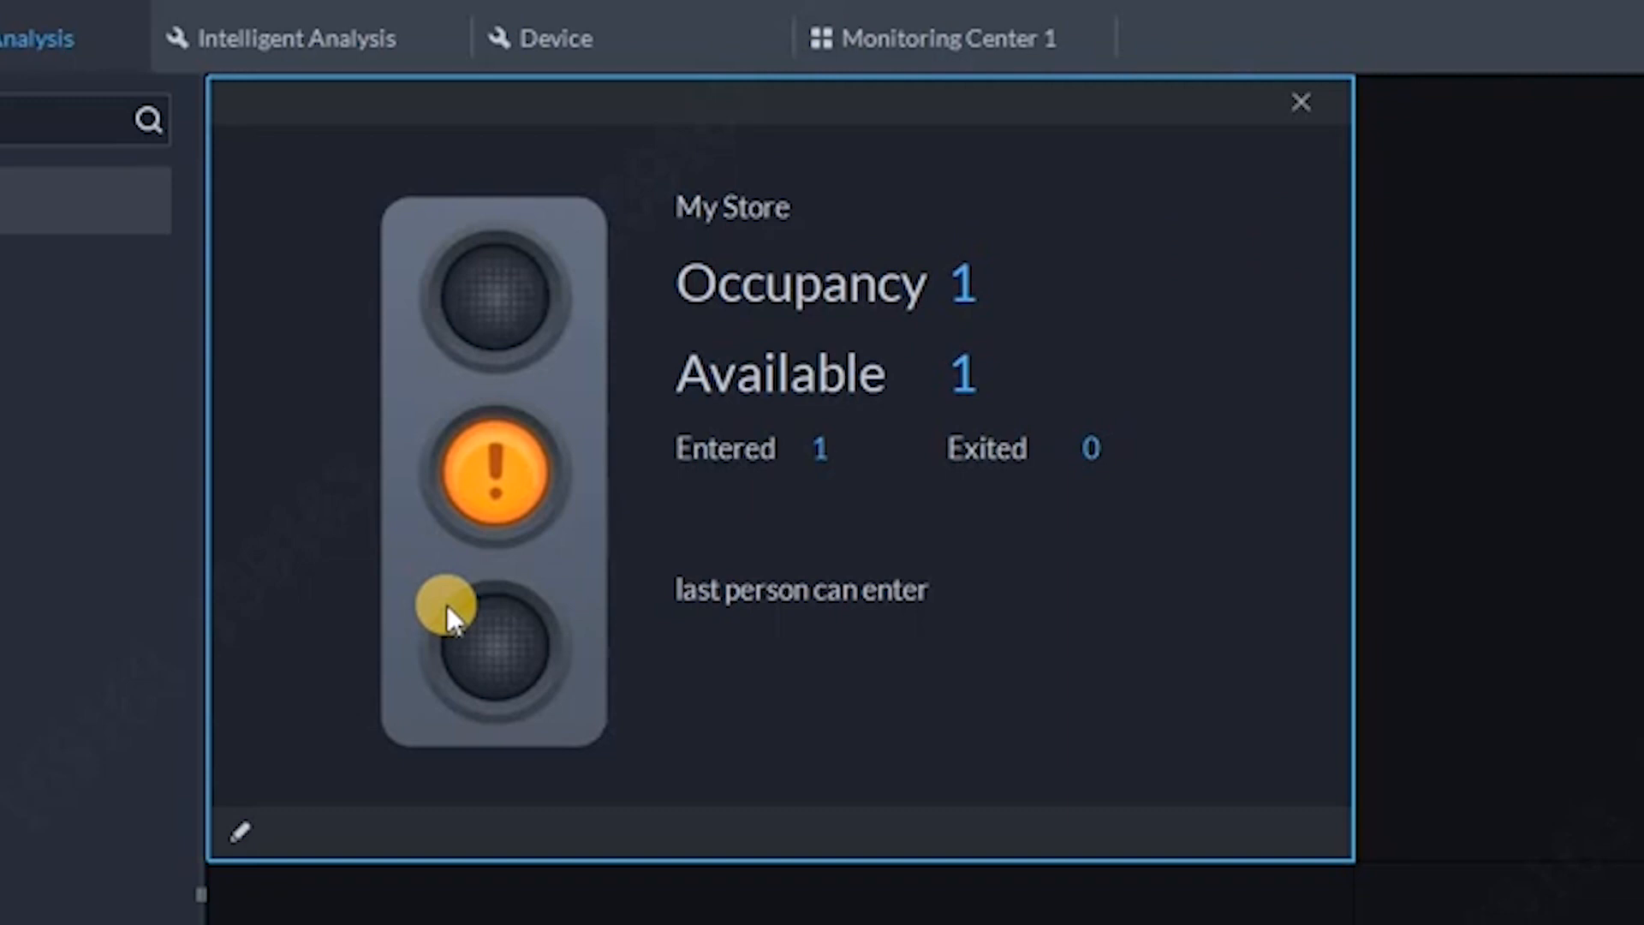
pyautogui.click(1300, 102)
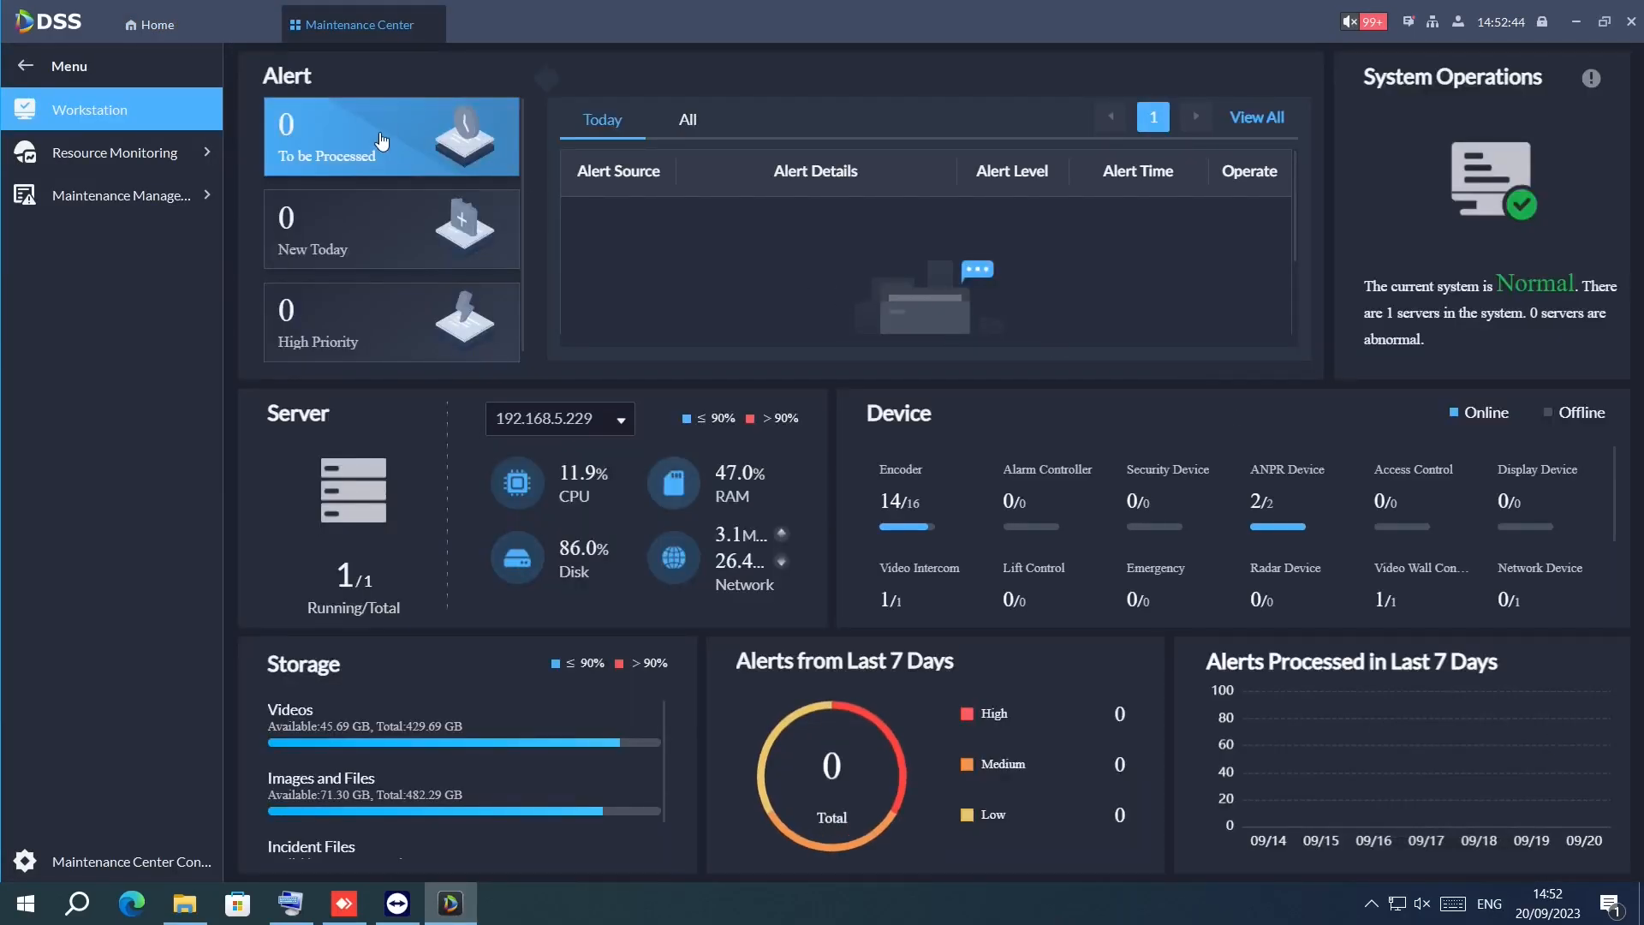
pyautogui.moveTo(1183, 199)
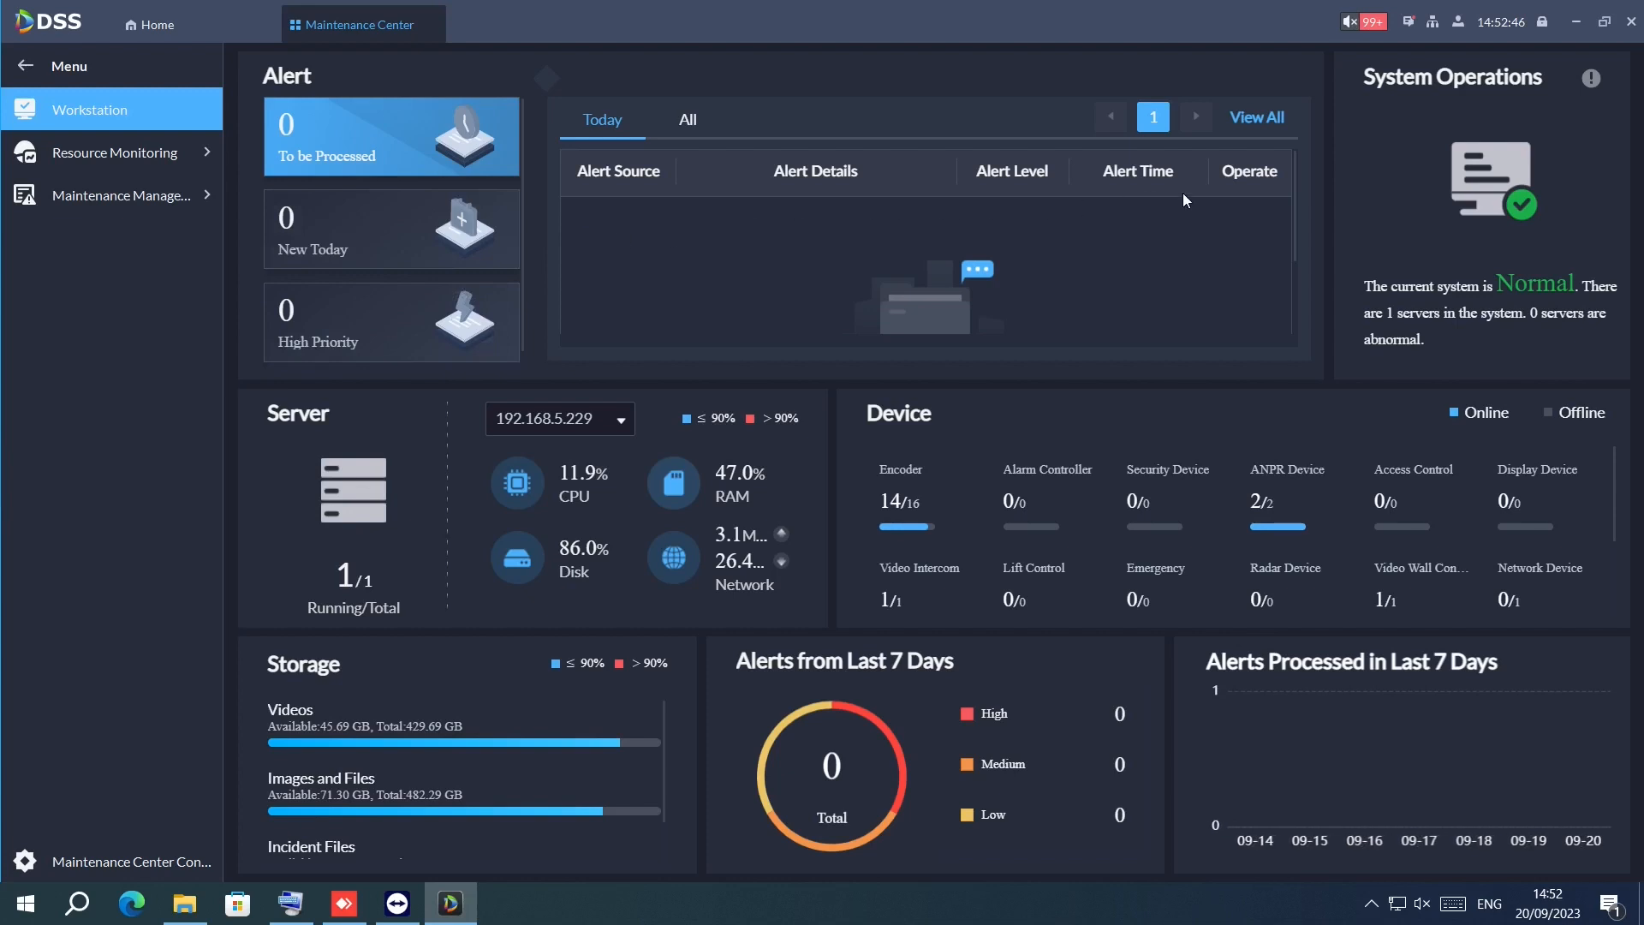
pyautogui.moveTo(967, 409)
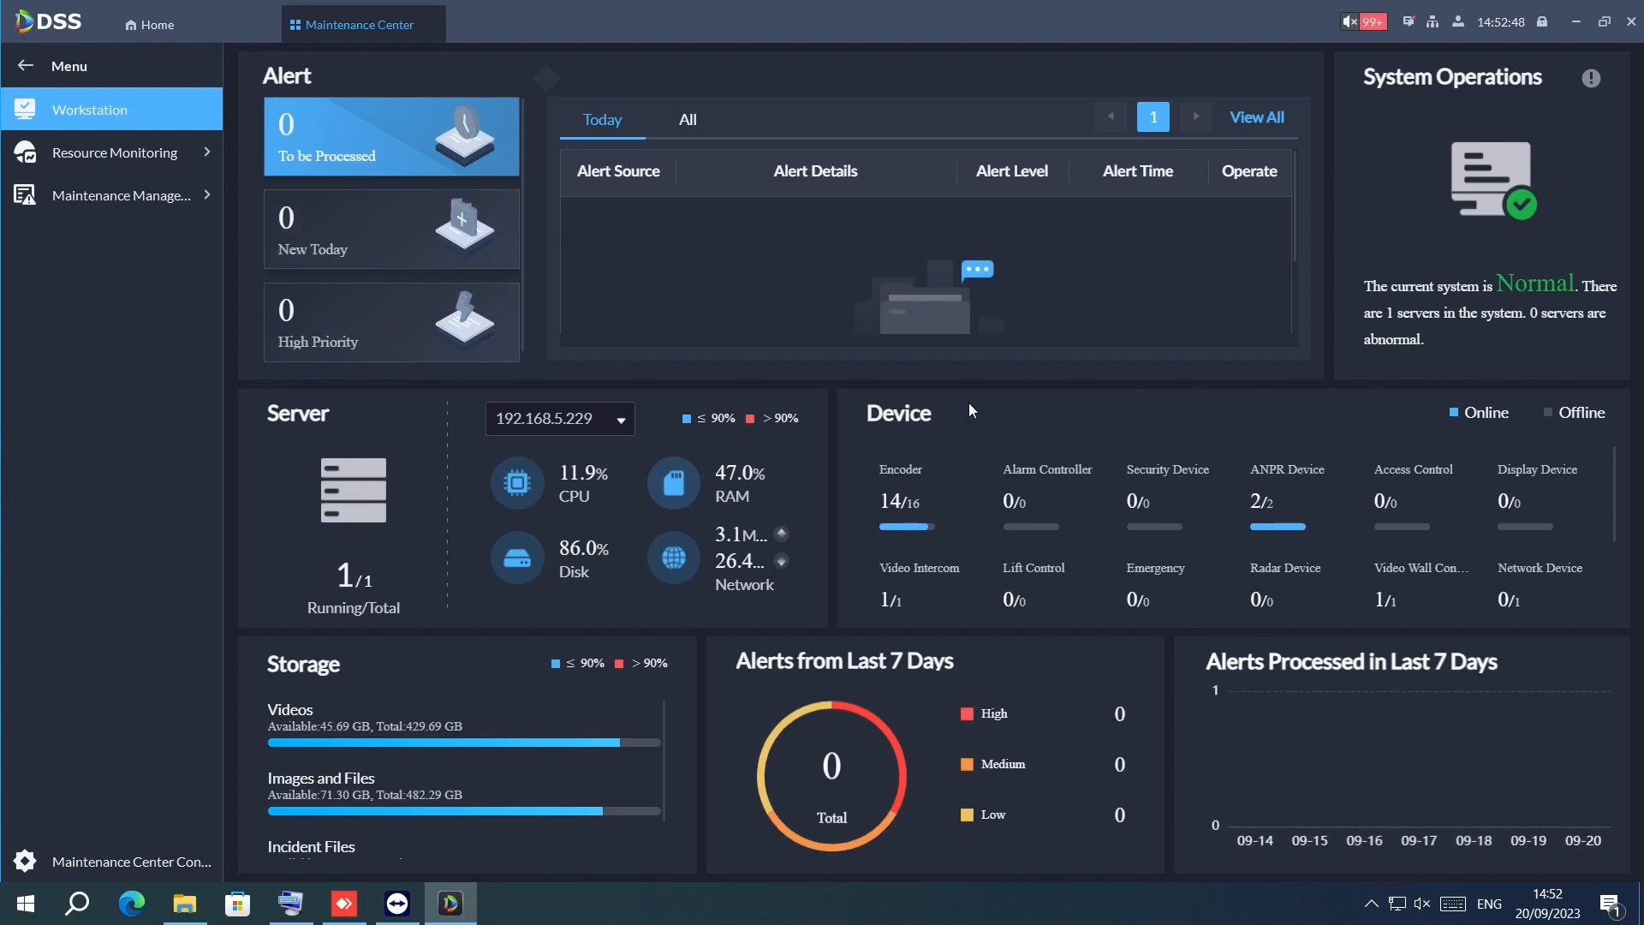
pyautogui.moveTo(850, 446)
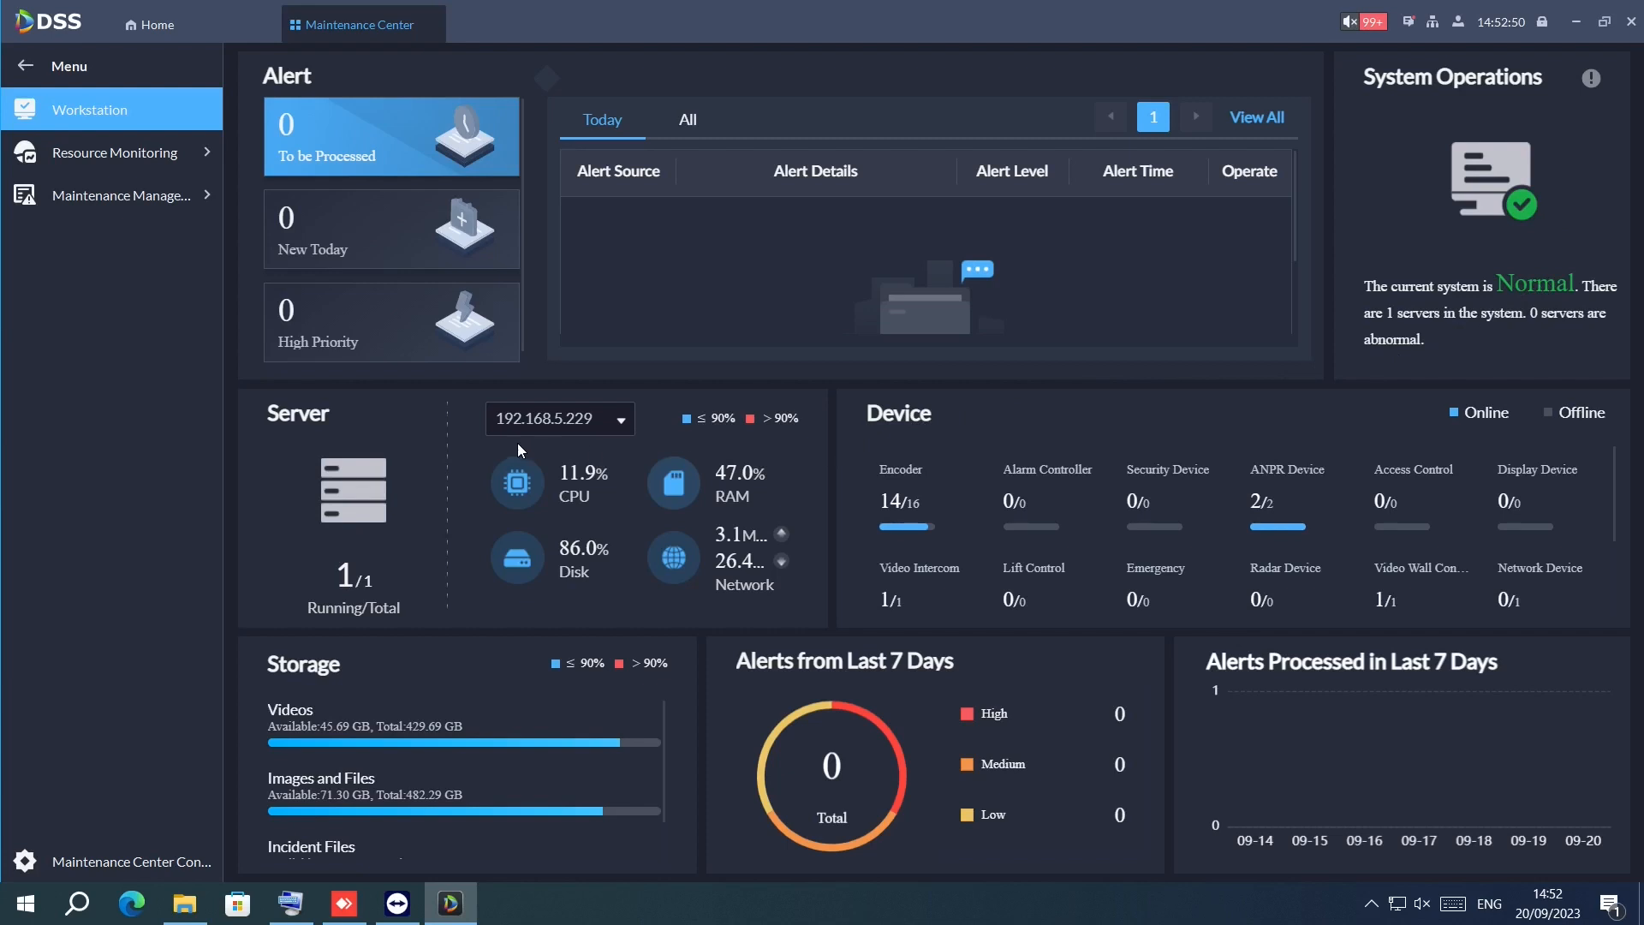
# - Review the main server's status details and jump to its History Info
pyautogui.click(114, 152)
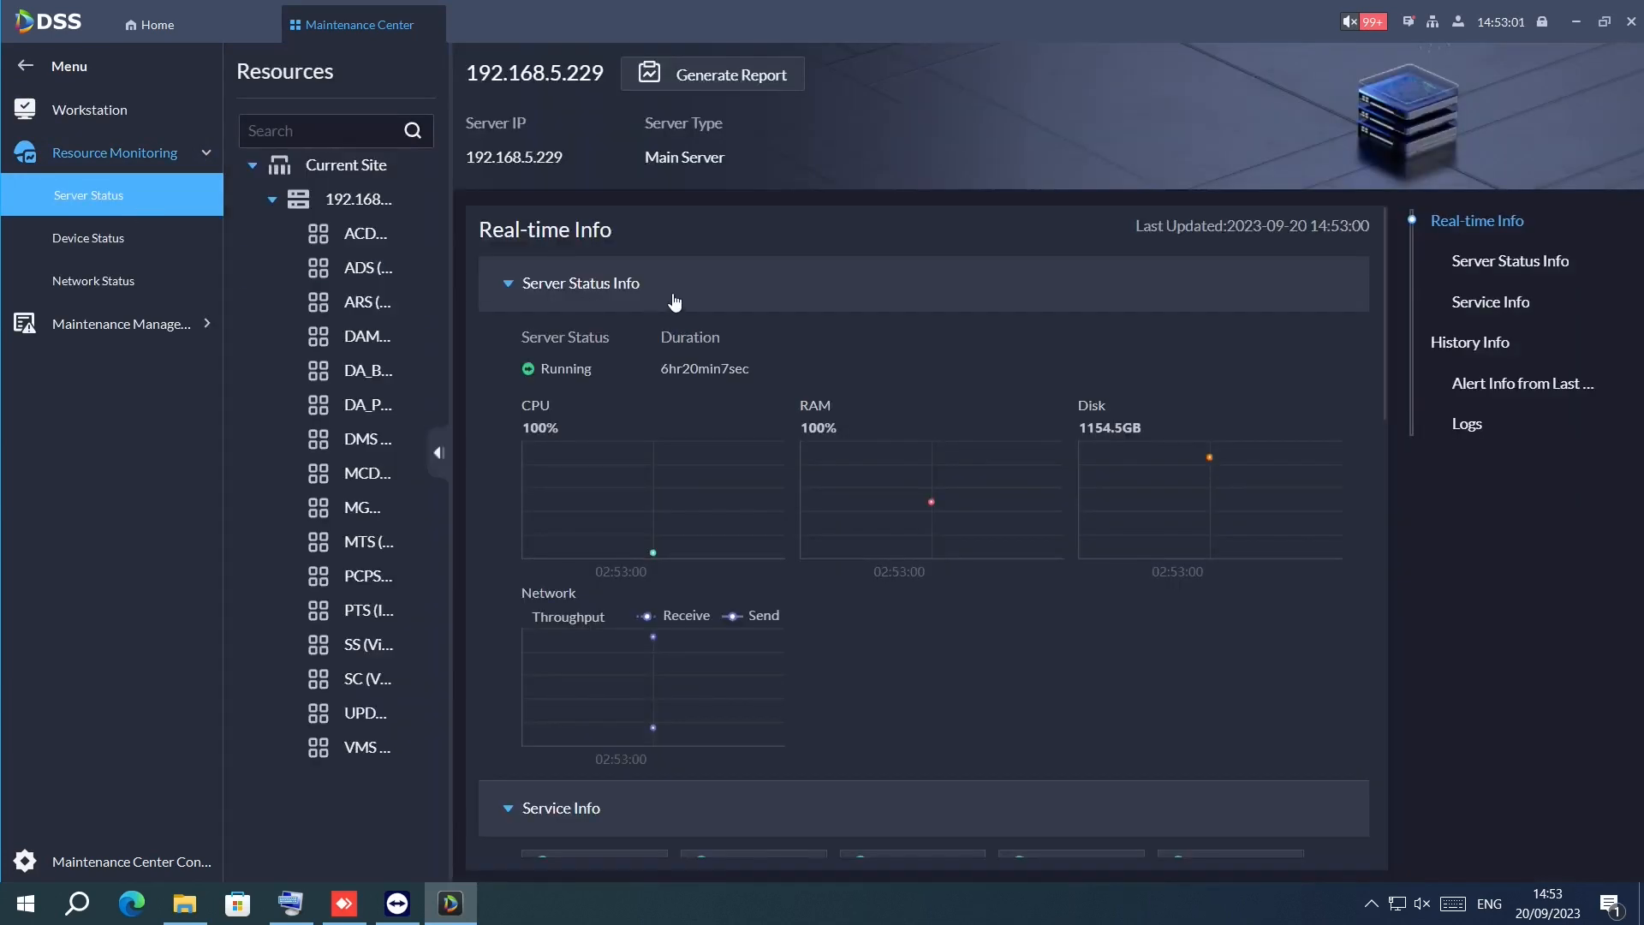
pyautogui.scroll(-3)
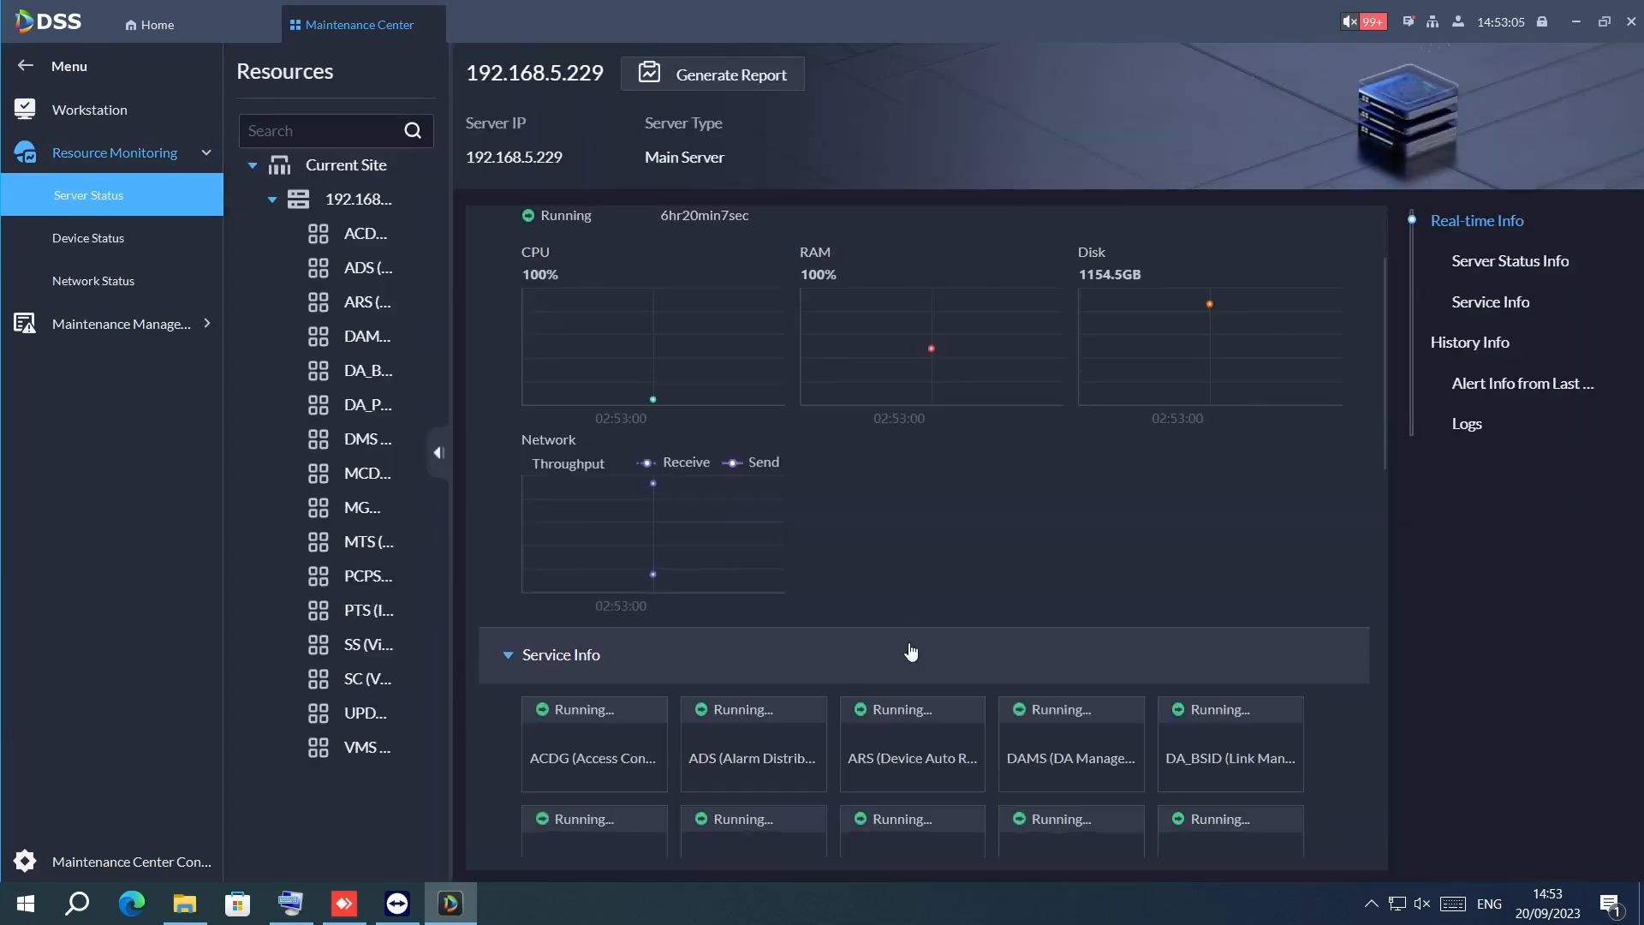
pyautogui.click(1522, 382)
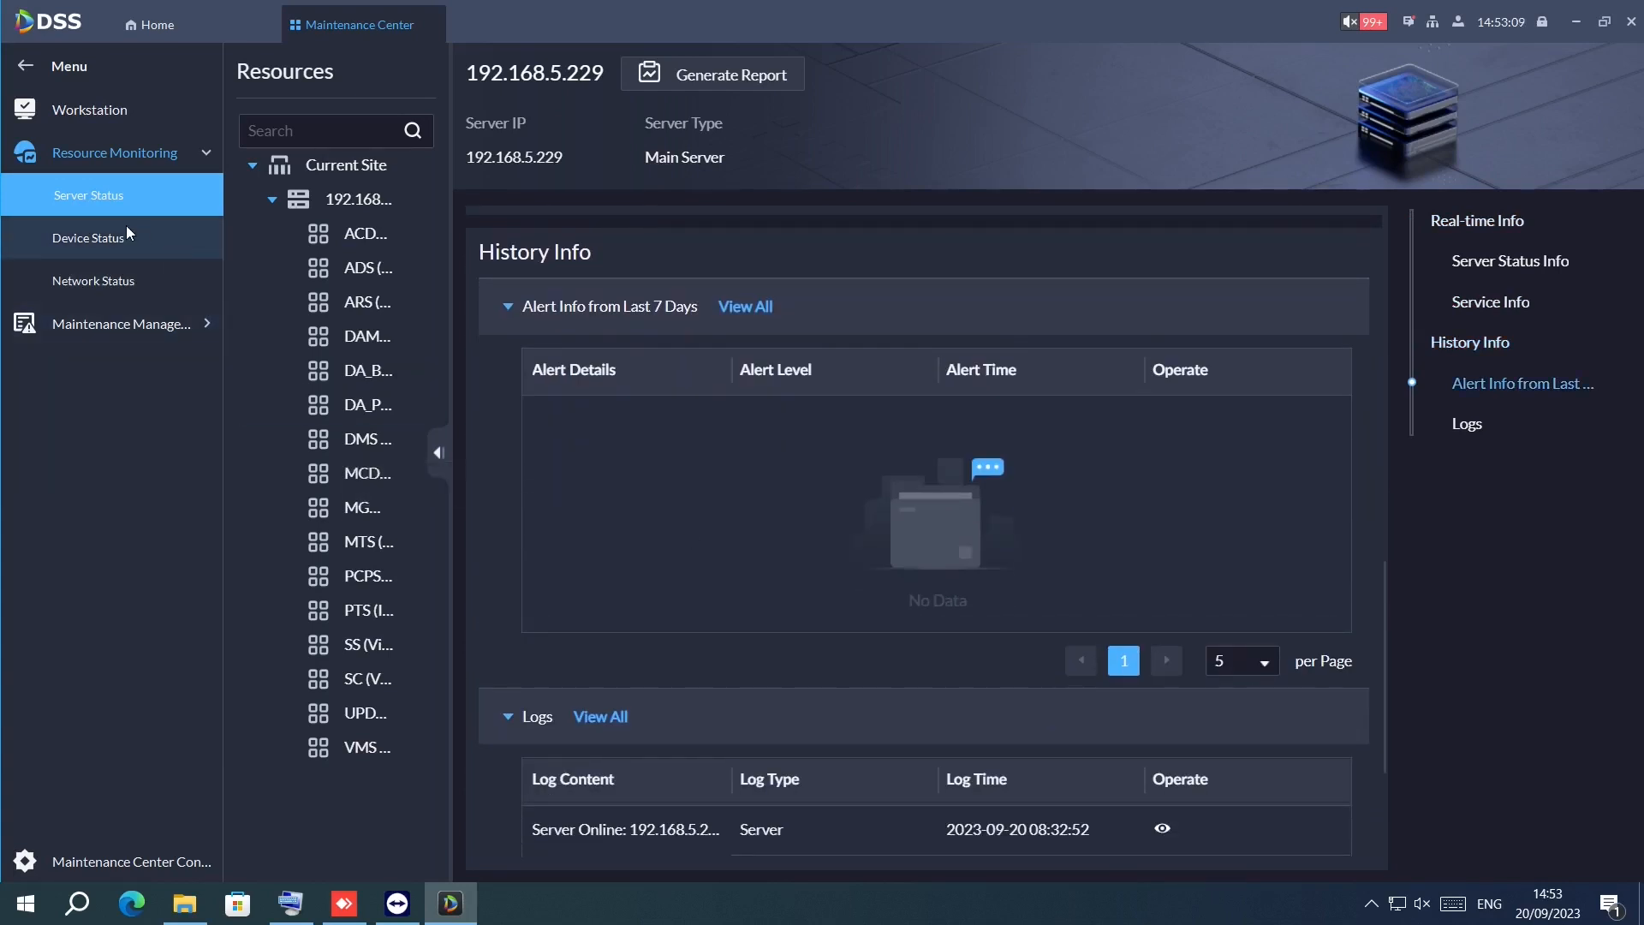
# - Check the overall Device Status, then view the Network Status topology and begin a new alert rule
pyautogui.click(89, 237)
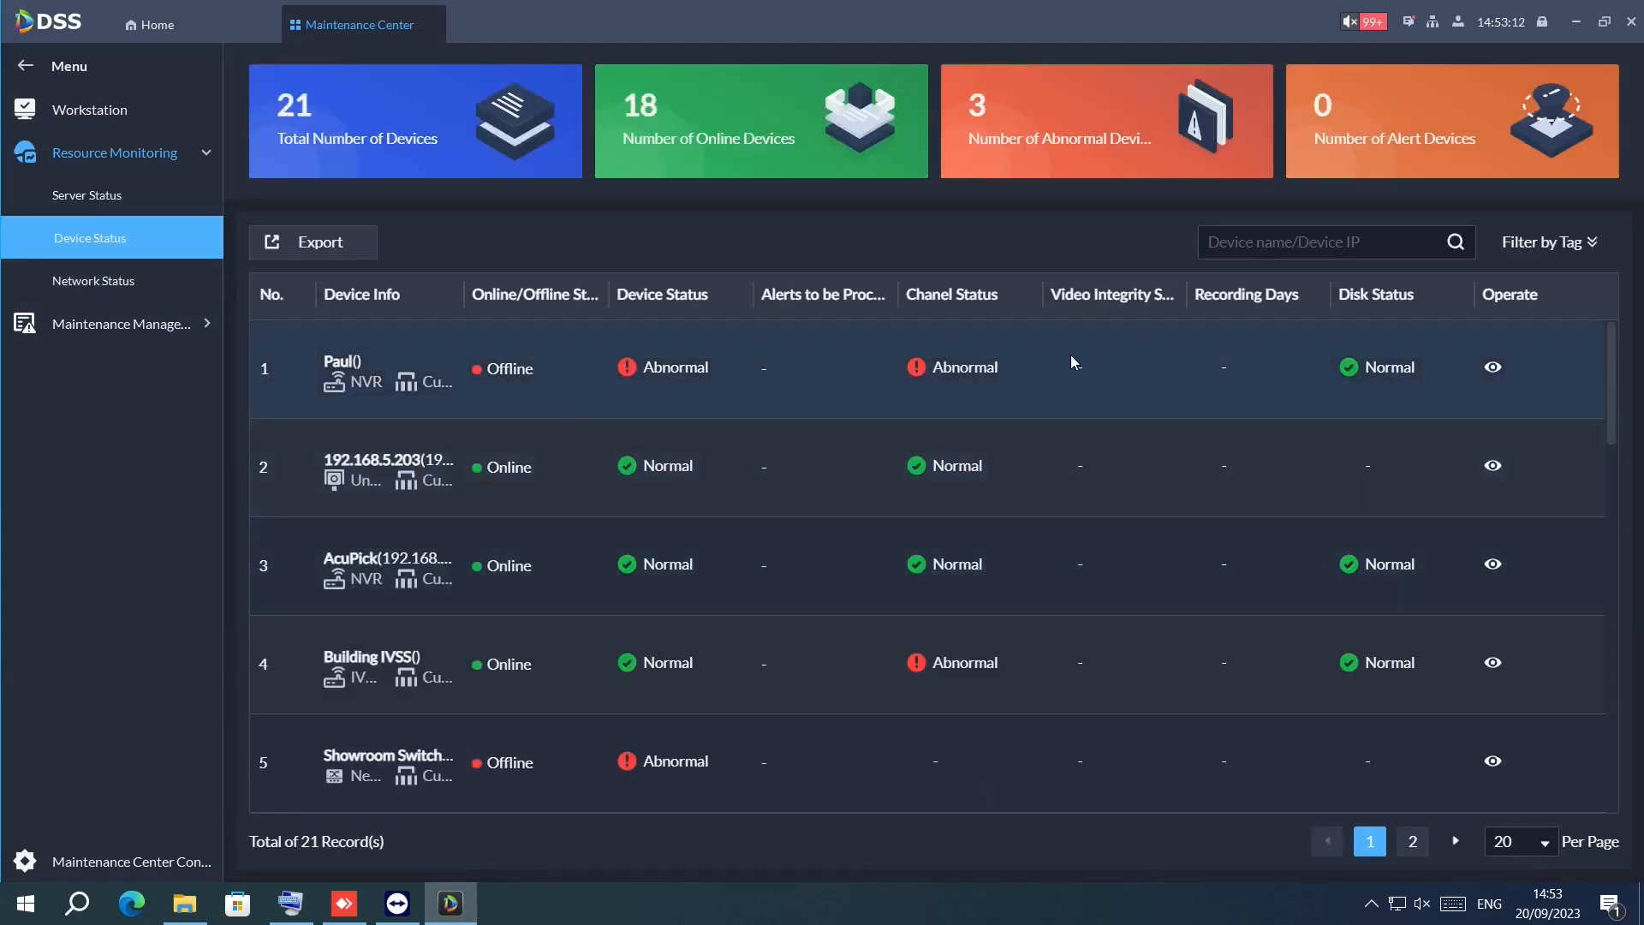
pyautogui.scroll(-3)
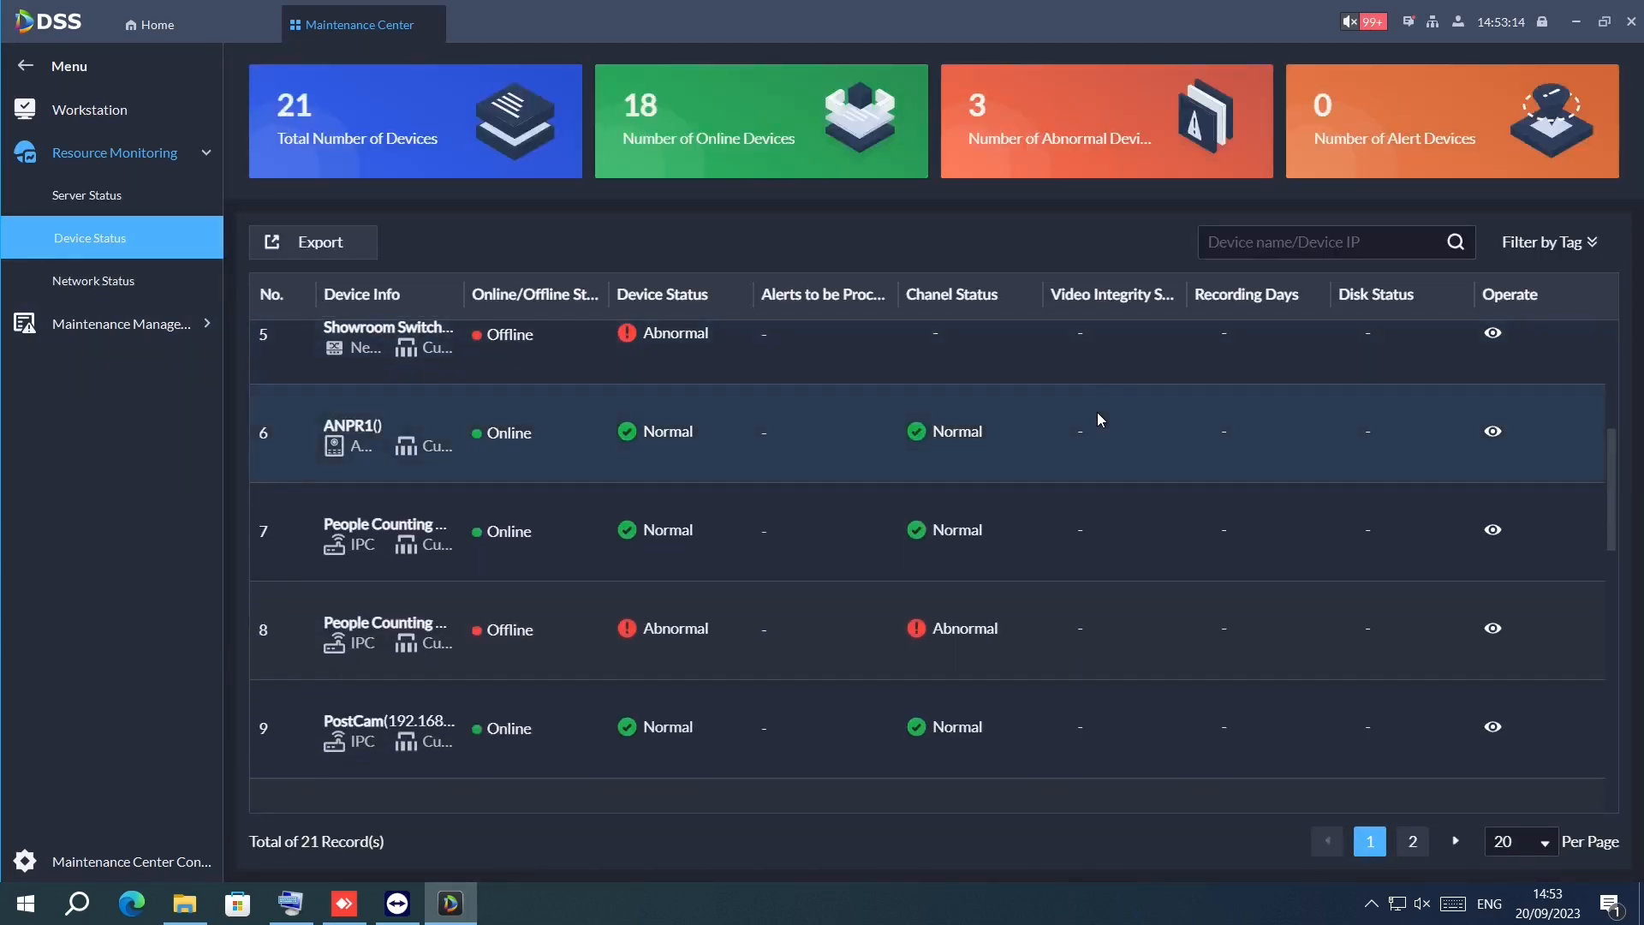
pyautogui.click(95, 280)
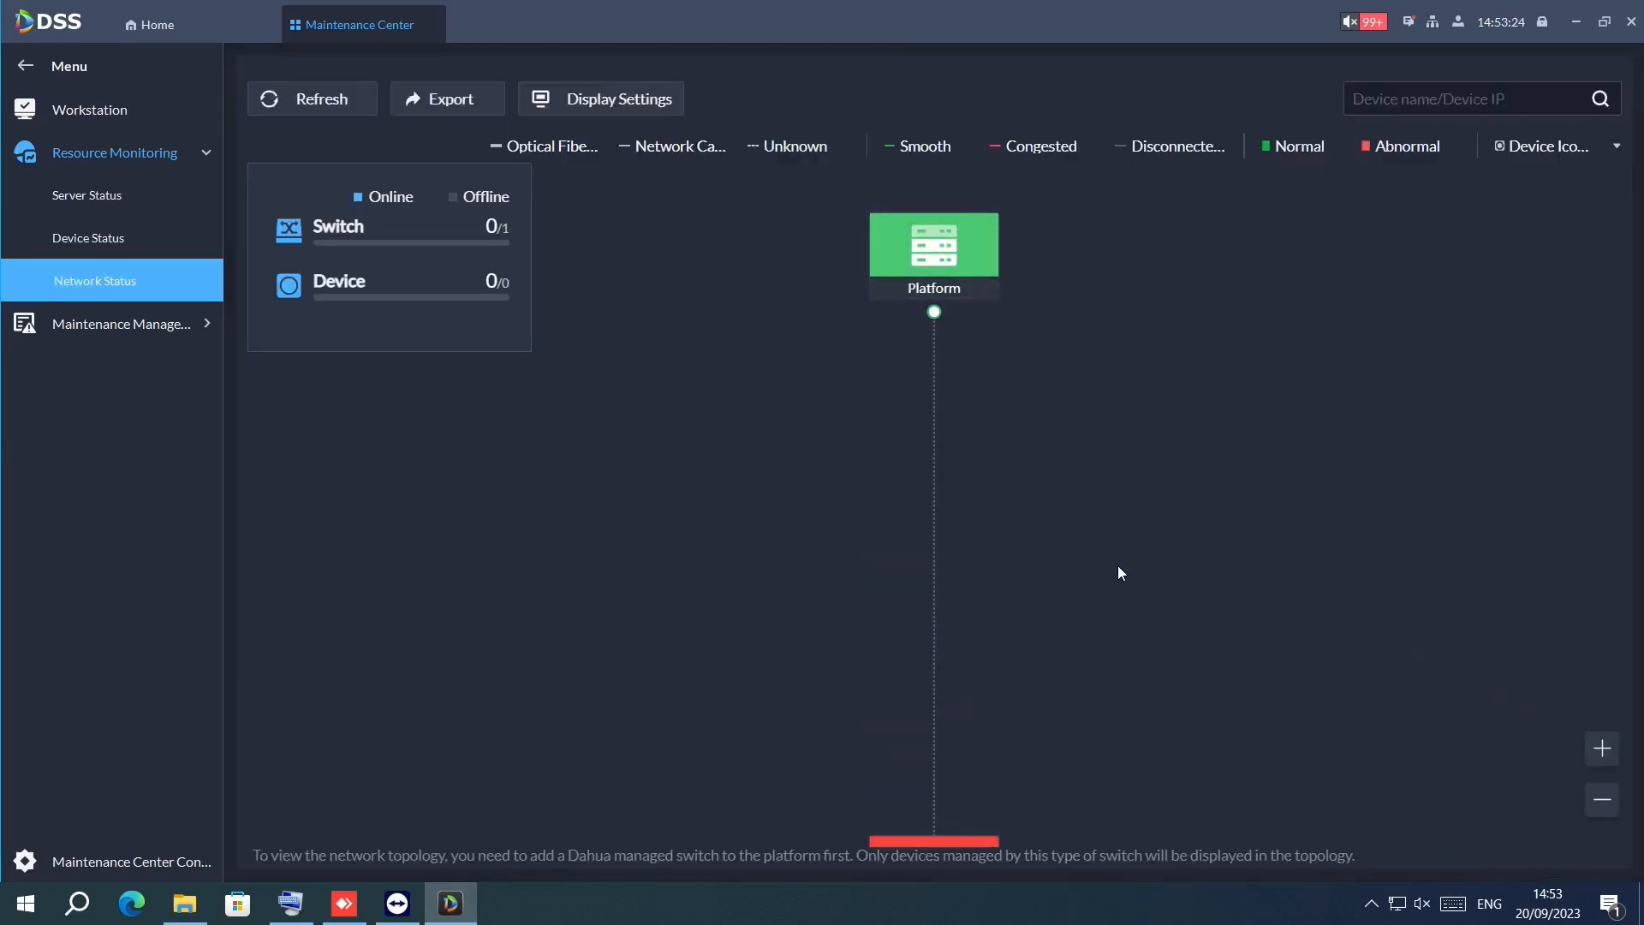
pyautogui.click(1602, 799)
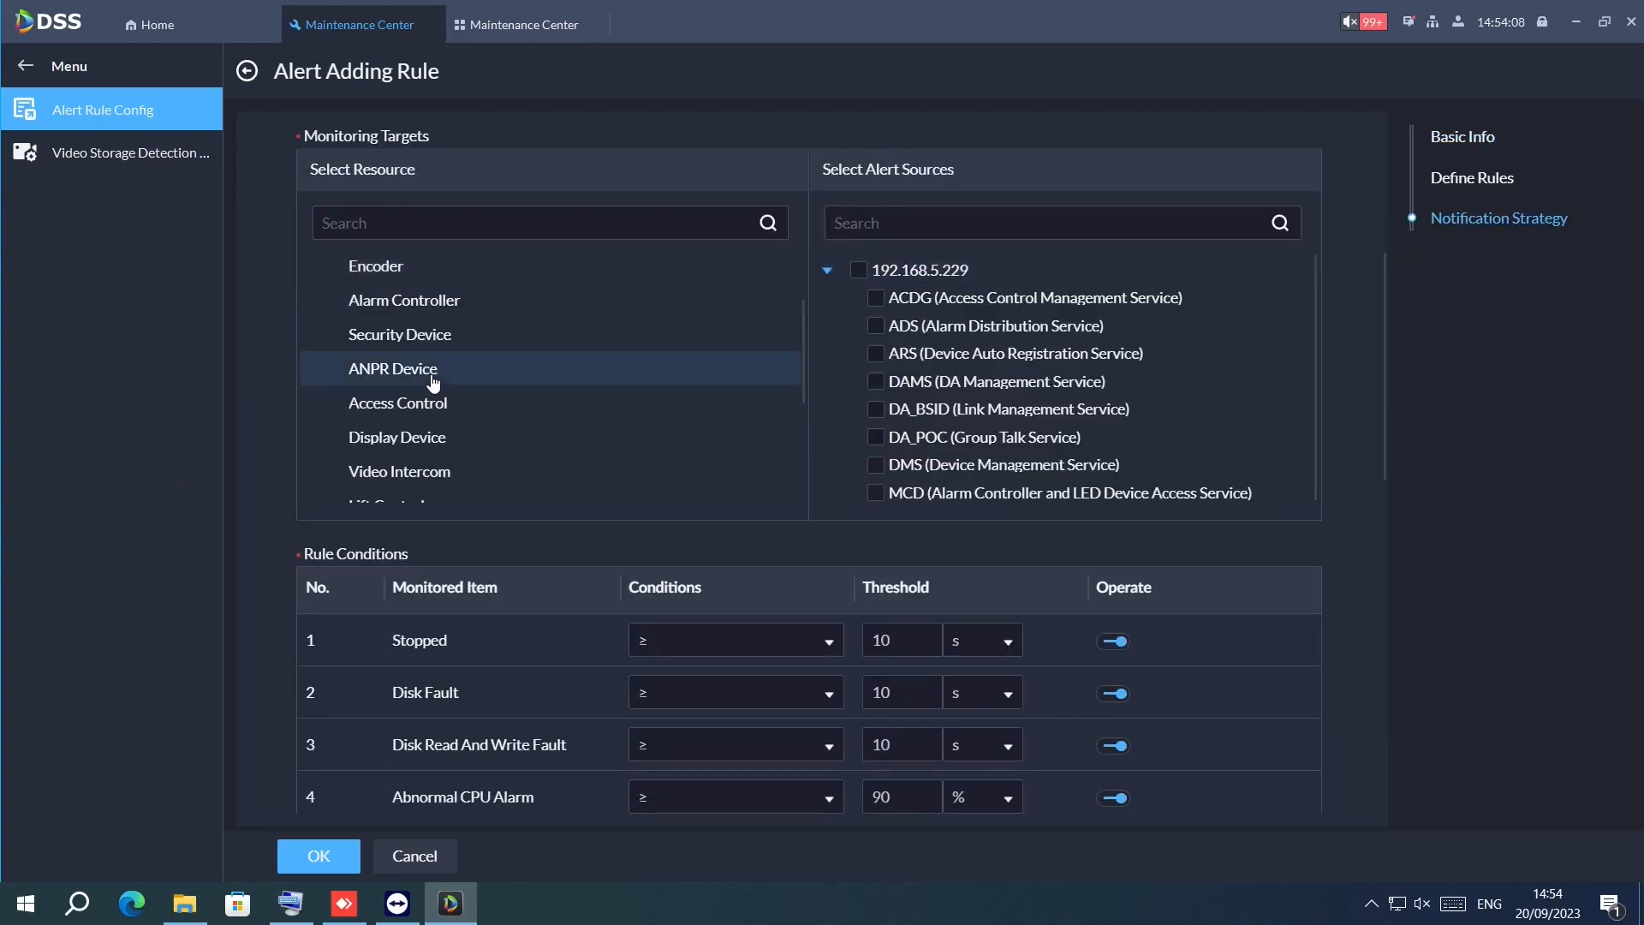
# - Monitor Encoder resources by selecting the XVR7108H-4K-I2 recorder and all its channels
pyautogui.click(374, 372)
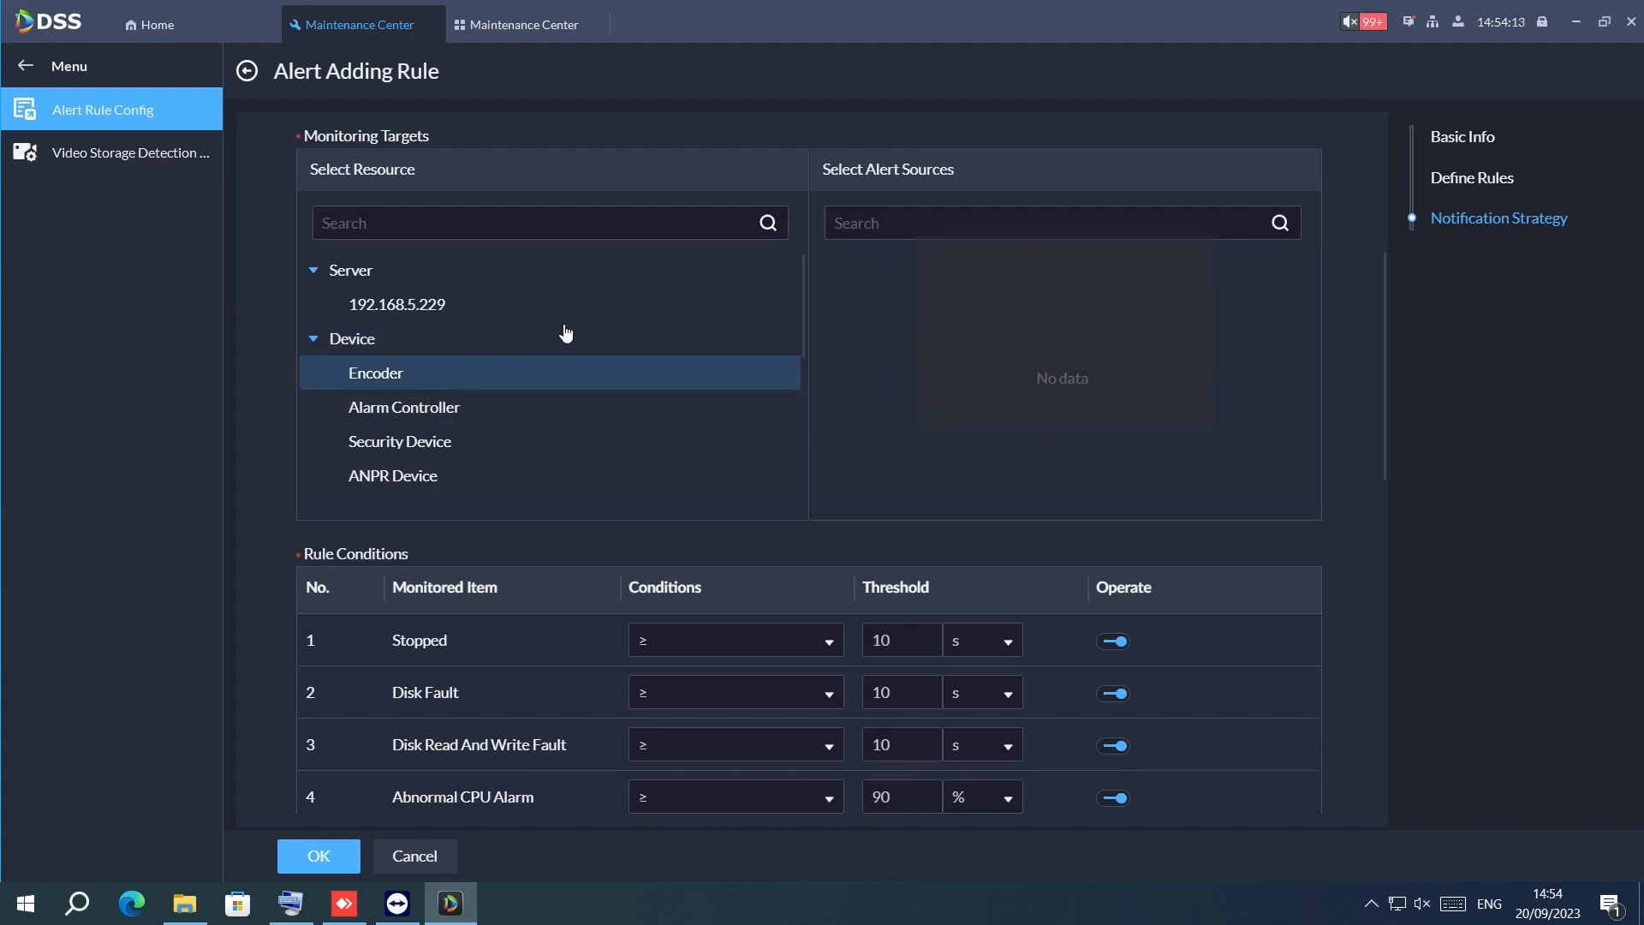
pyautogui.click(374, 372)
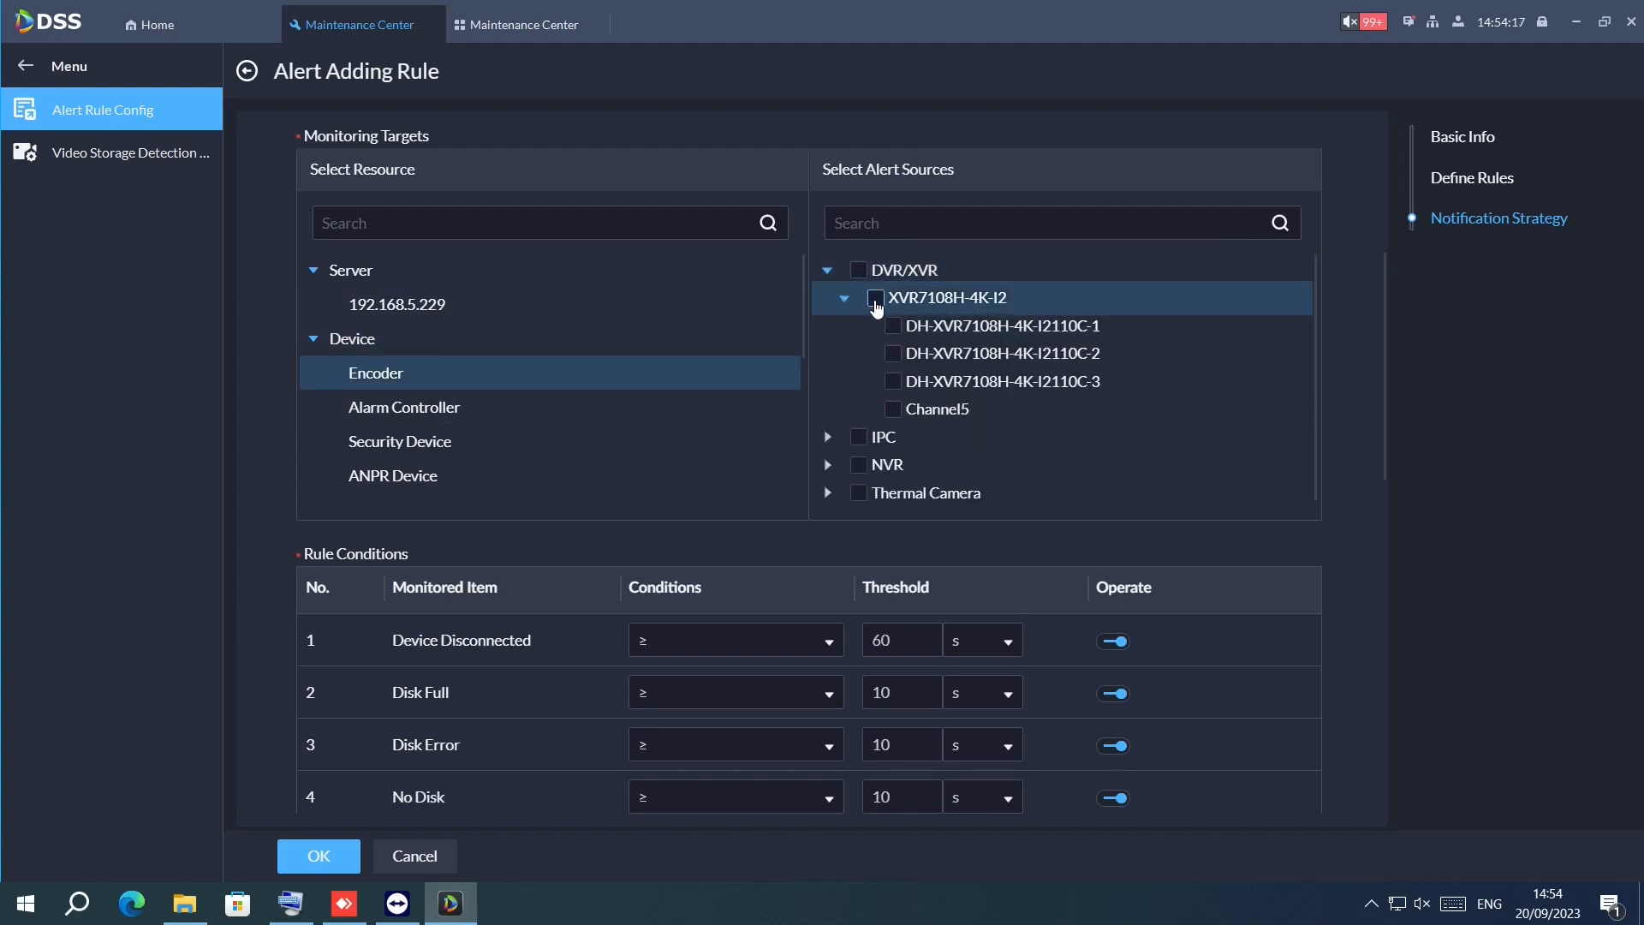
pyautogui.click(877, 298)
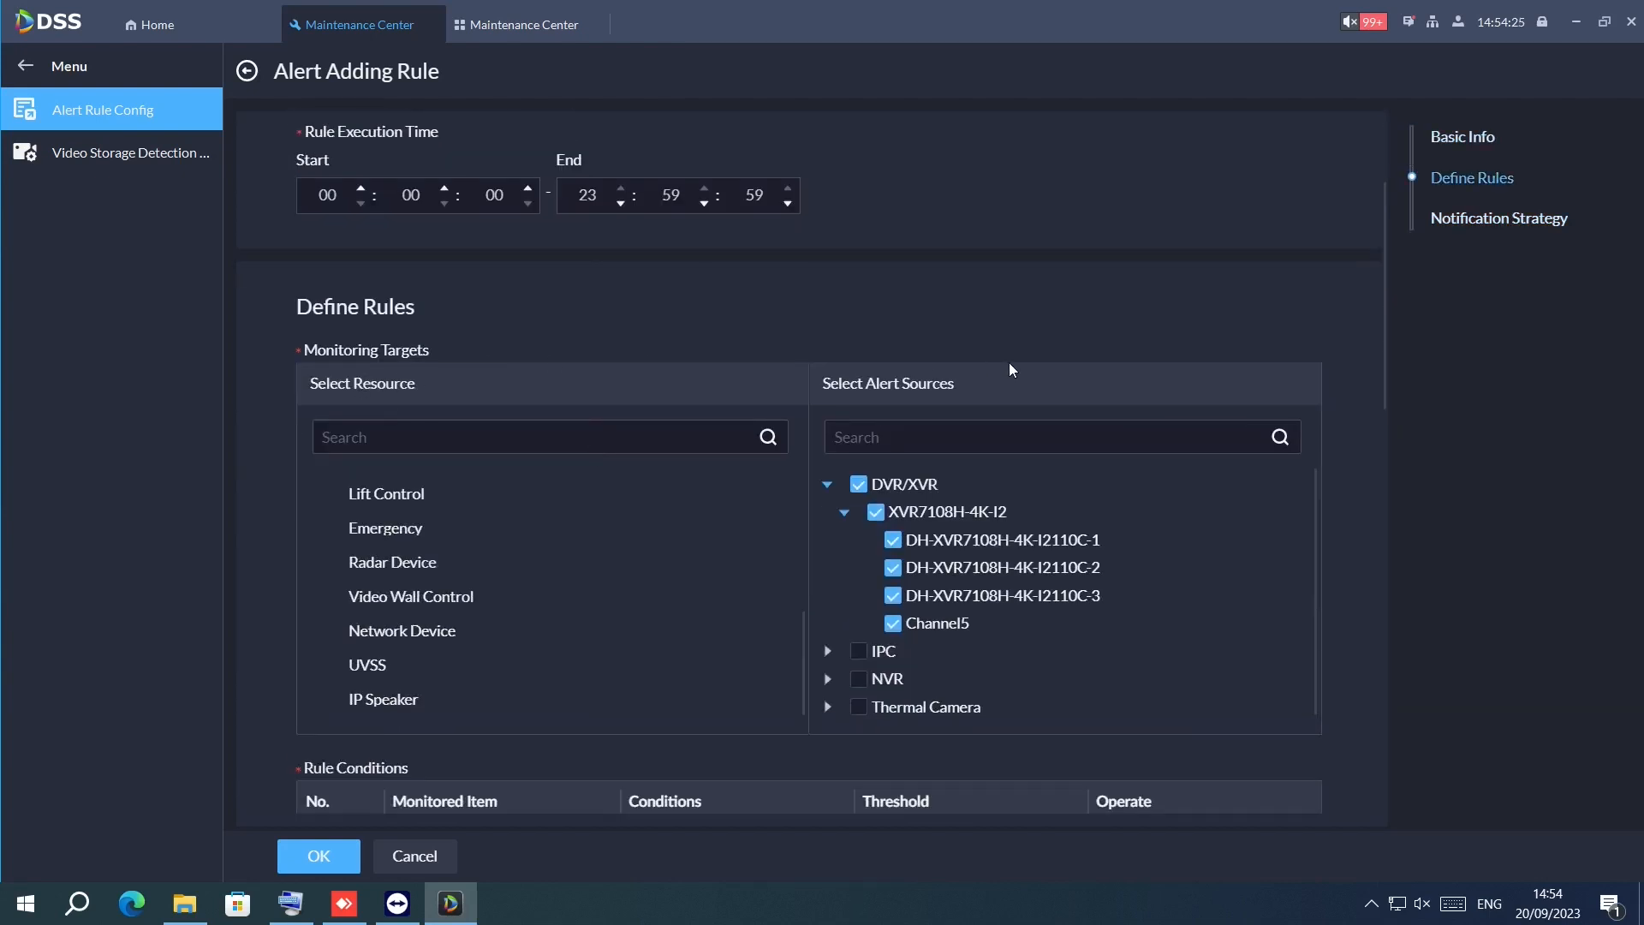
# - Review the rule conditions and notifications, then cancel and confirm discarding the draft rule
pyautogui.scroll(-3)
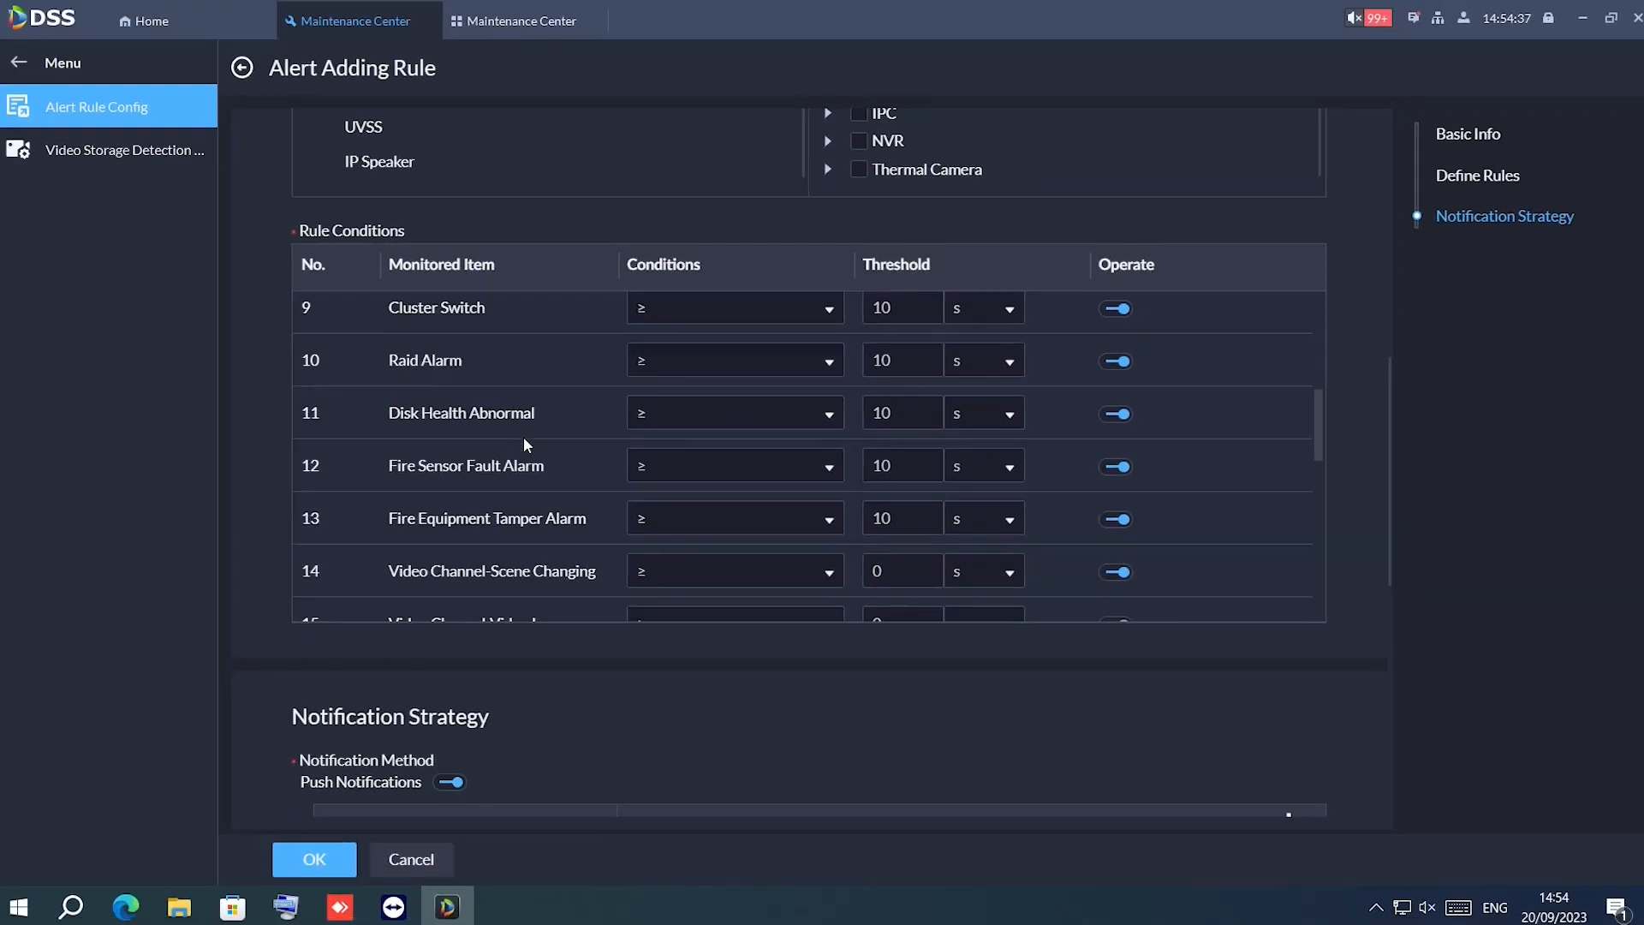
pyautogui.scroll(-3)
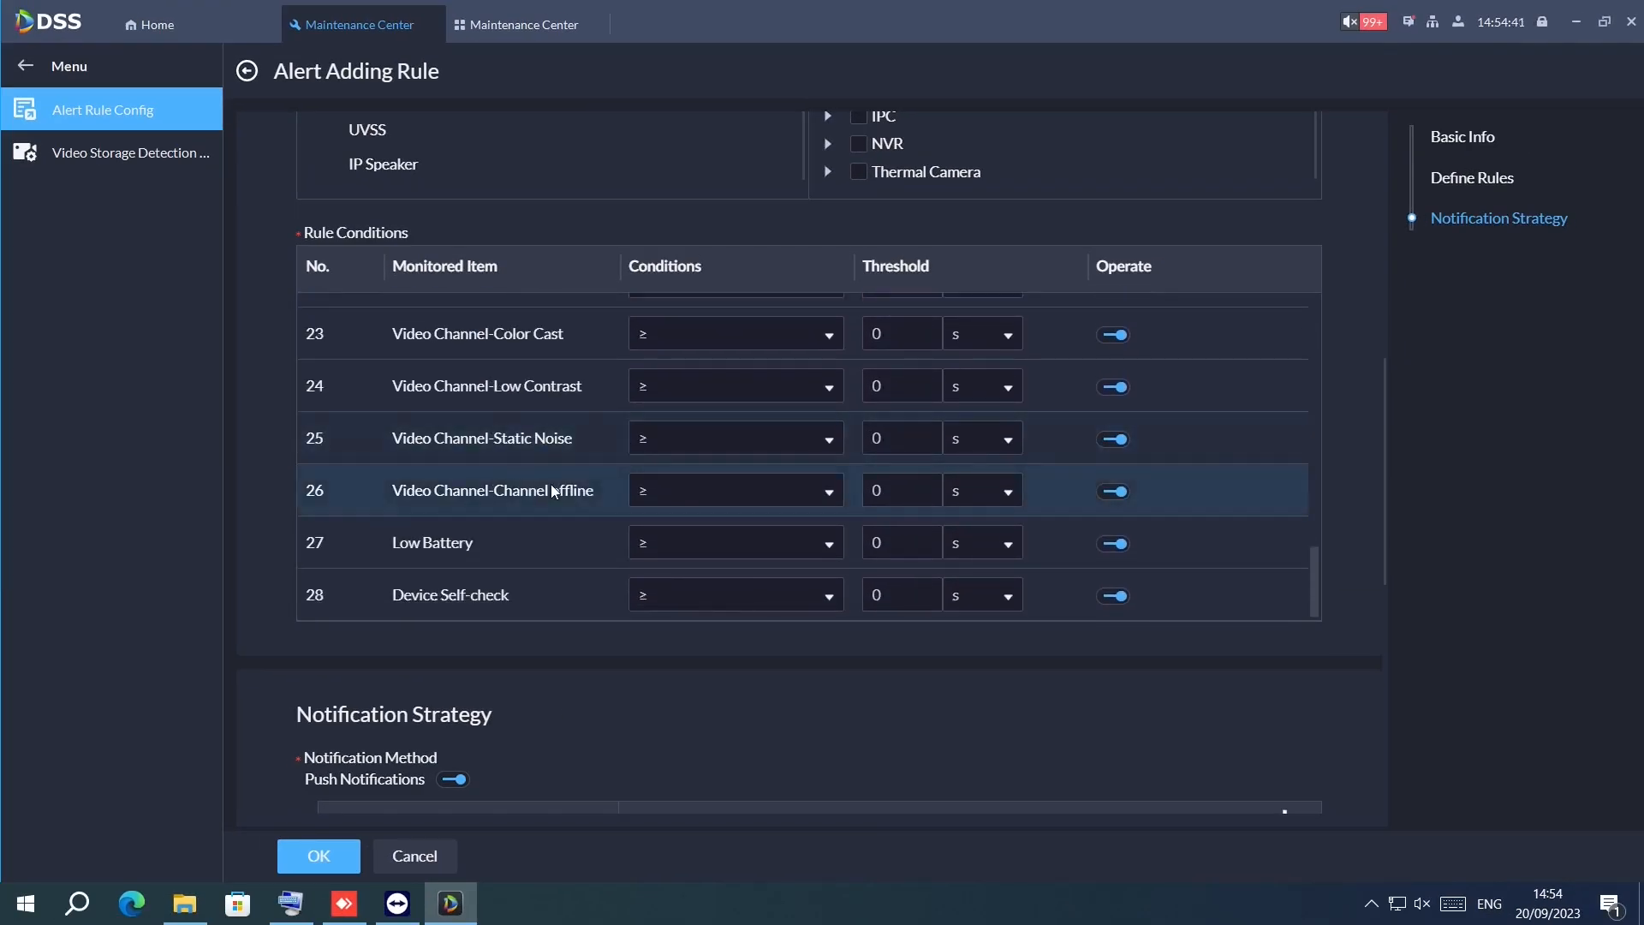
pyautogui.scroll(-3)
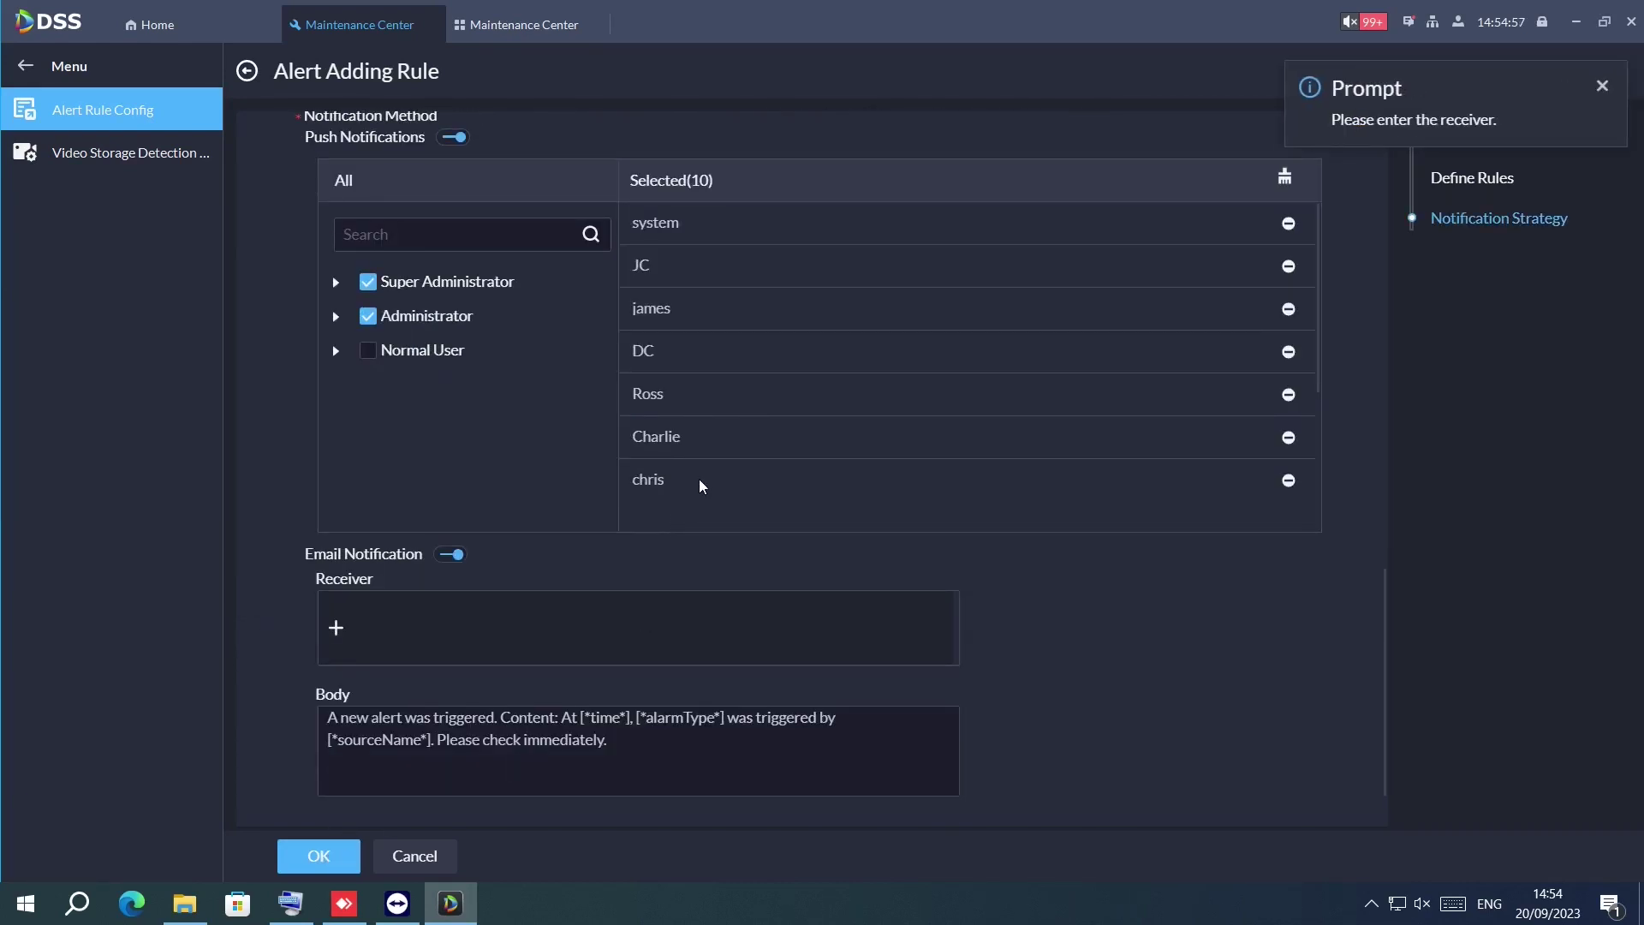
pyautogui.click(413, 855)
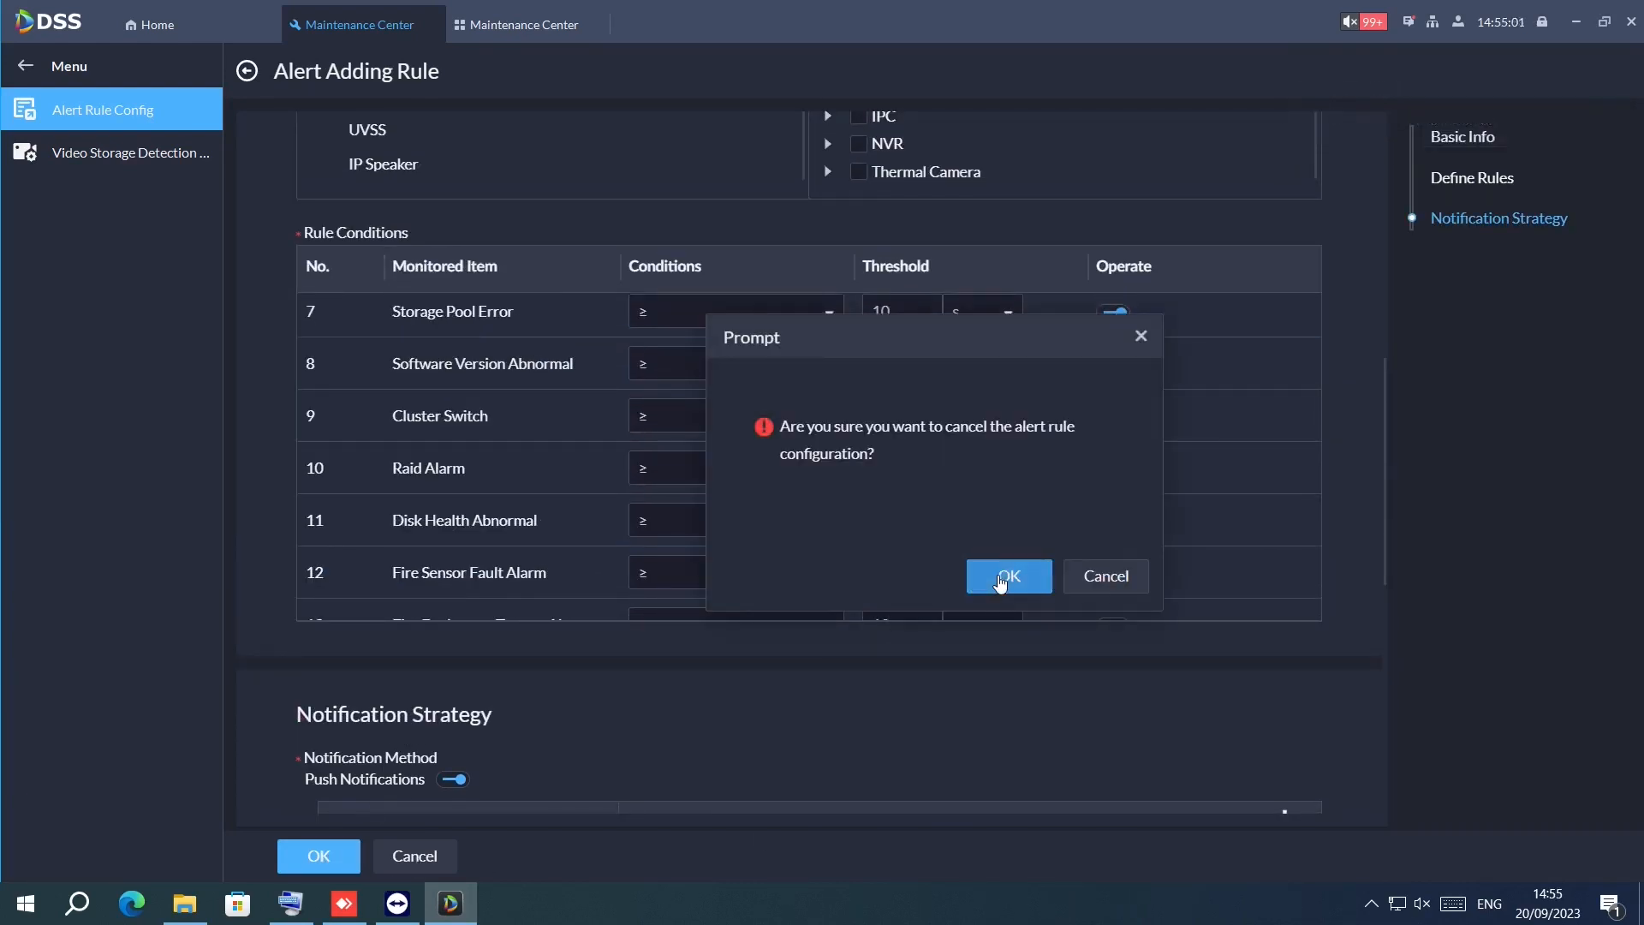
pyautogui.click(1007, 576)
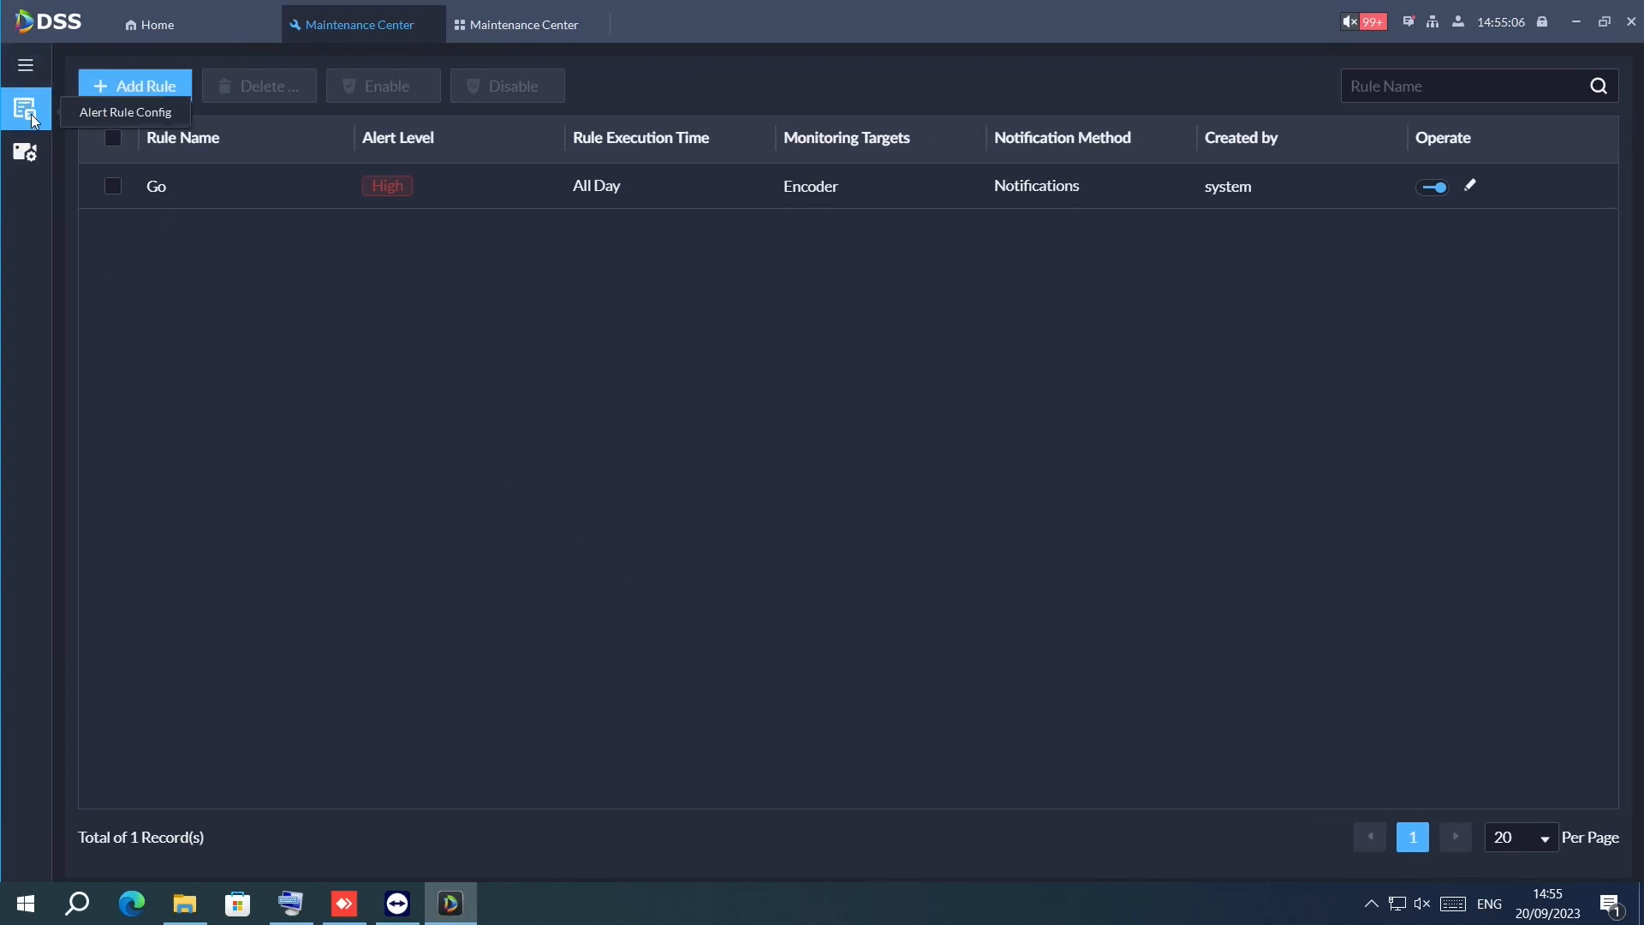